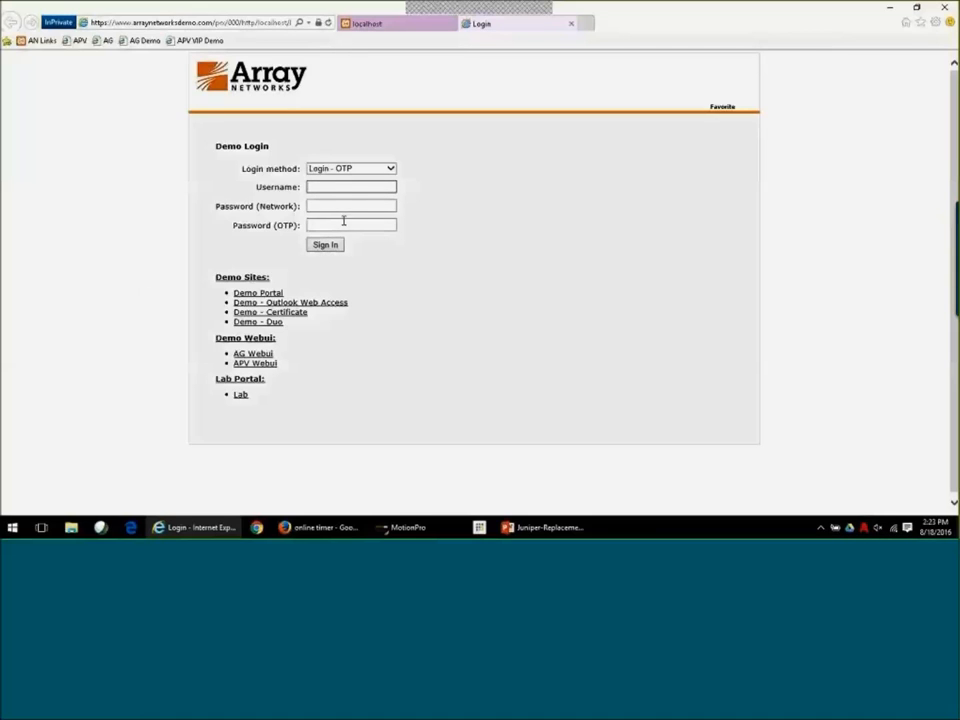
left_click(350, 224)
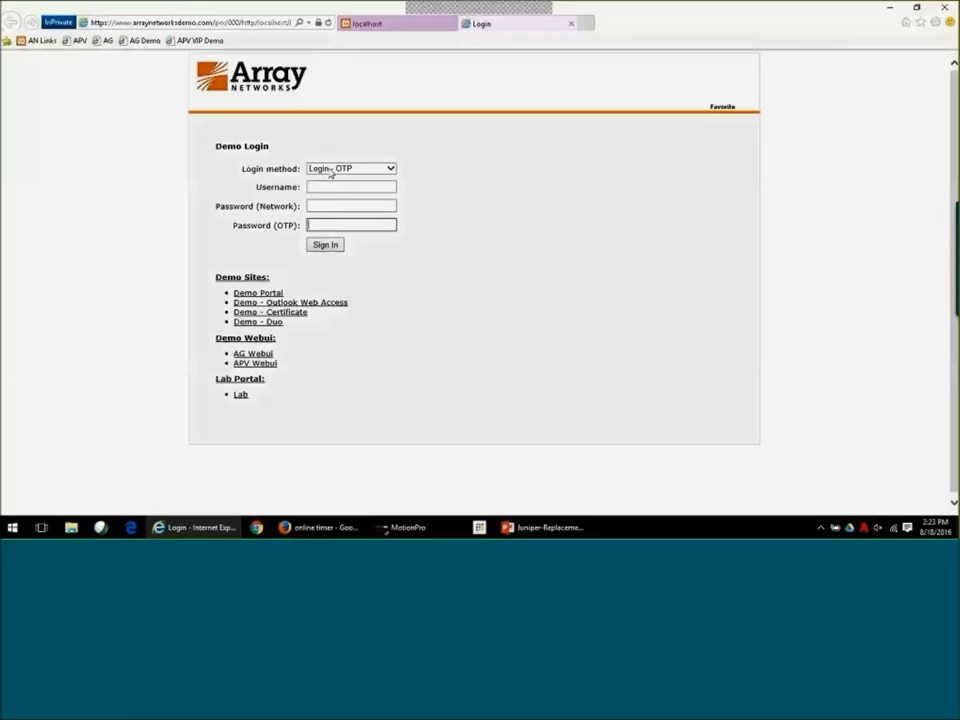
left_click(350, 168)
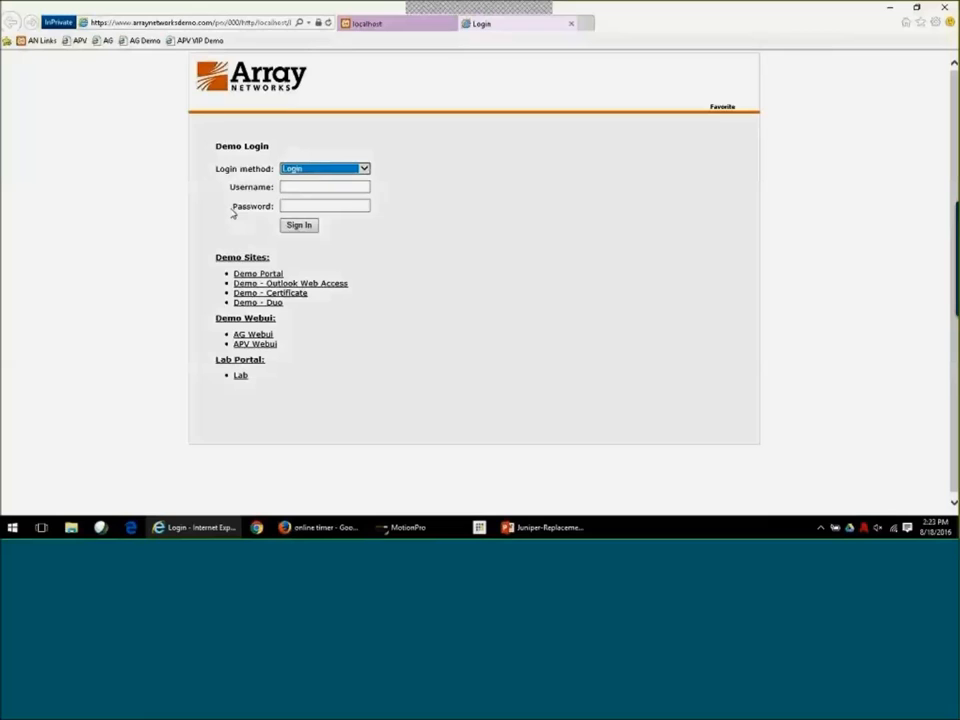
mouse_move(224, 212)
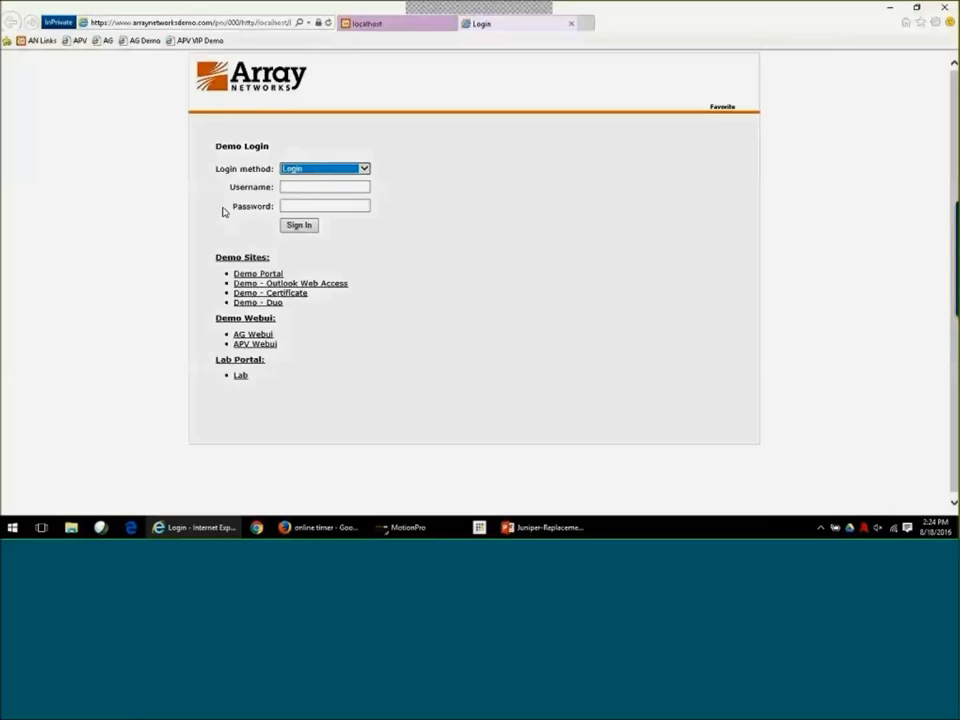
mouse_move(184, 222)
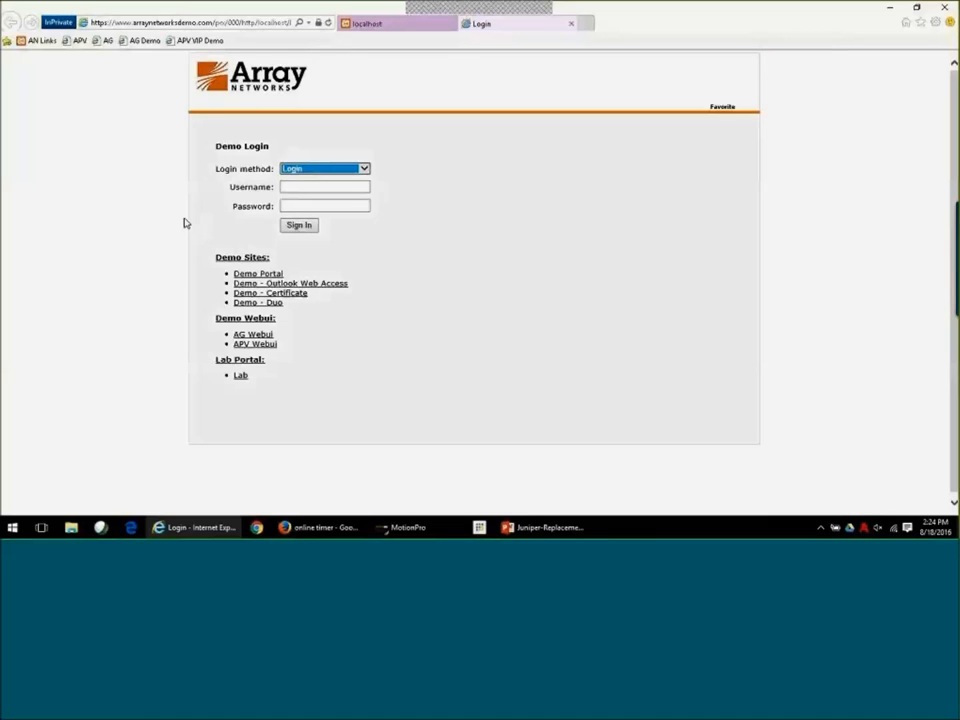
left_click(324, 188)
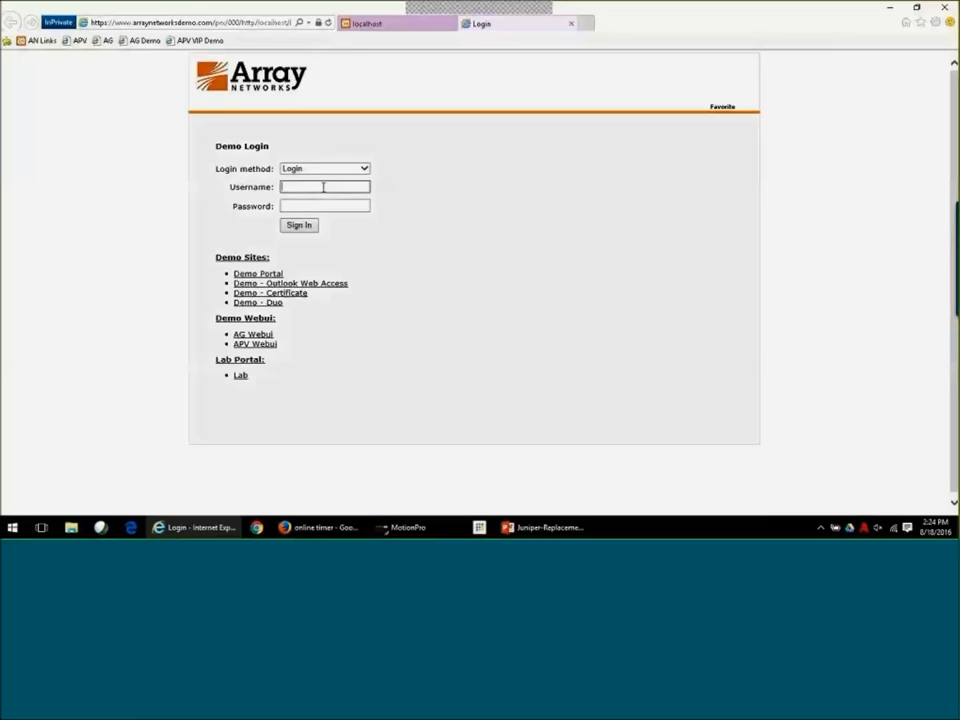
type("ekeiper")
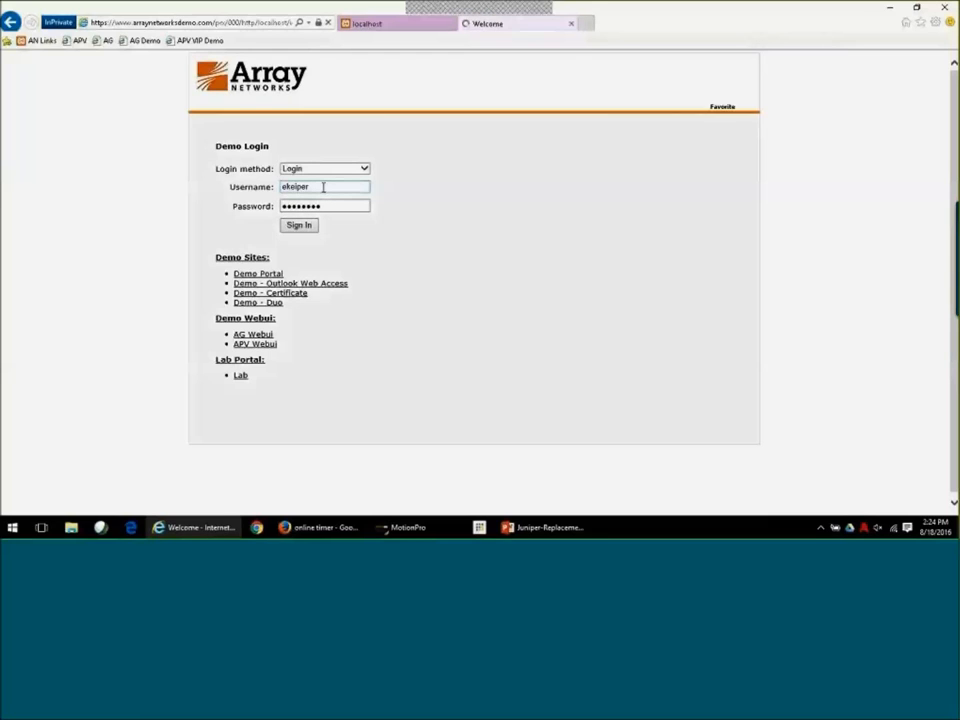
Sign in with the entered credentials to load the authenticated portal welcome page.
left_click(300, 224)
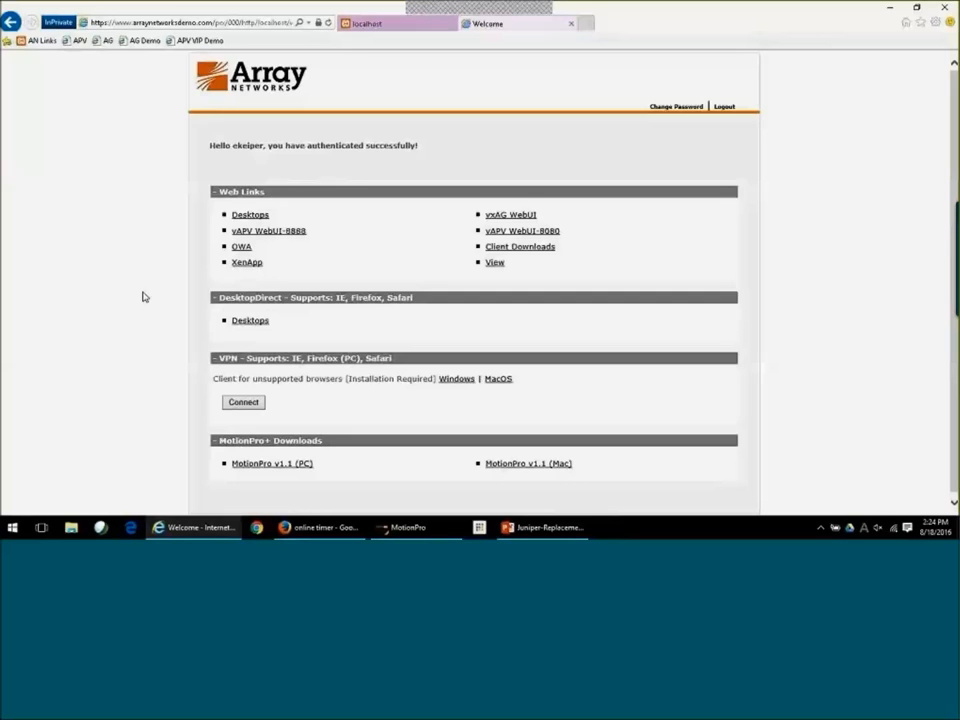
mouse_move(240, 248)
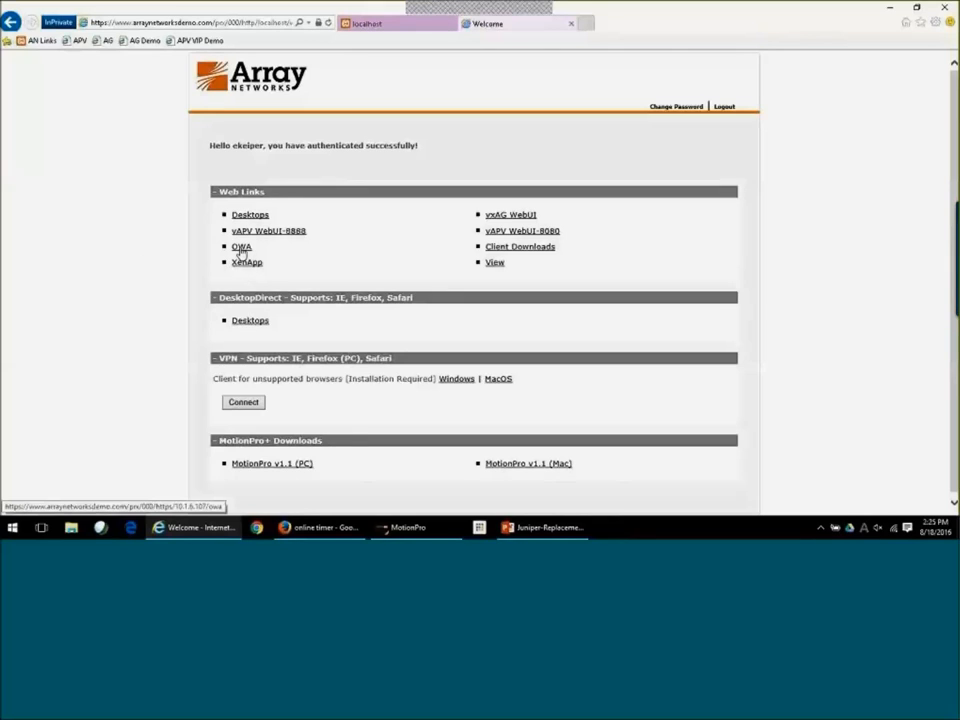
Launch Outlook Web App from the portal's OWA web link to view the inbox.
left_click(240, 246)
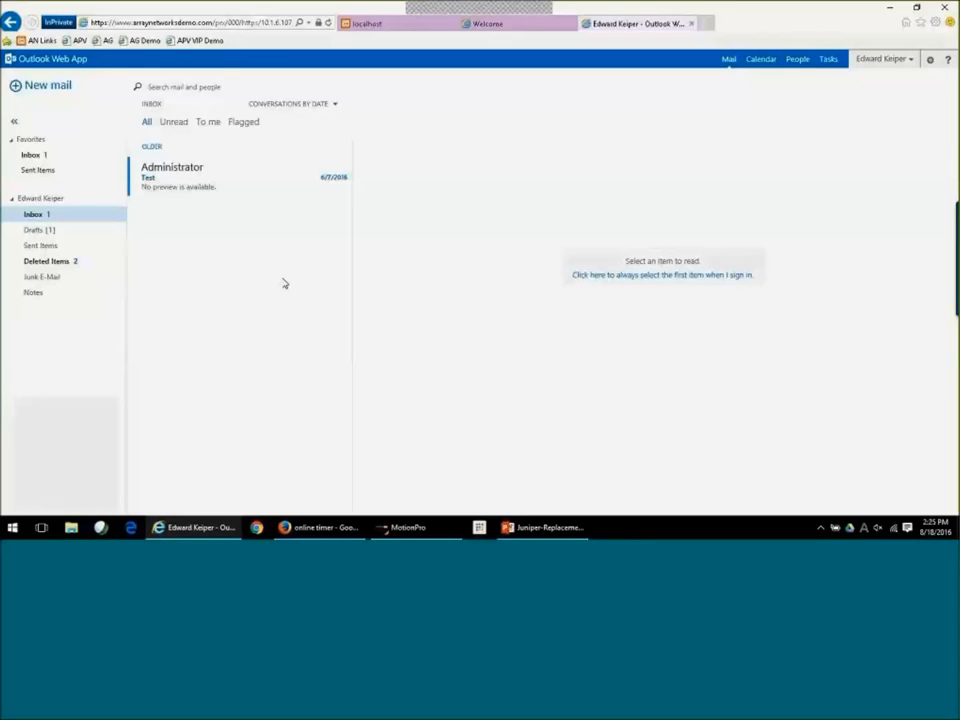
mouse_move(314, 312)
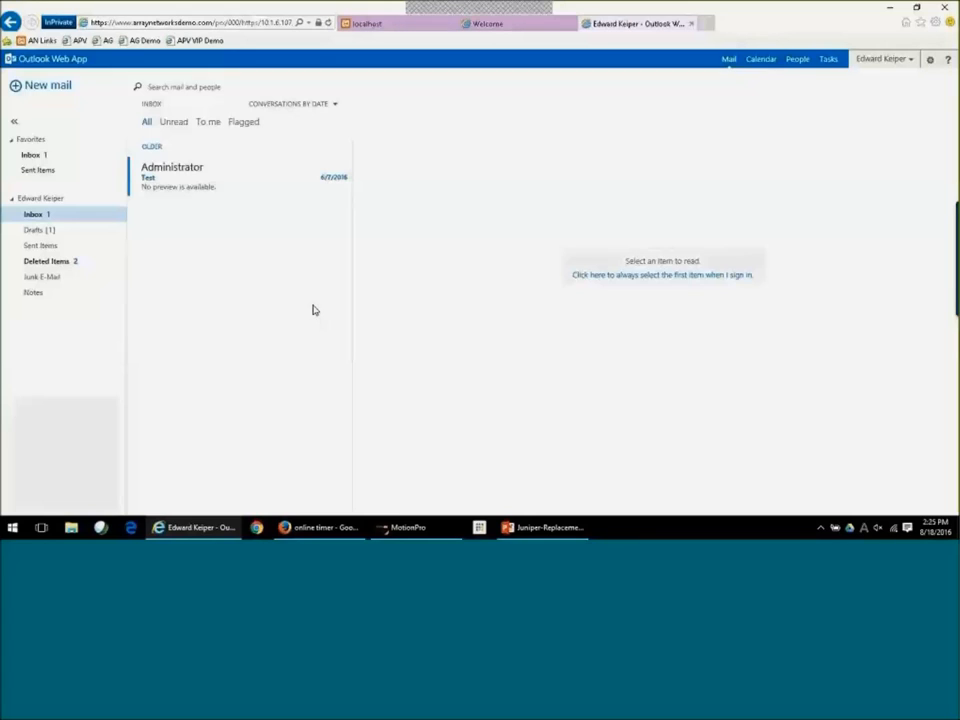
mouse_move(292, 320)
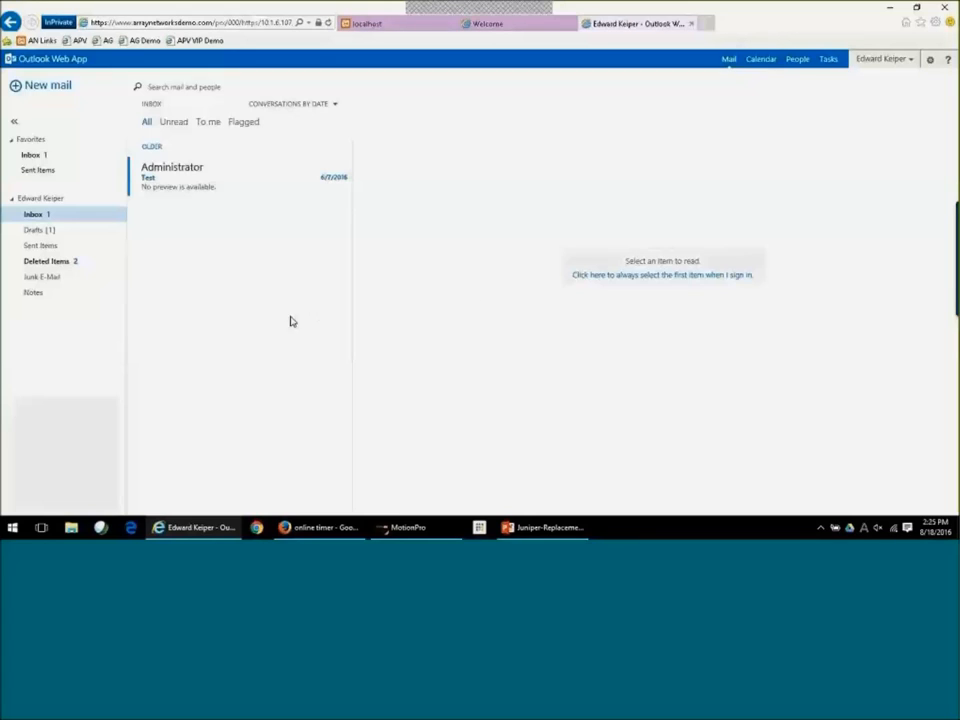
mouse_move(312, 332)
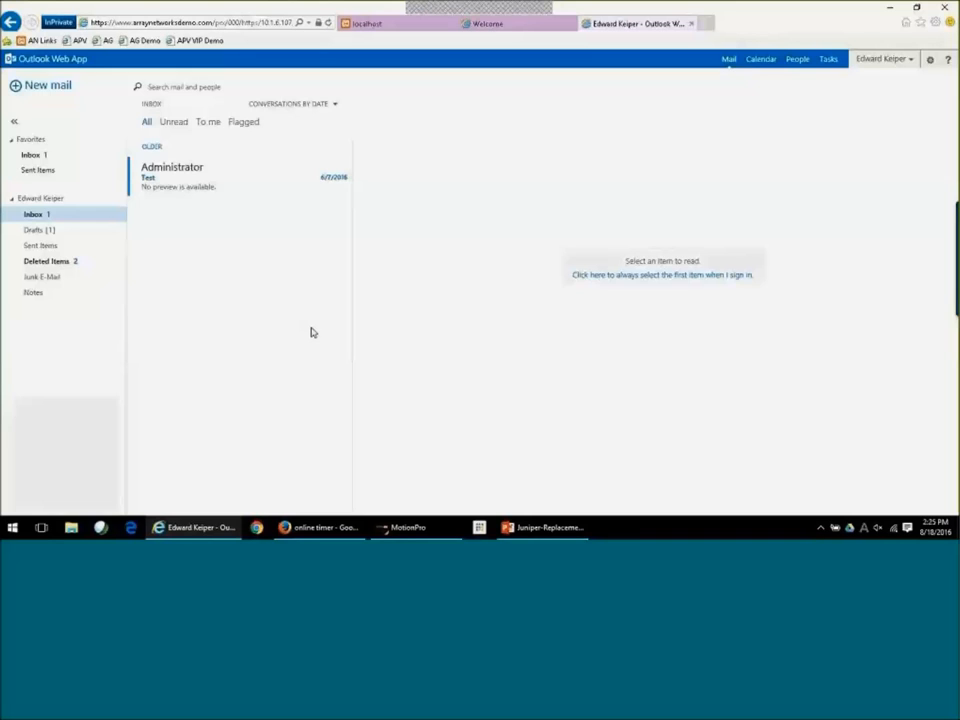
mouse_move(348, 334)
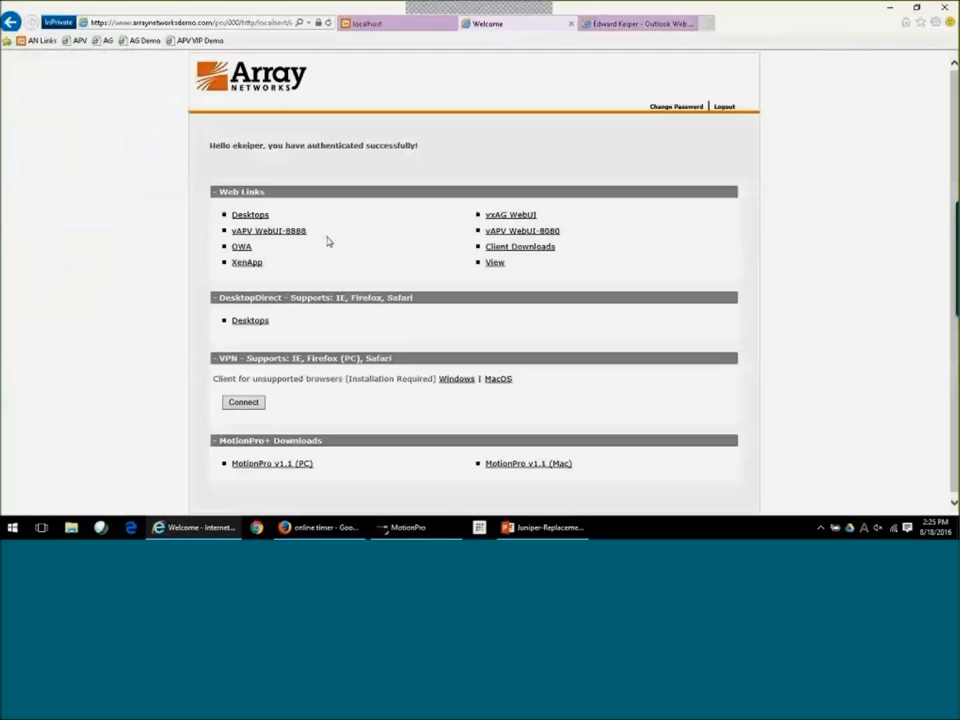
mouse_move(128, 268)
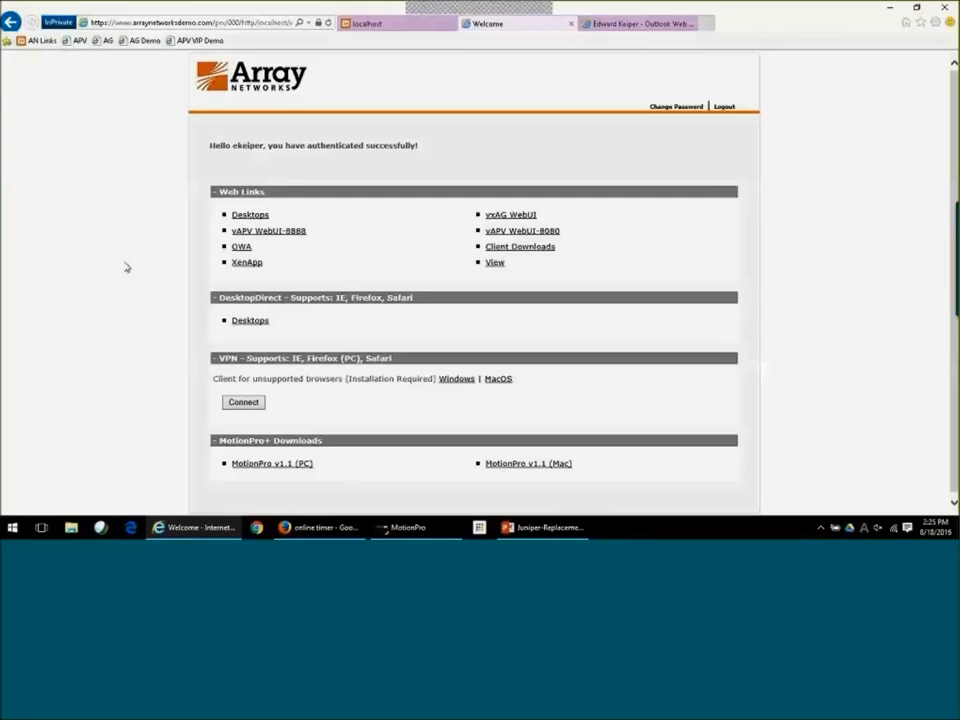
mouse_move(132, 264)
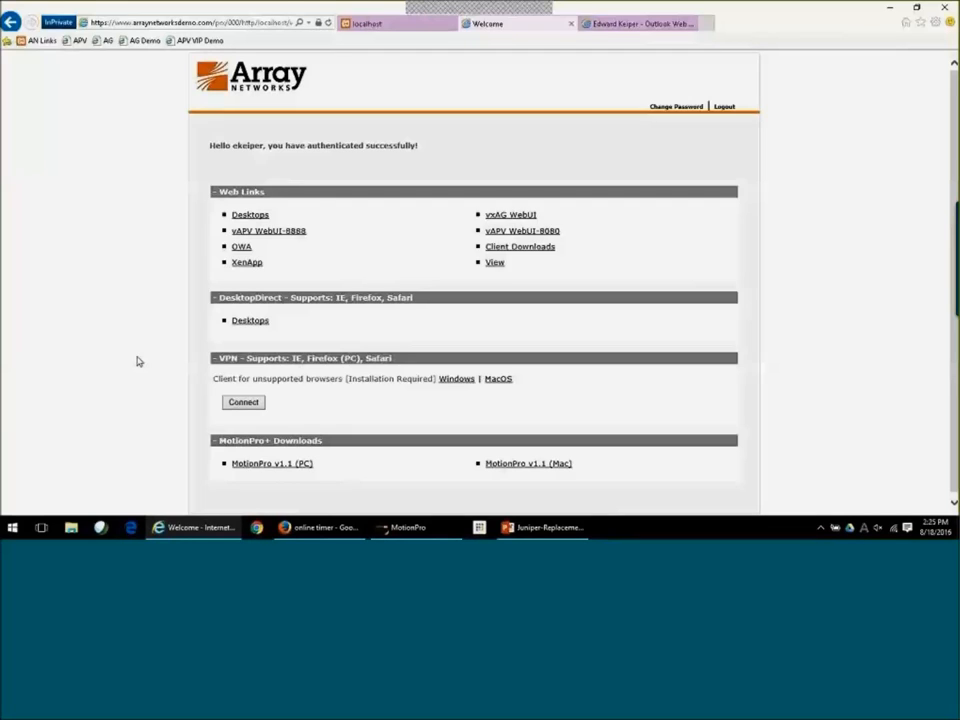
mouse_move(250, 320)
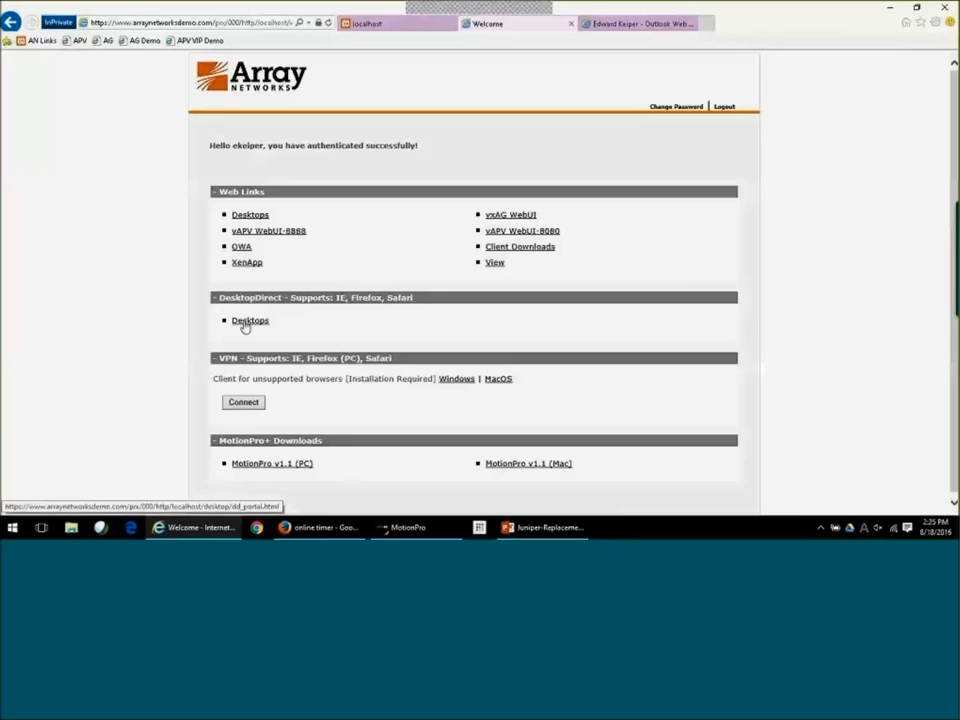
Show the My Desktops page under DesktopDirect with the available remote desktops.
left_click(250, 320)
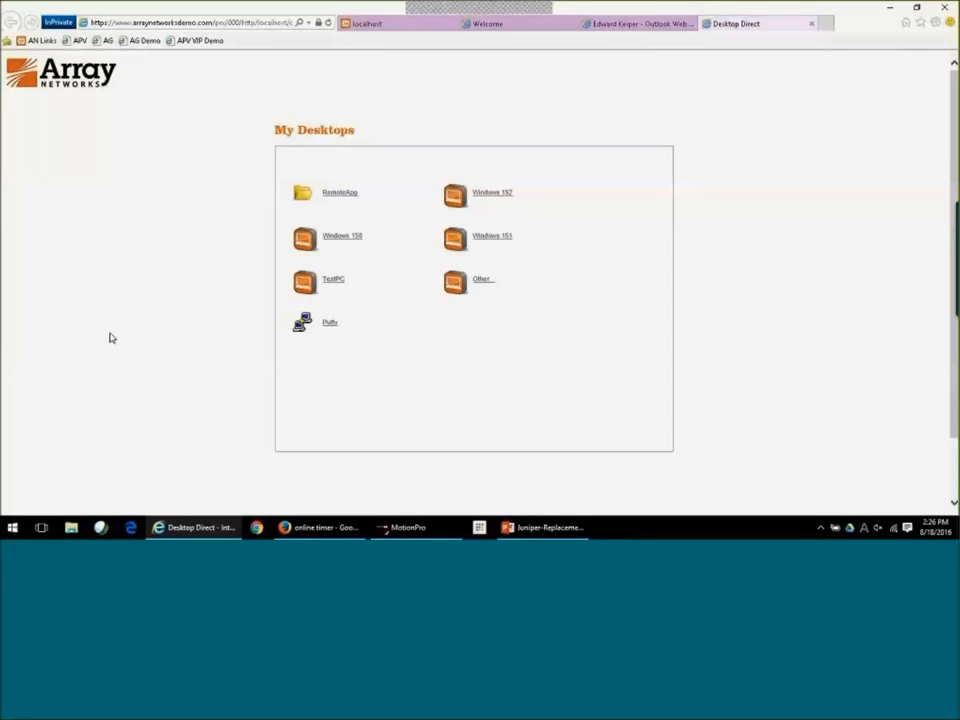
mouse_move(348, 356)
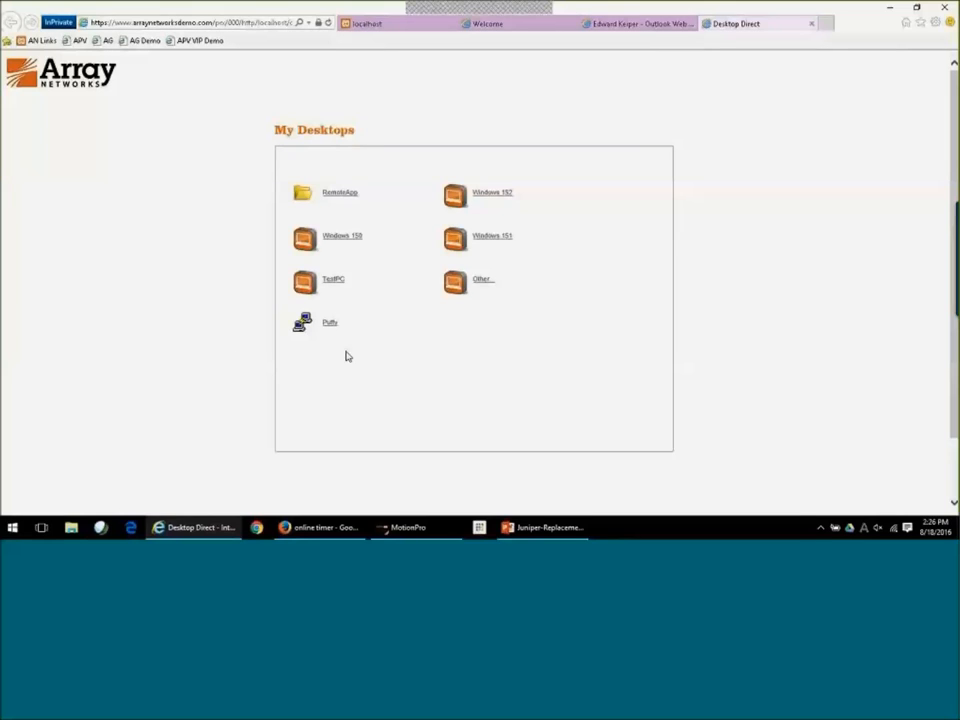
mouse_move(338, 350)
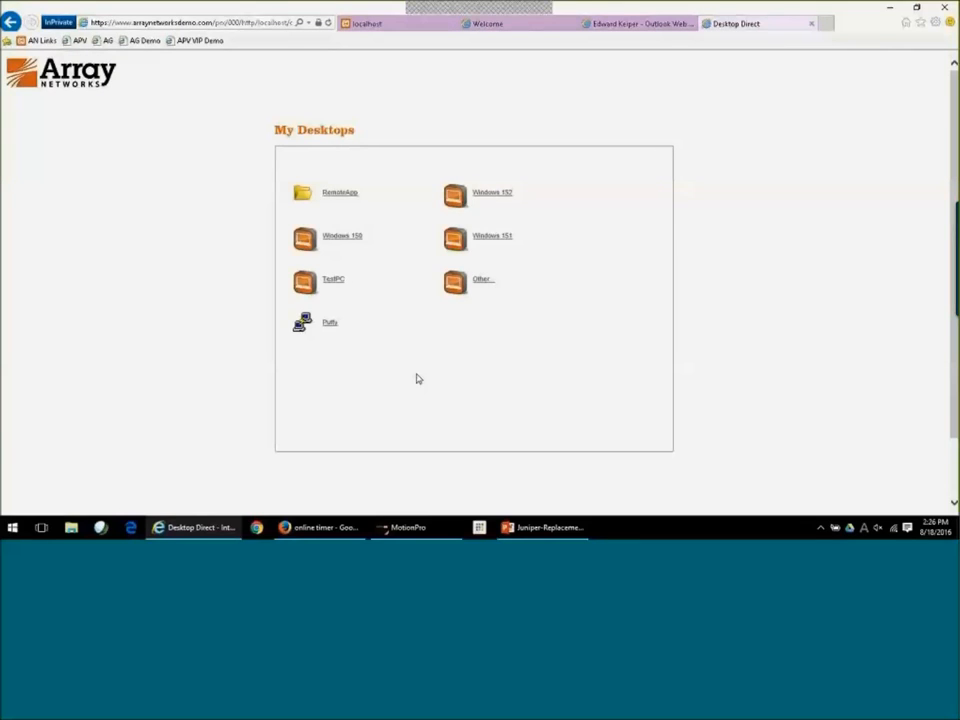
Start an RDP session to a Windows desktop, then begin closing it from the connection bar.
left_click(342, 236)
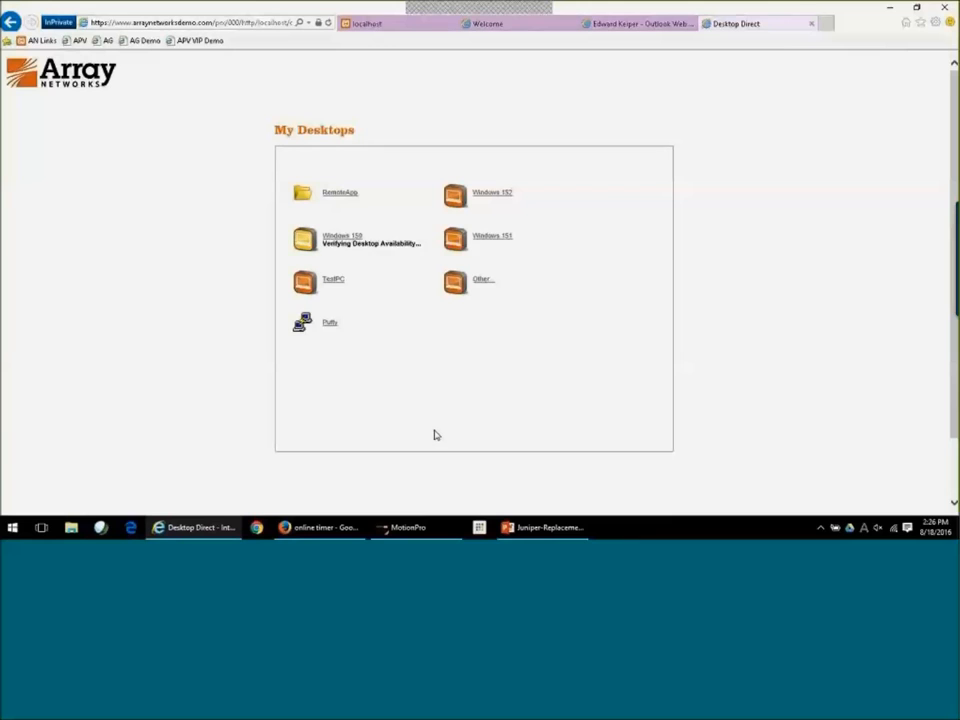
left_click(332, 236)
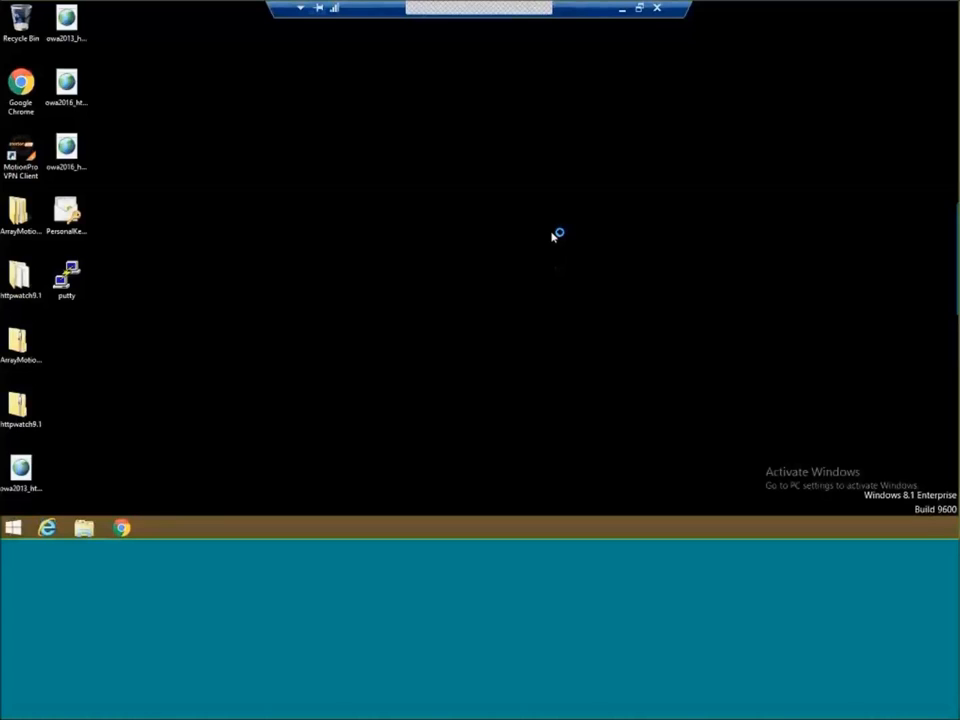
mouse_move(628, 268)
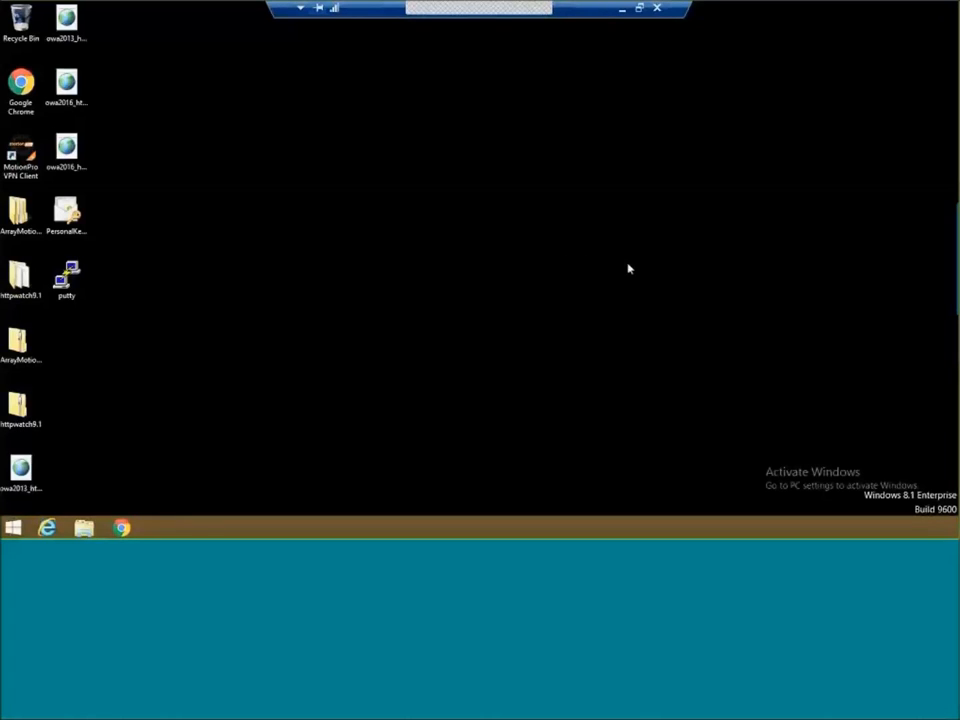
mouse_move(612, 254)
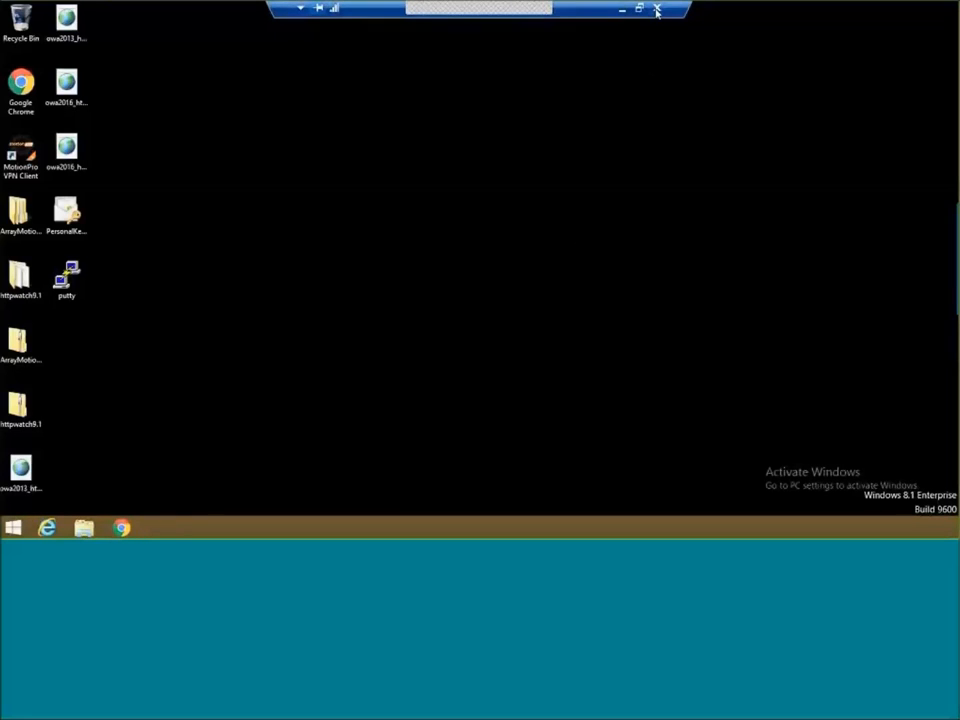
left_click(658, 10)
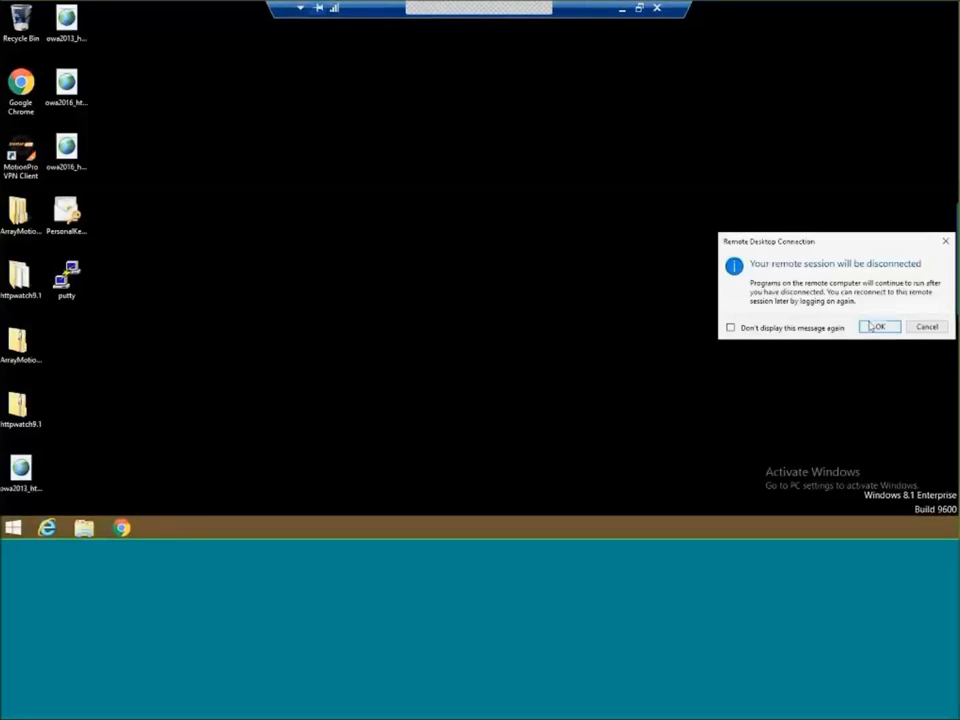
Confirm the RDP disconnect, then connect MotionPro to the CAL Demo site using plain Login.
left_click(878, 328)
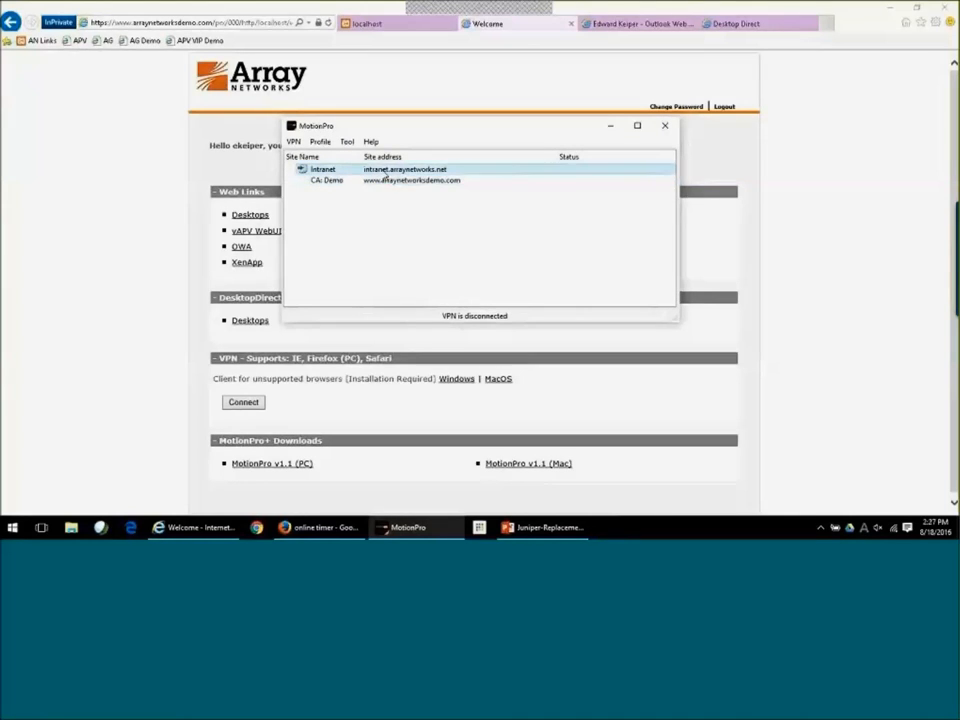
left_click(412, 180)
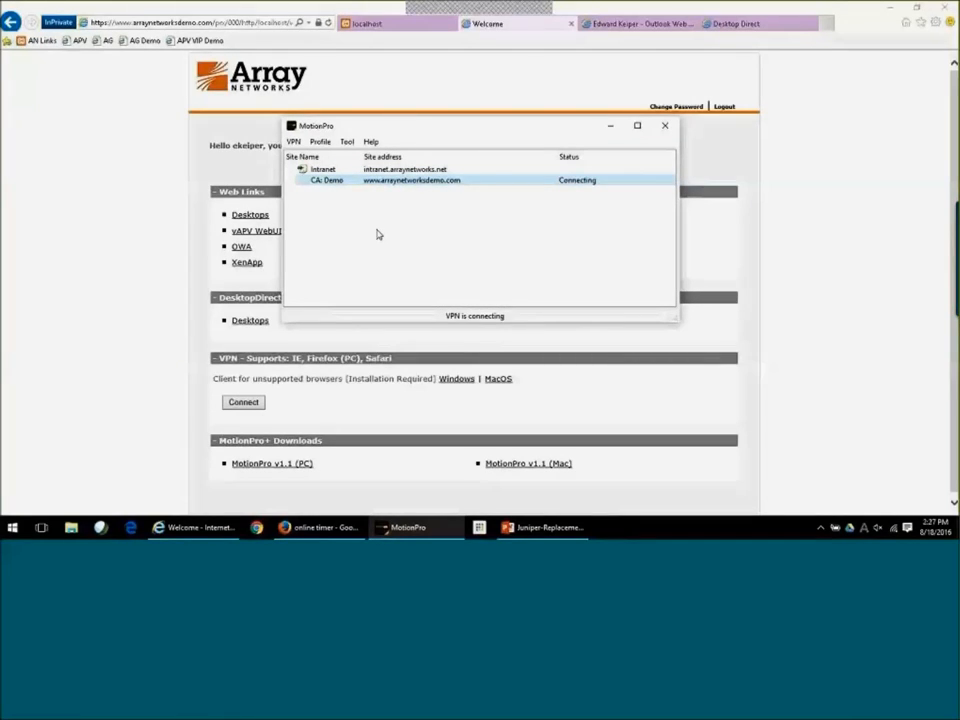
left_click(516, 196)
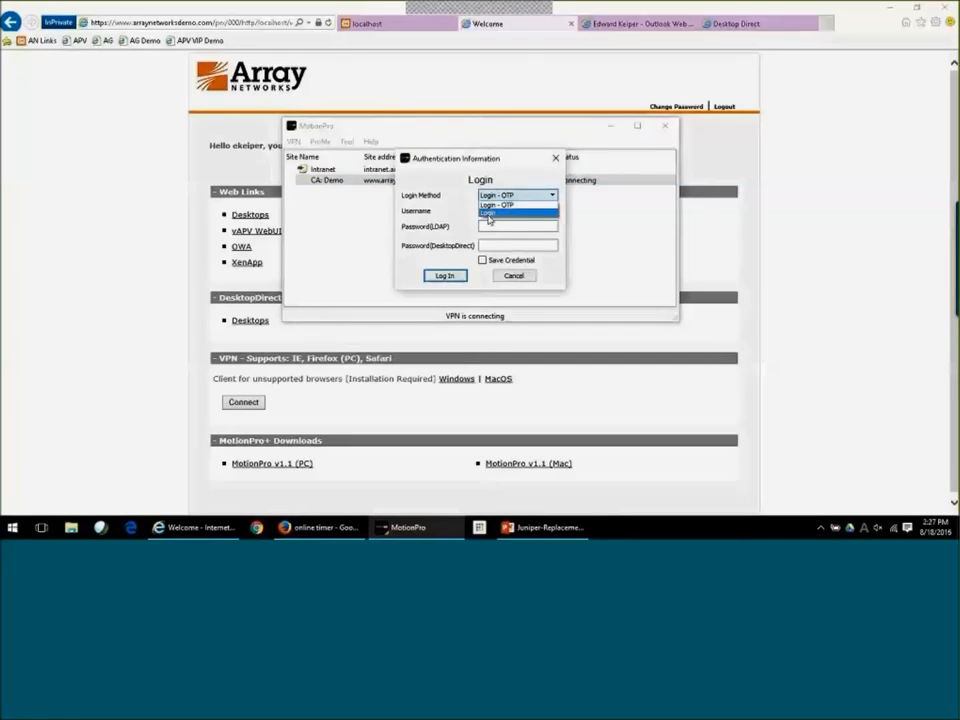
left_click(488, 212)
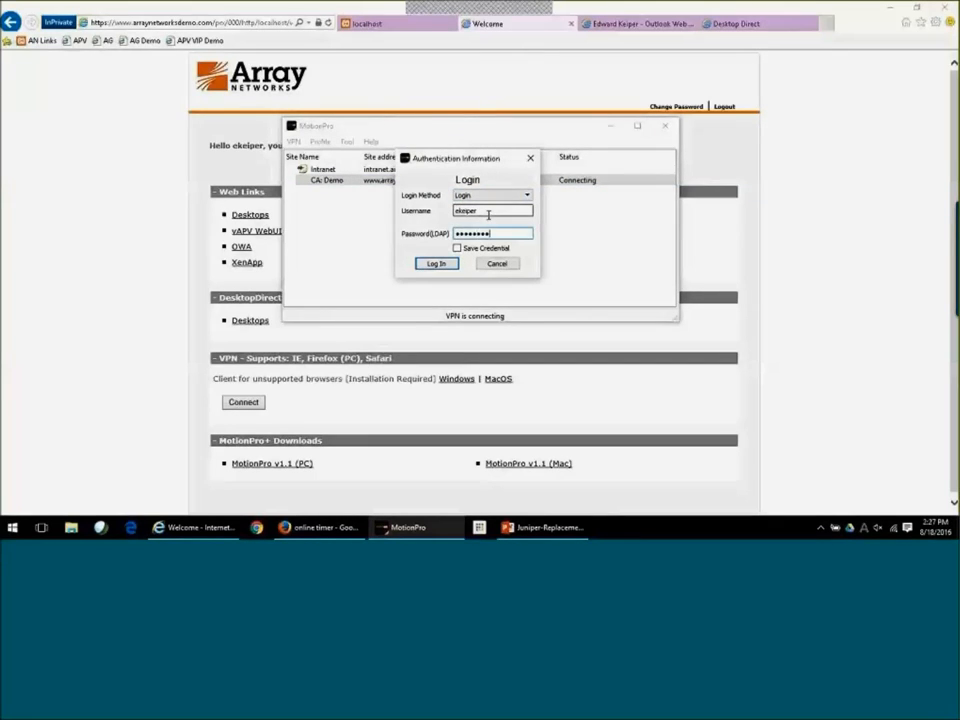
left_click(436, 264)
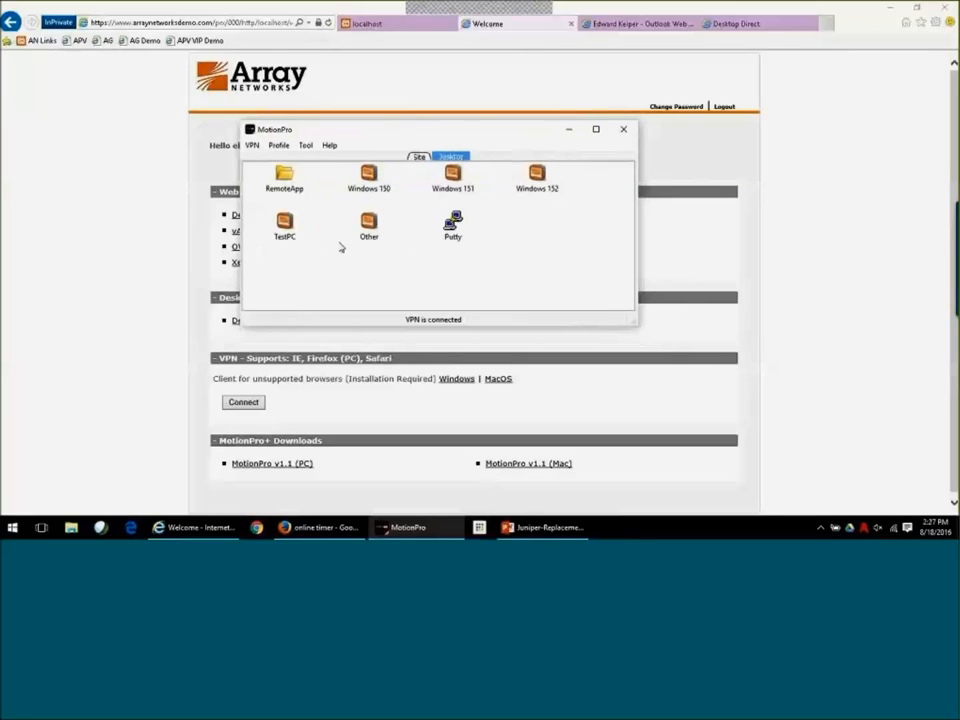
mouse_move(336, 288)
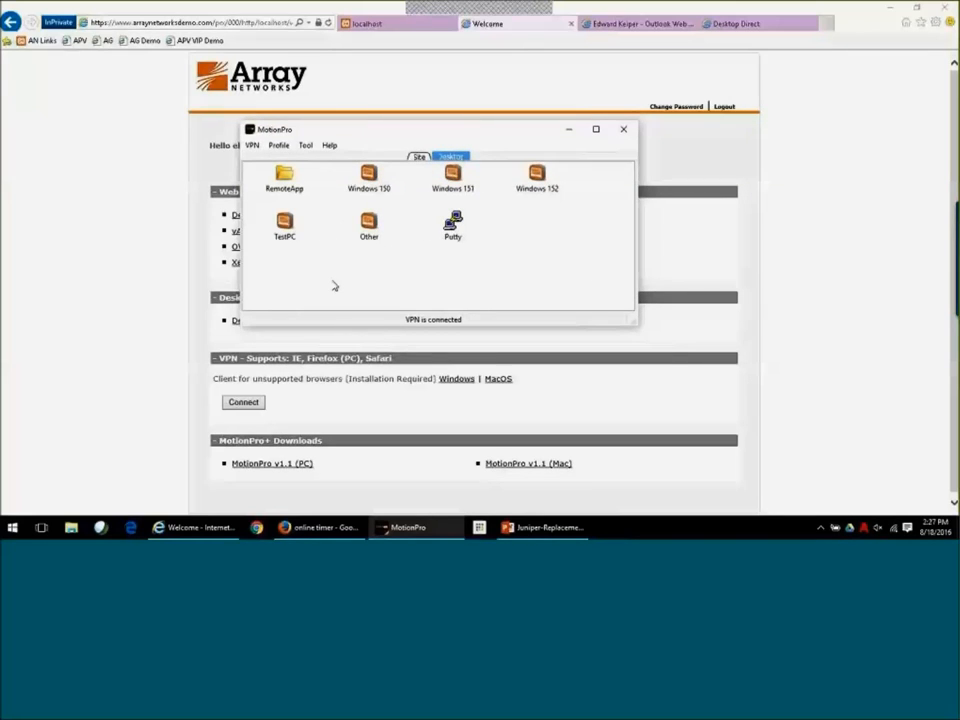
mouse_move(624, 130)
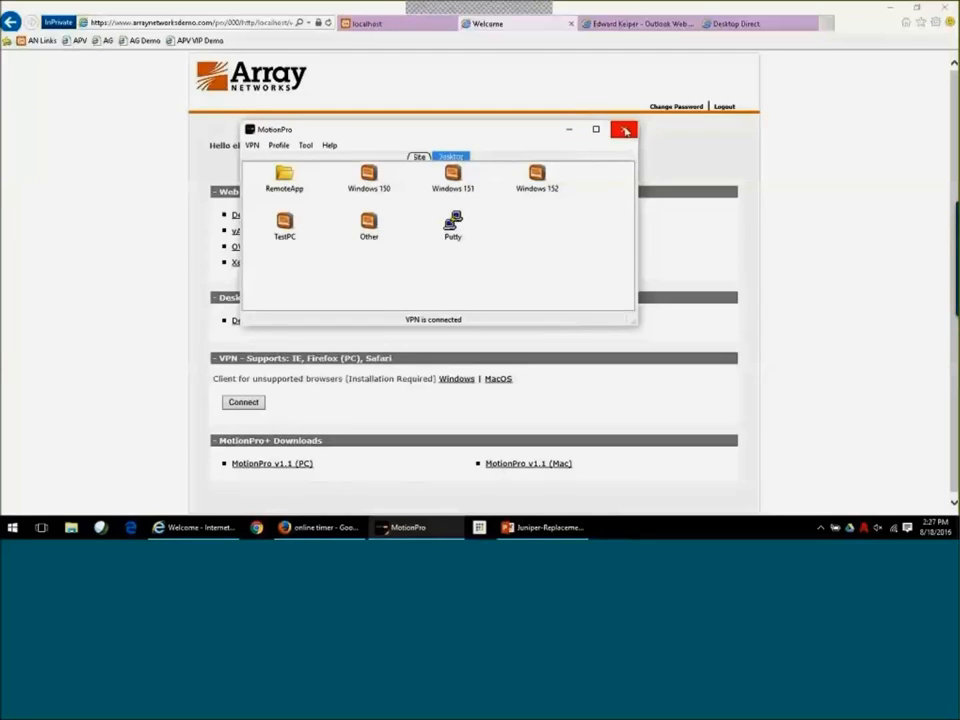
Disconnect the MotionPro VPN session from its VPN menu, returning to the portal.
left_click(252, 144)
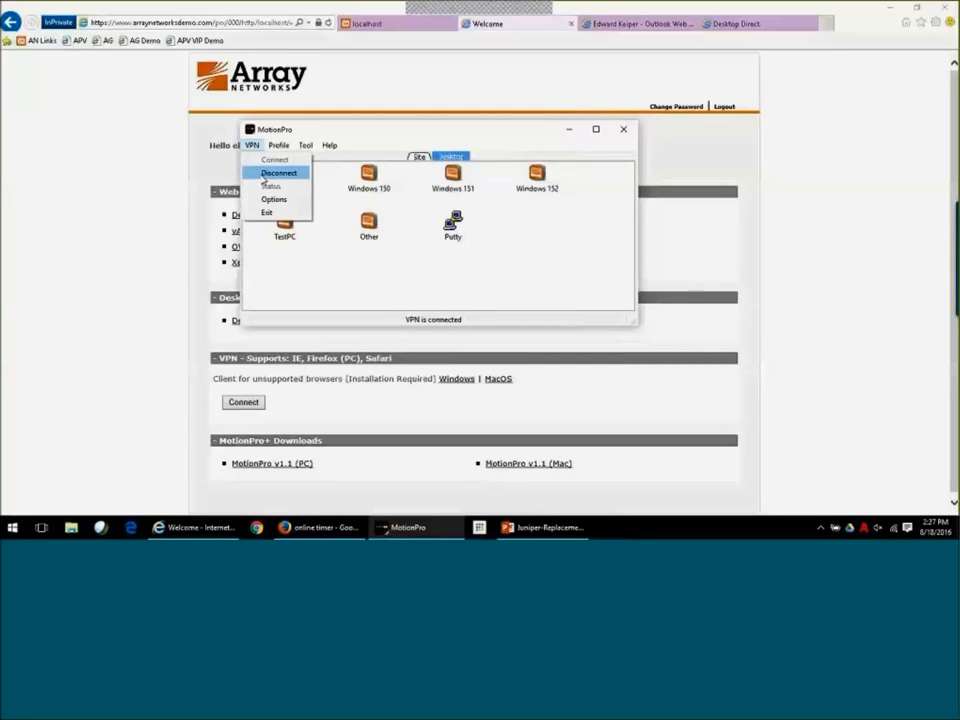
left_click(280, 172)
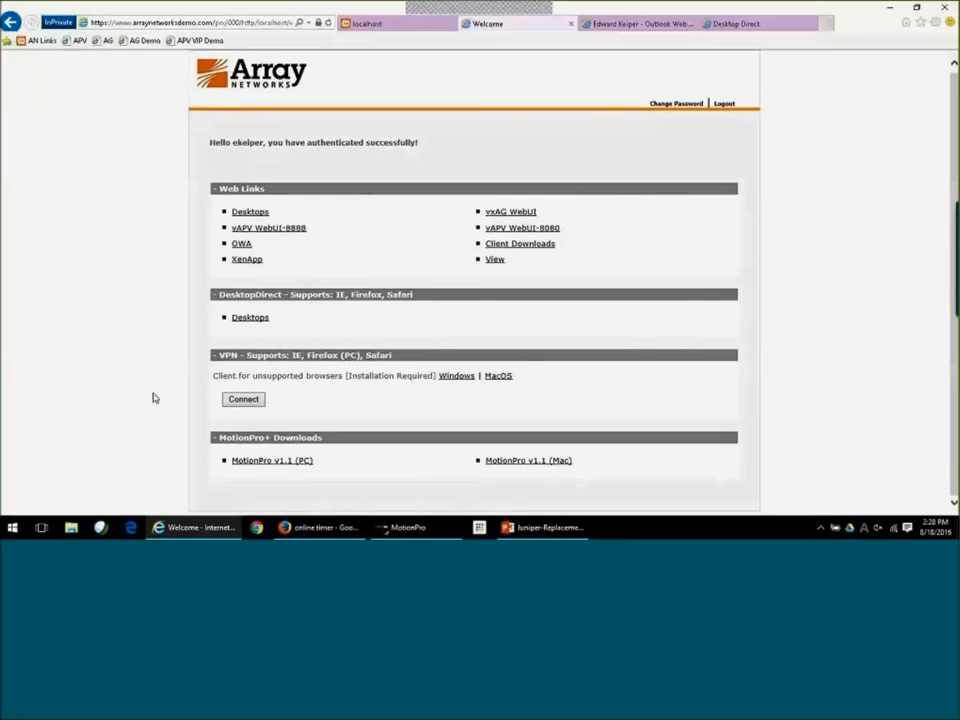
mouse_move(228, 444)
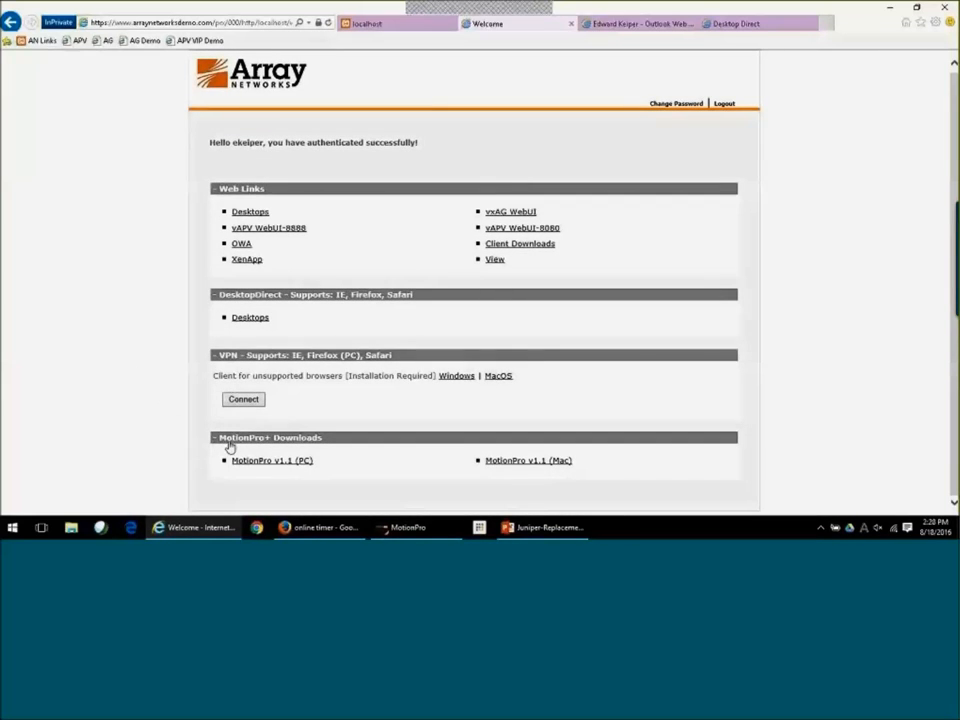
mouse_move(348, 450)
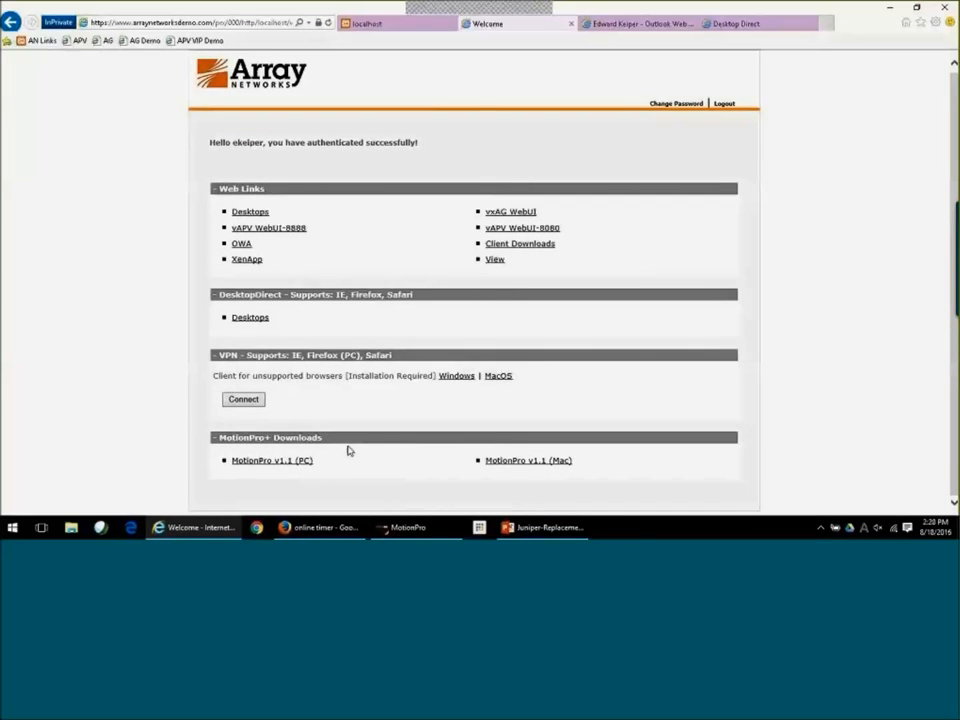
mouse_move(276, 448)
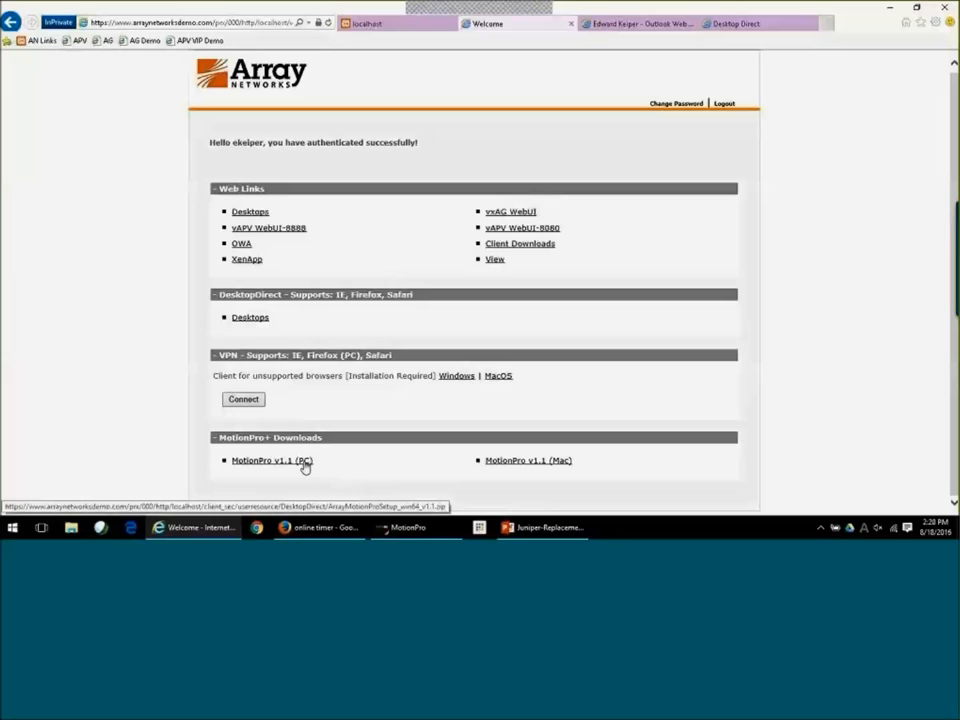
mouse_move(388, 468)
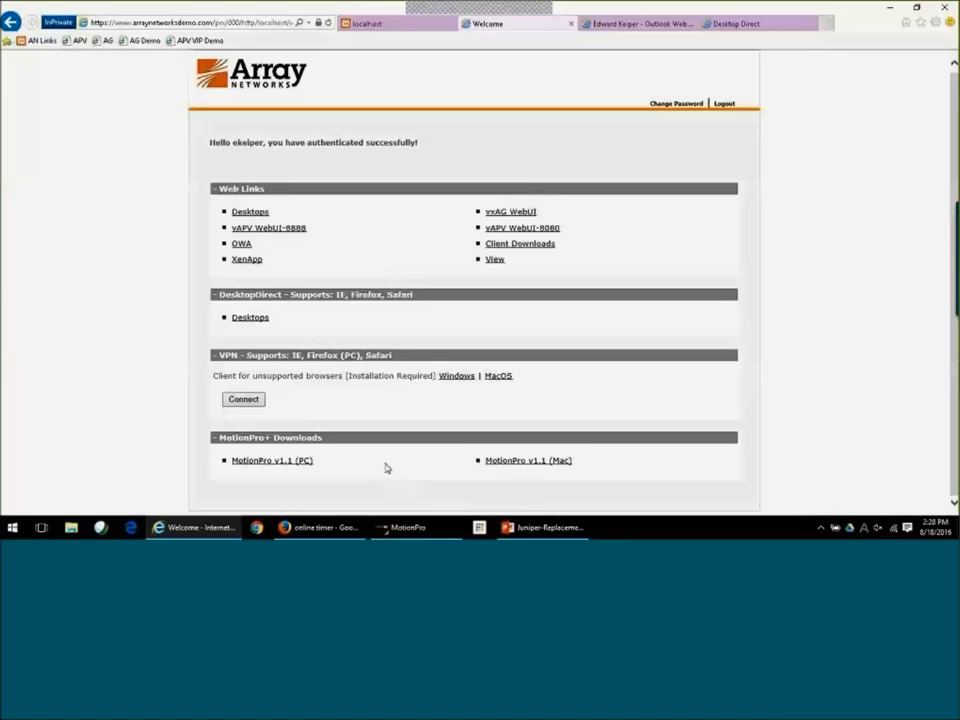
mouse_move(392, 486)
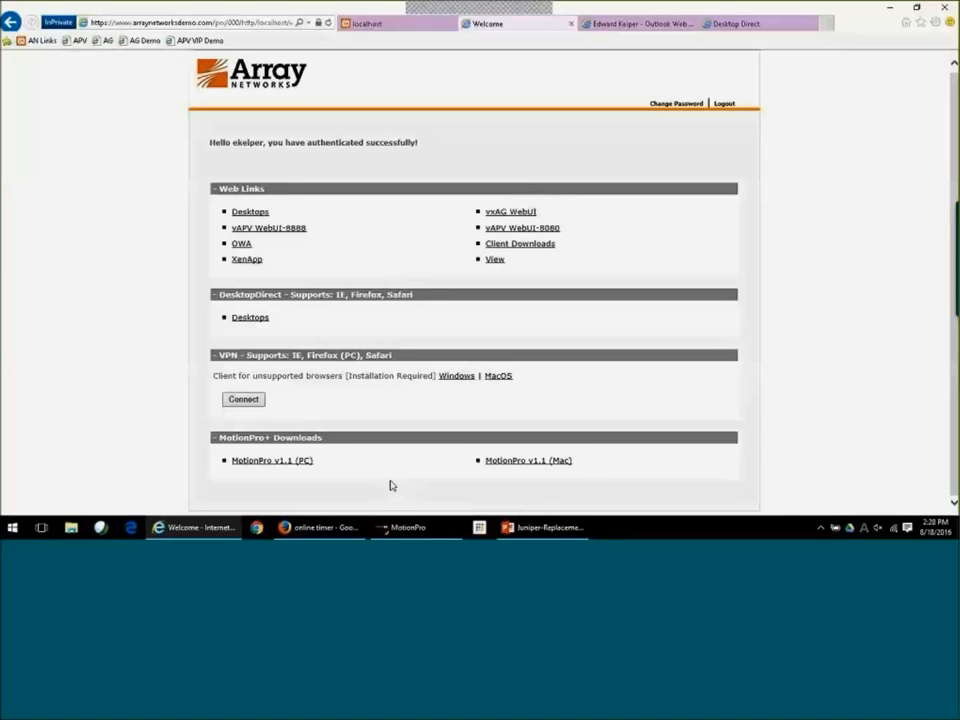
mouse_move(386, 488)
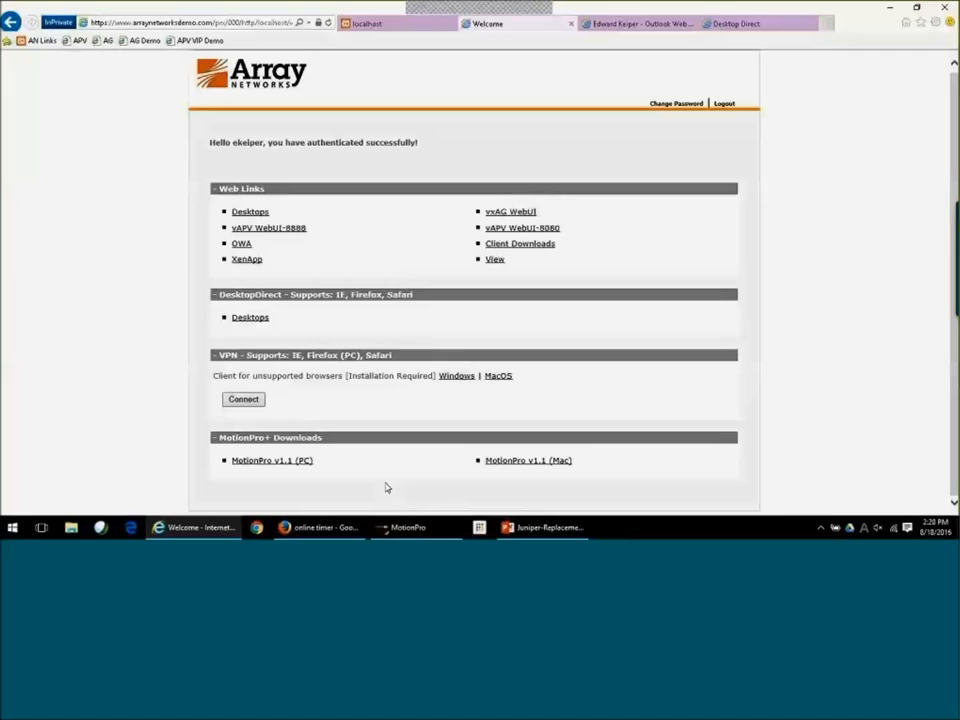
mouse_move(378, 480)
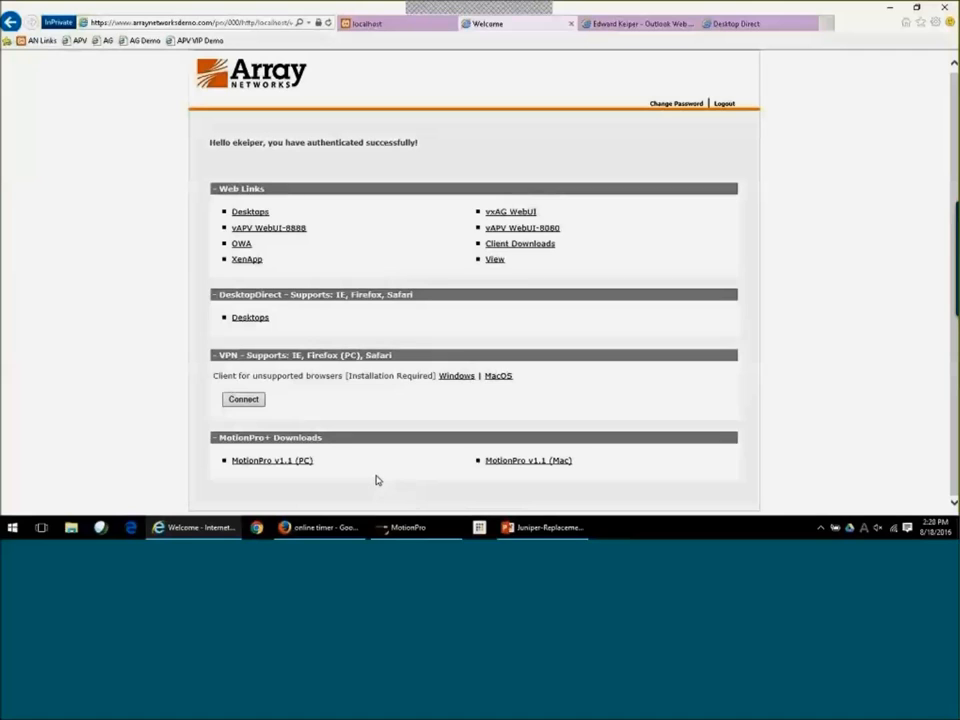
mouse_move(312, 472)
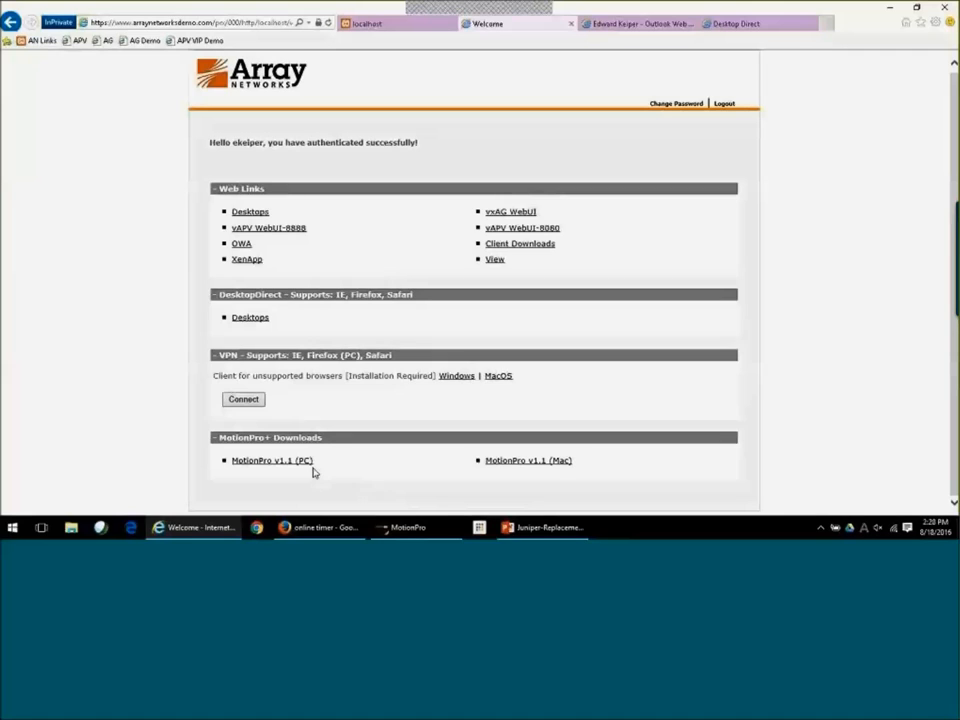
mouse_move(364, 474)
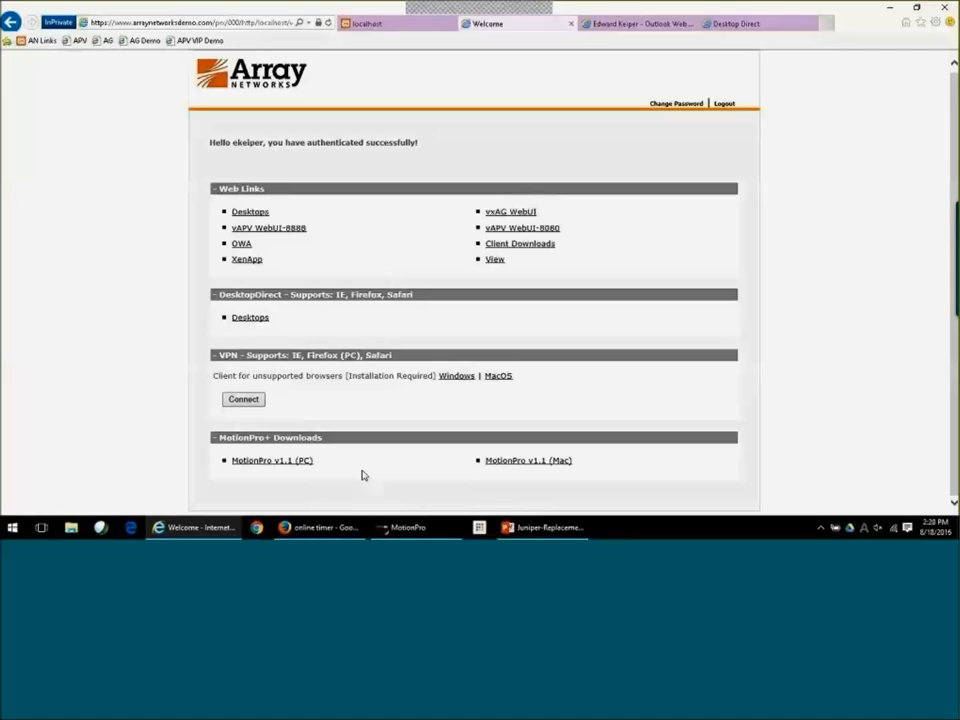
mouse_move(278, 216)
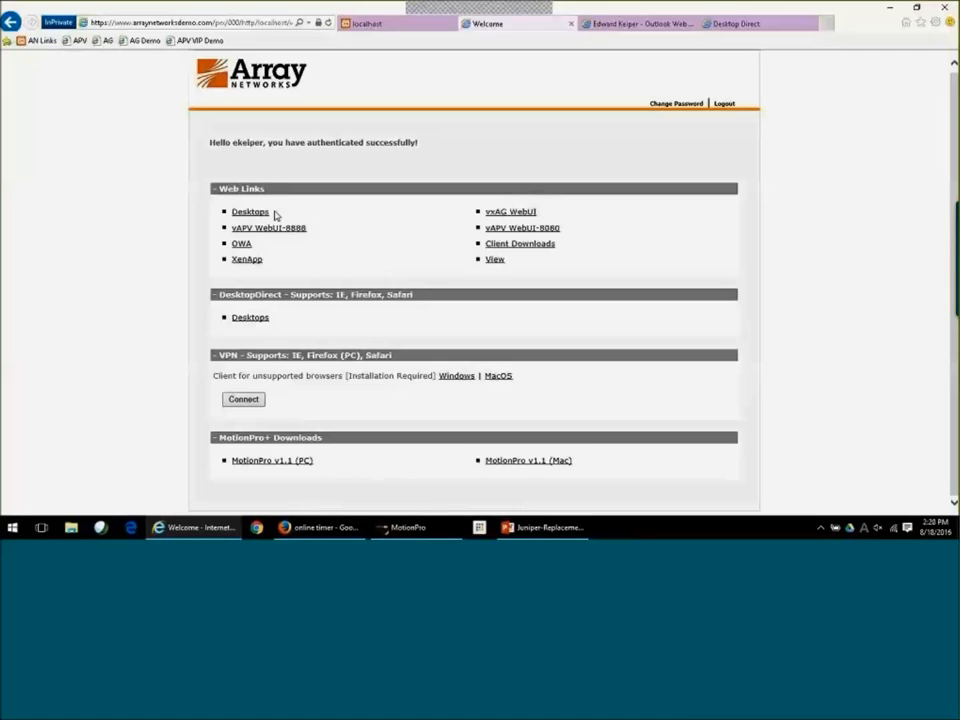
mouse_move(348, 308)
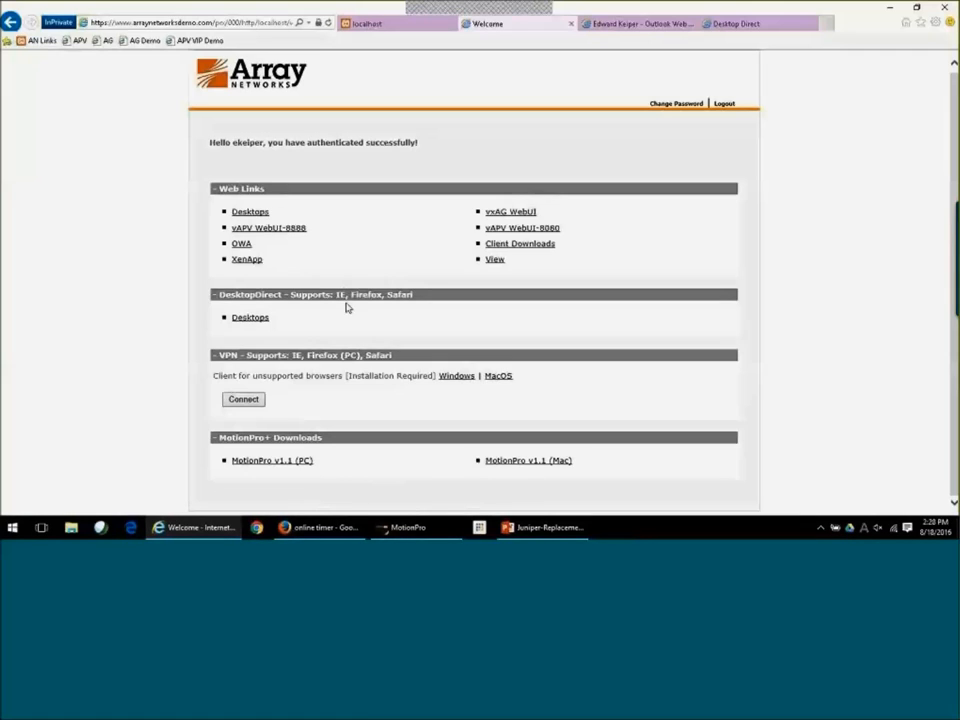
mouse_move(630, 220)
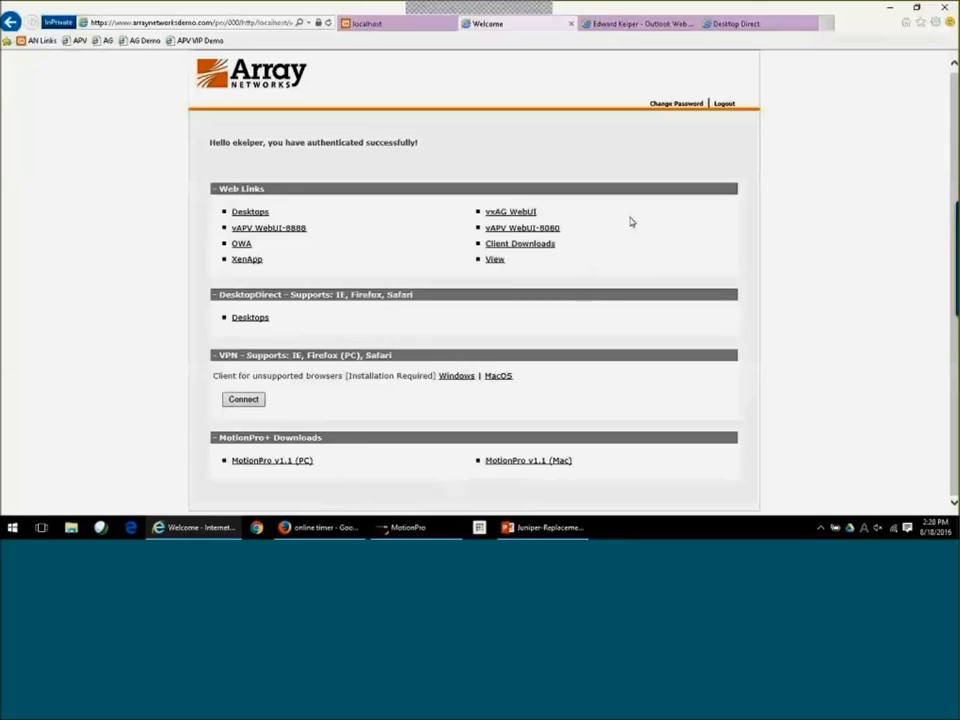
mouse_move(676, 104)
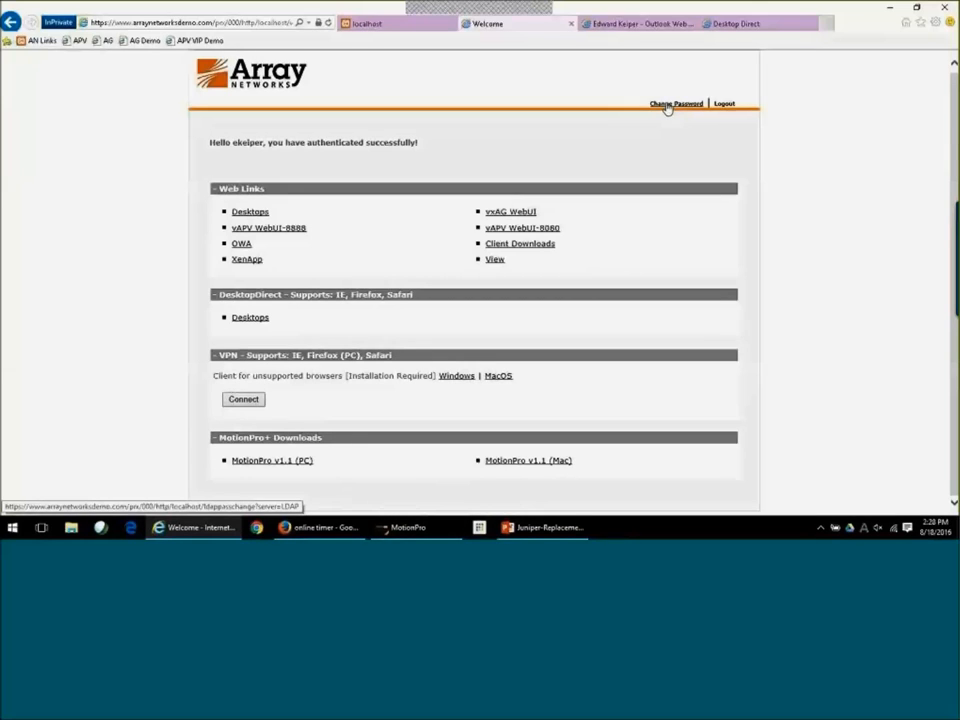
left_click(676, 104)
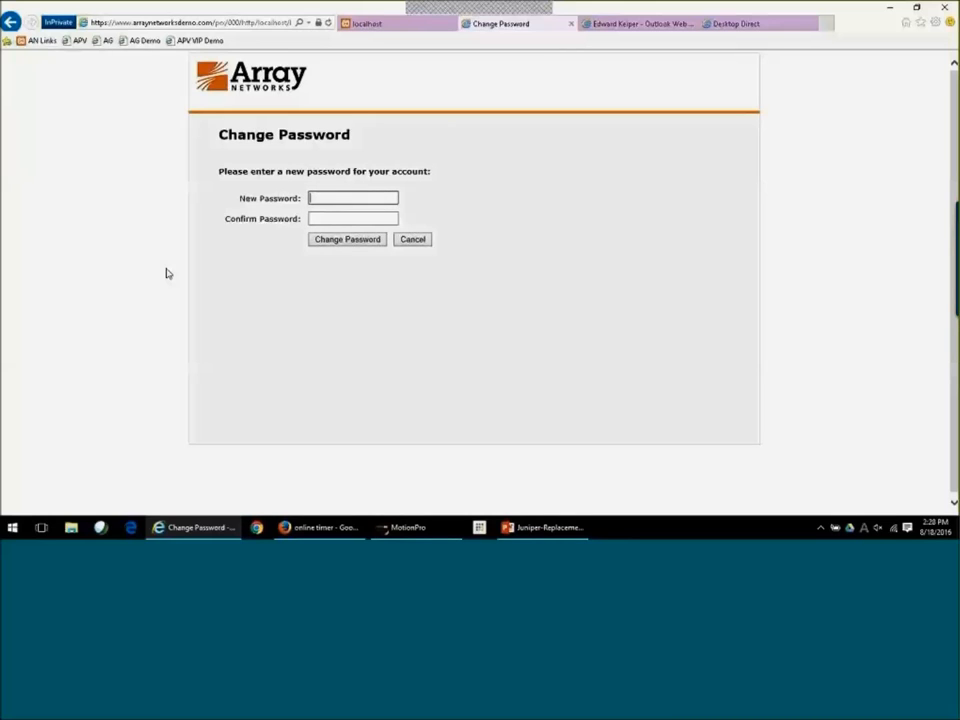
mouse_move(404, 256)
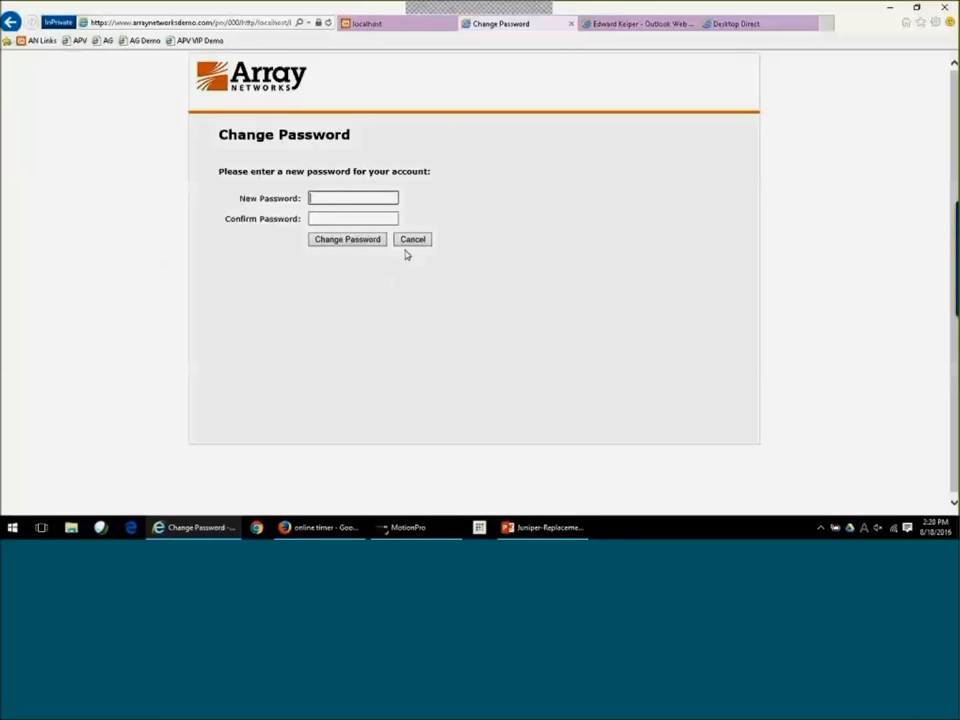
left_click(348, 240)
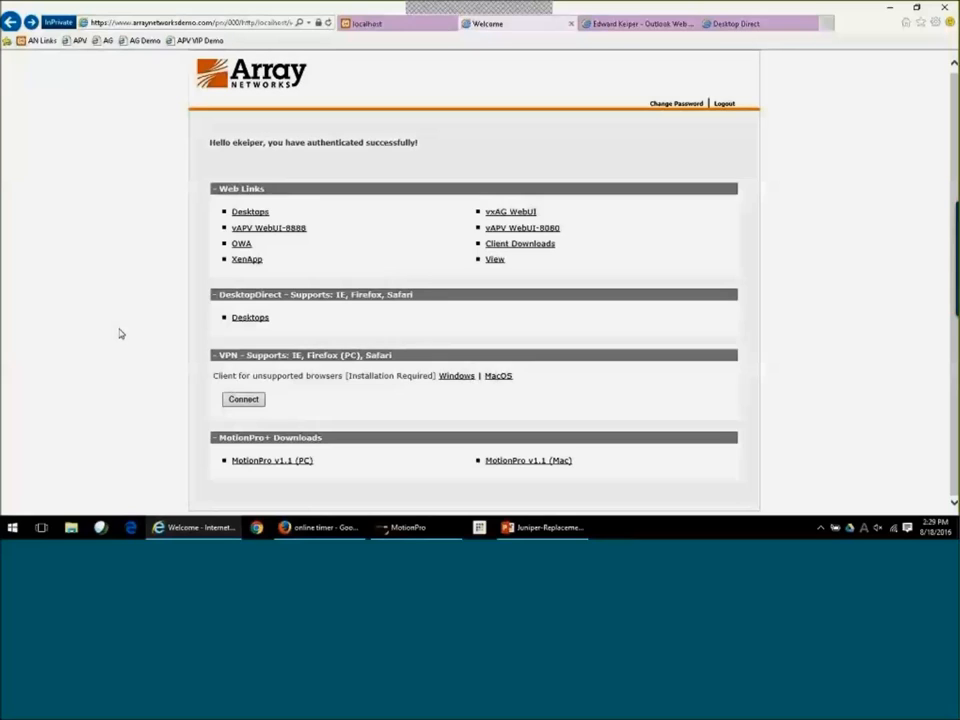
mouse_move(138, 350)
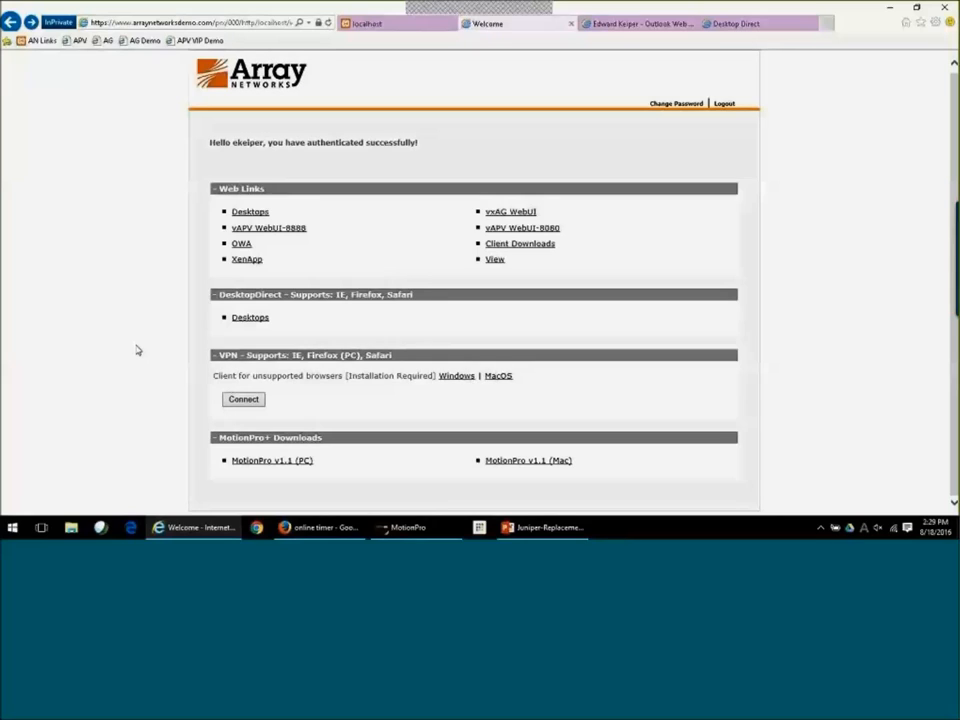
mouse_move(510, 212)
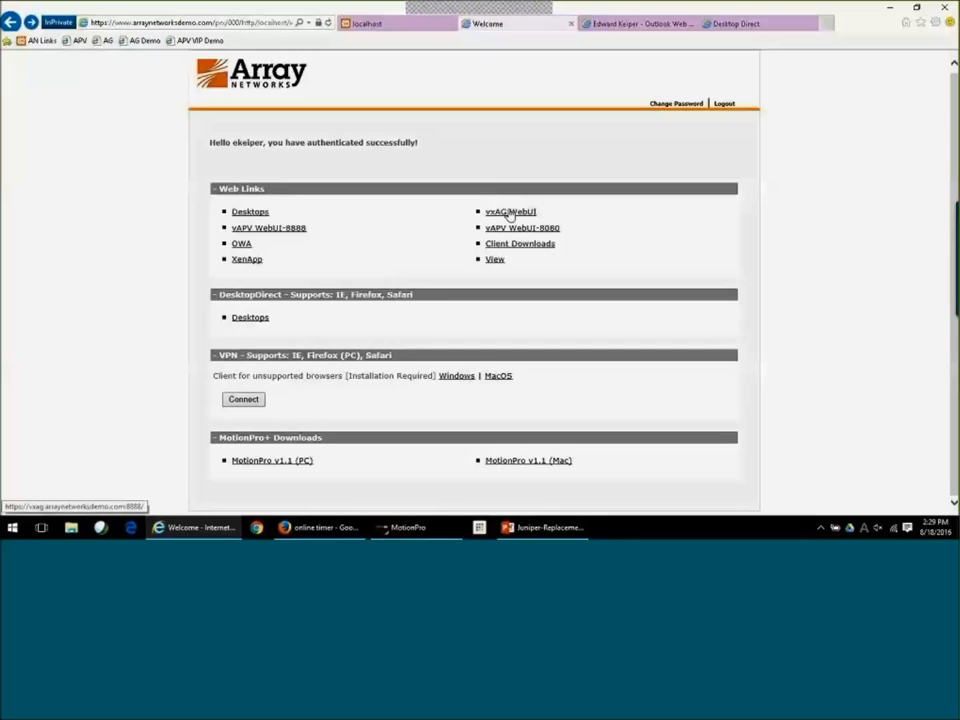
Sign in to the vxAG WebUI as 'array' via Windows Security, then log in with the enable password.
left_click(510, 212)
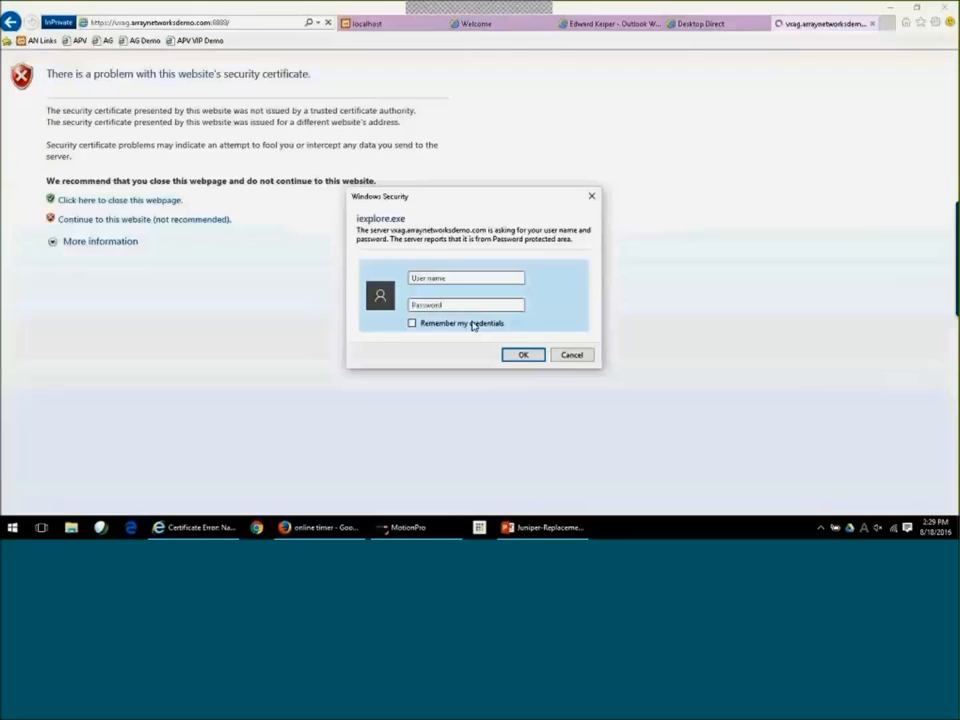
type("array")
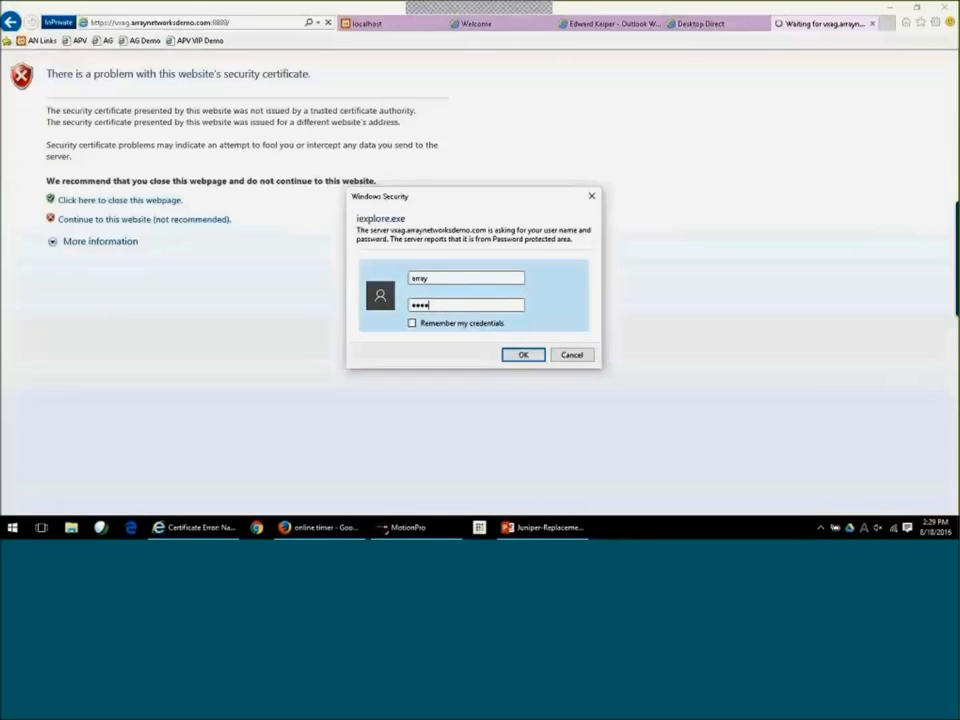
left_click(524, 354)
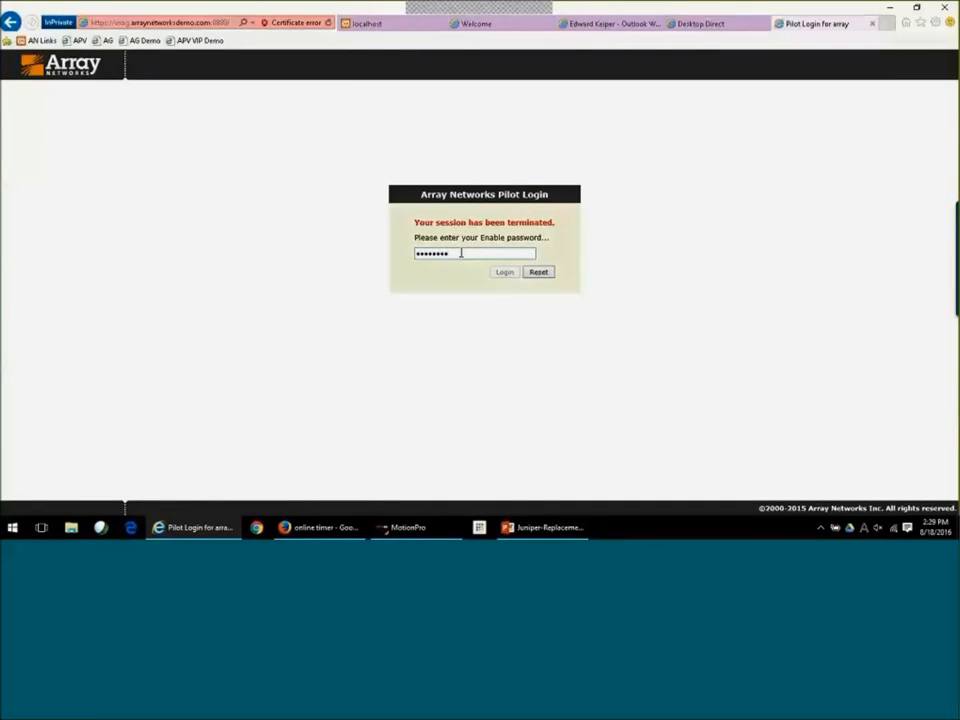
left_click(504, 272)
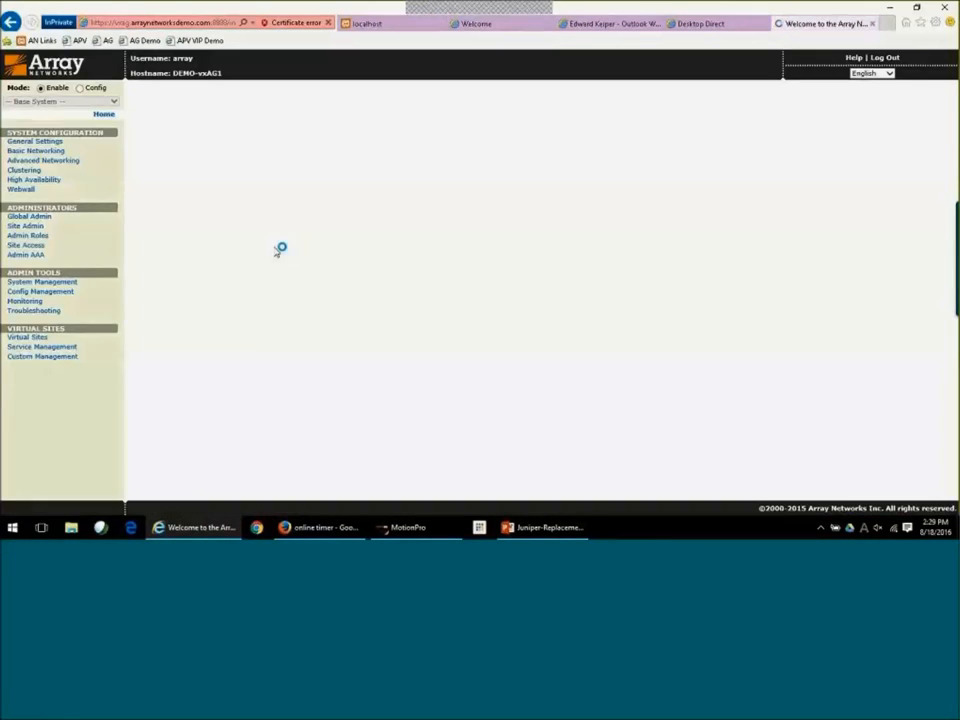
Show the appliance's Basic Information page with system details and interface summary.
left_click(104, 112)
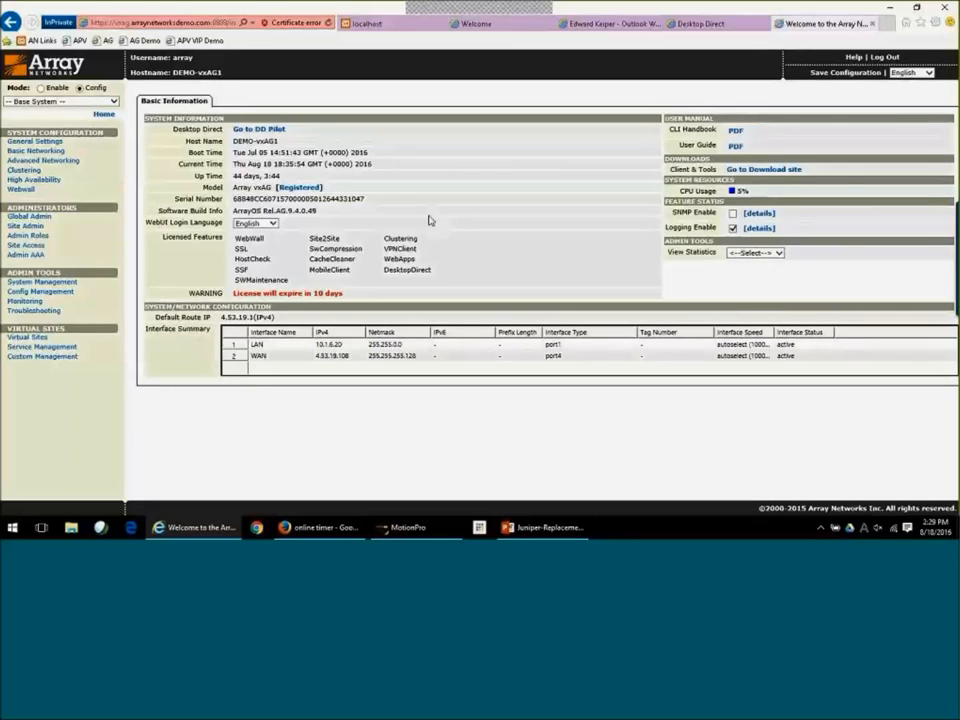
mouse_move(348, 210)
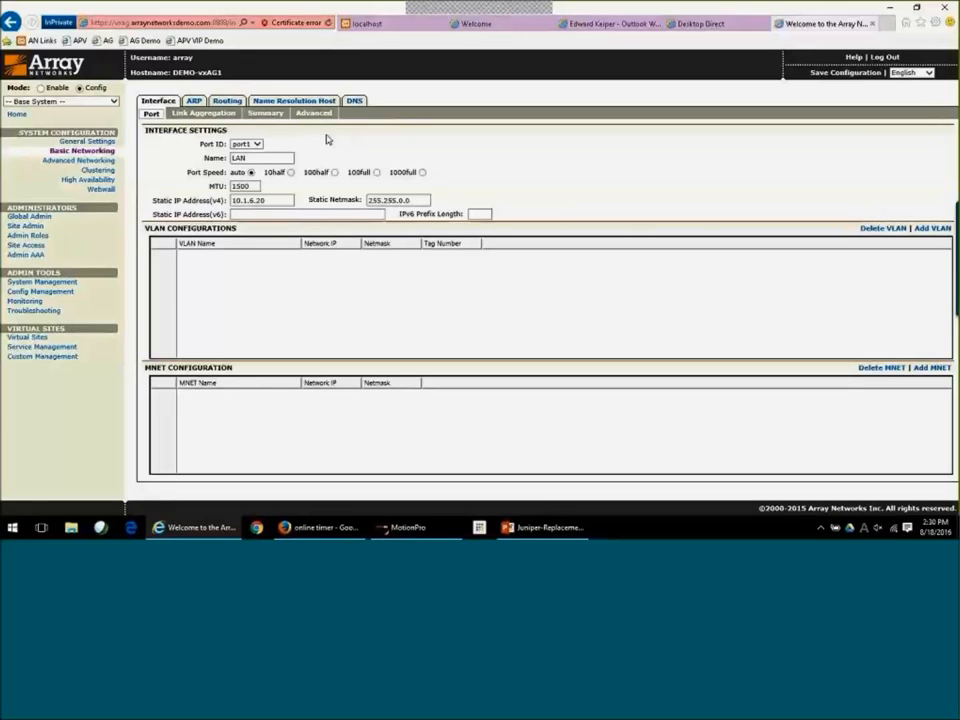
mouse_move(300, 144)
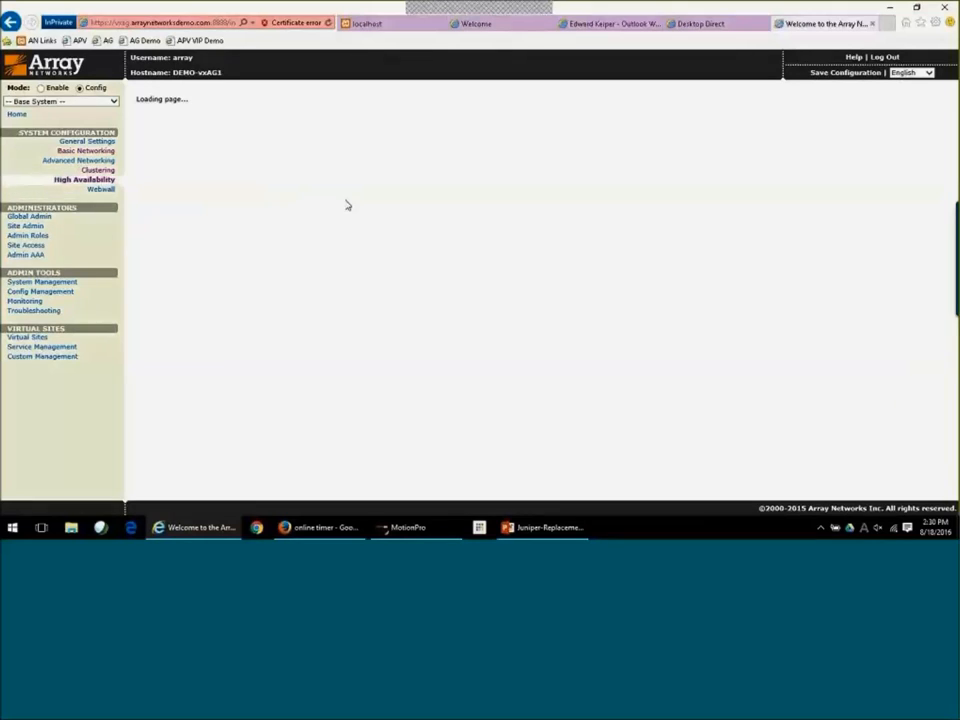
left_click(84, 180)
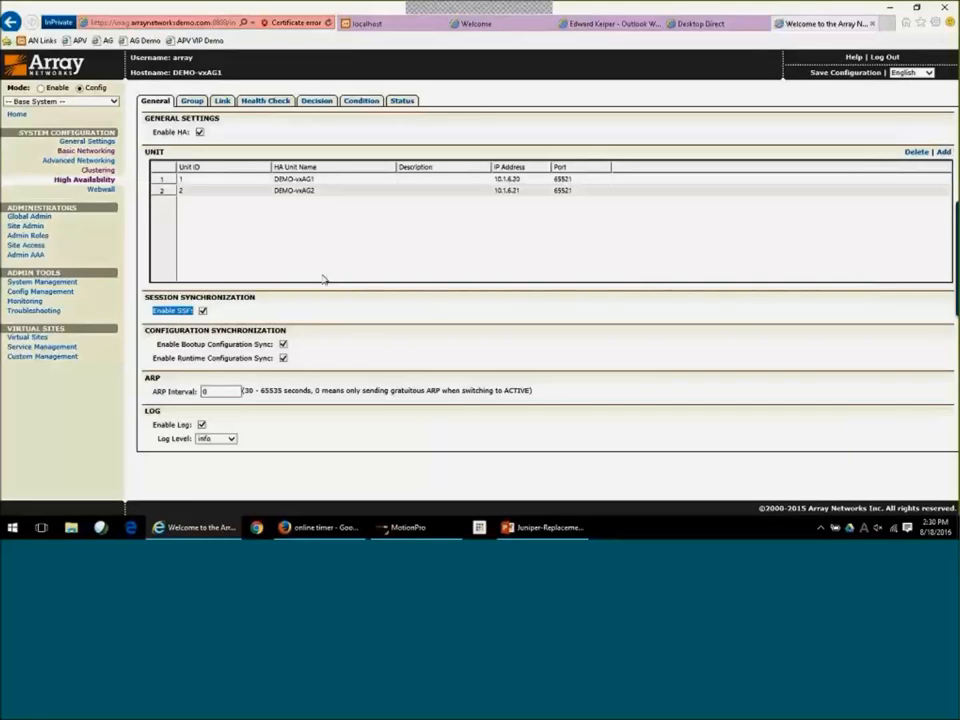
mouse_move(330, 240)
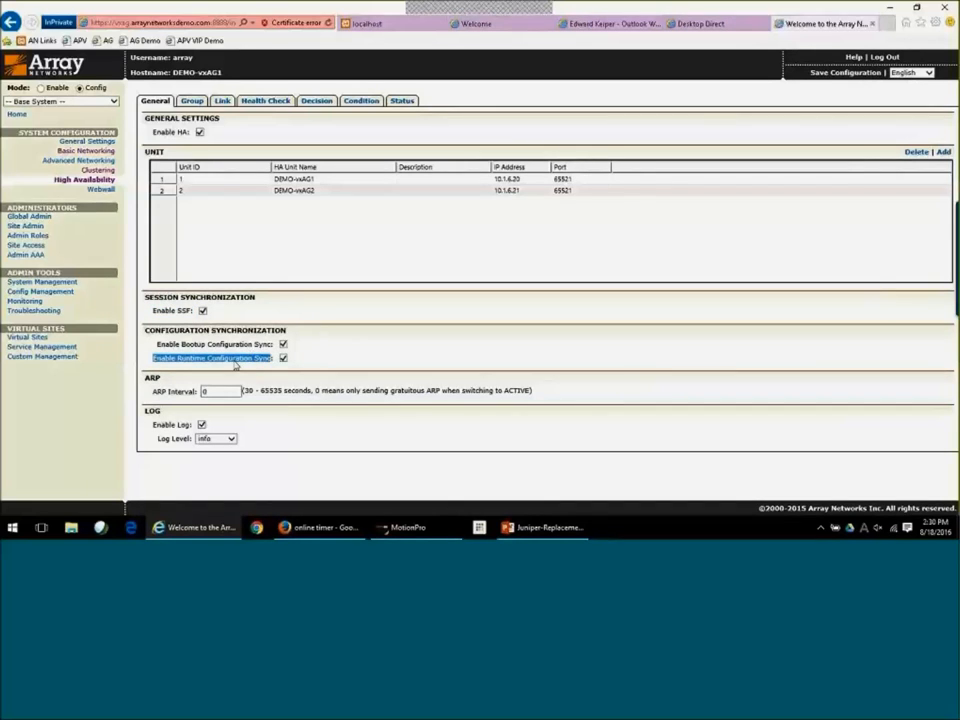
mouse_move(224, 364)
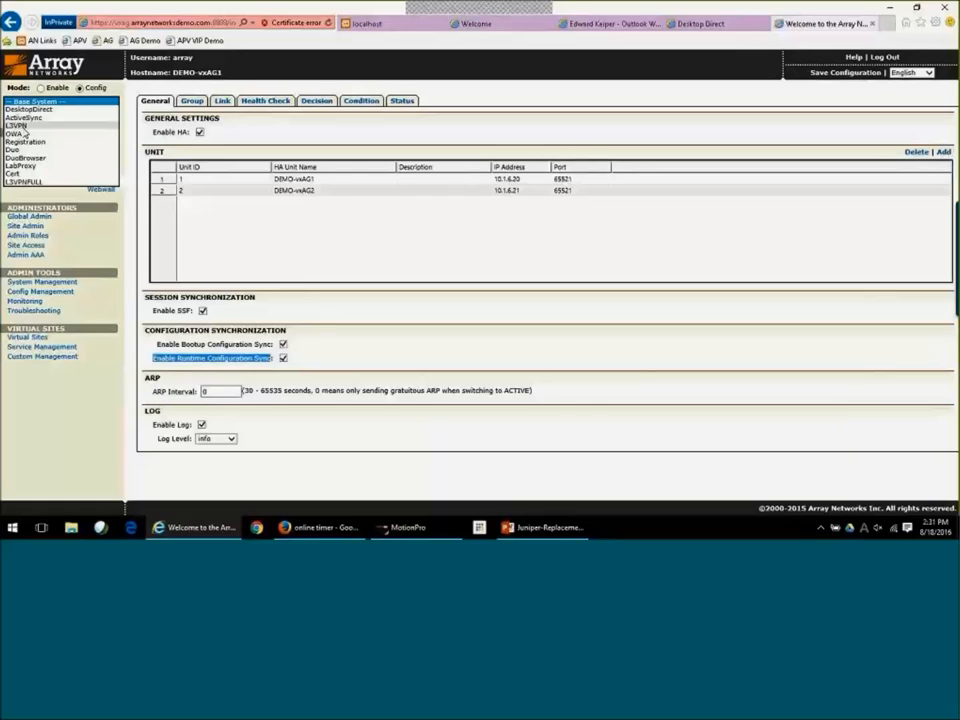
left_click(60, 100)
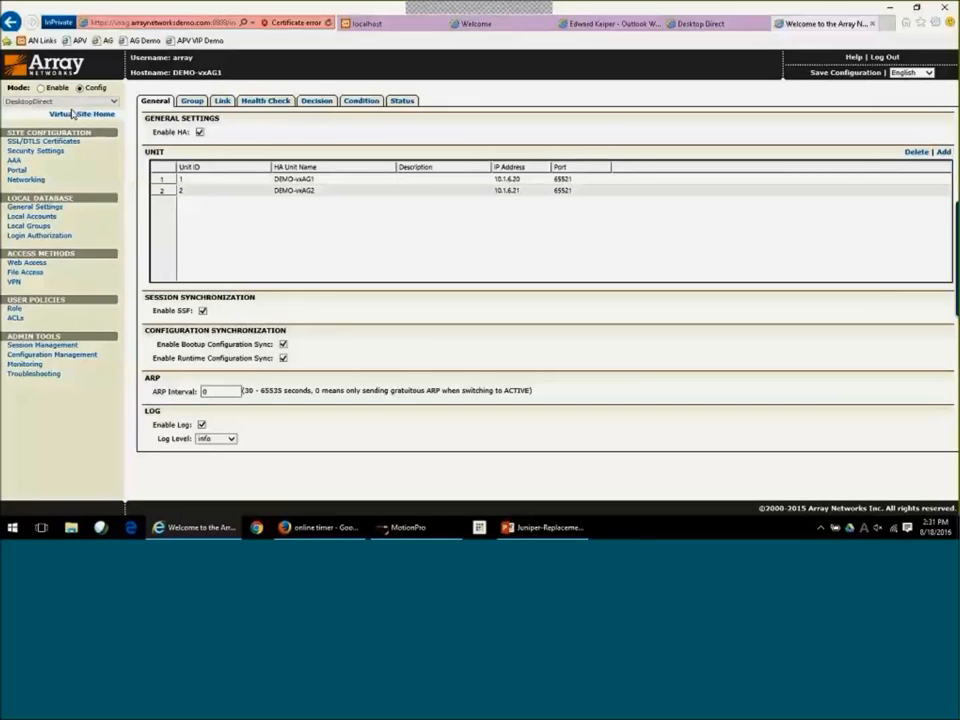
mouse_move(112, 160)
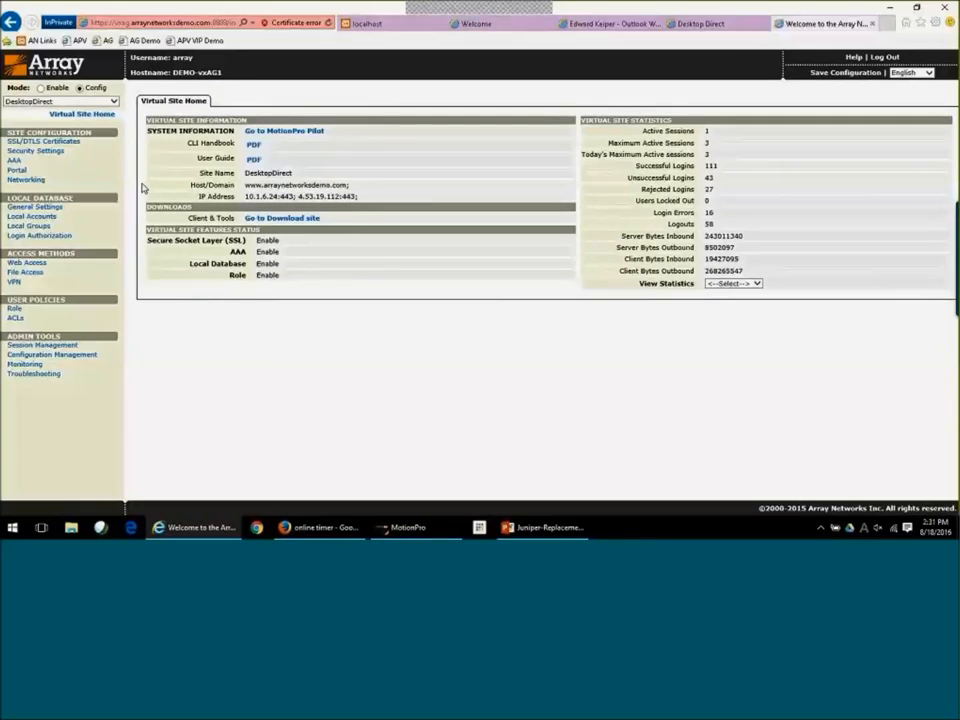
mouse_move(228, 216)
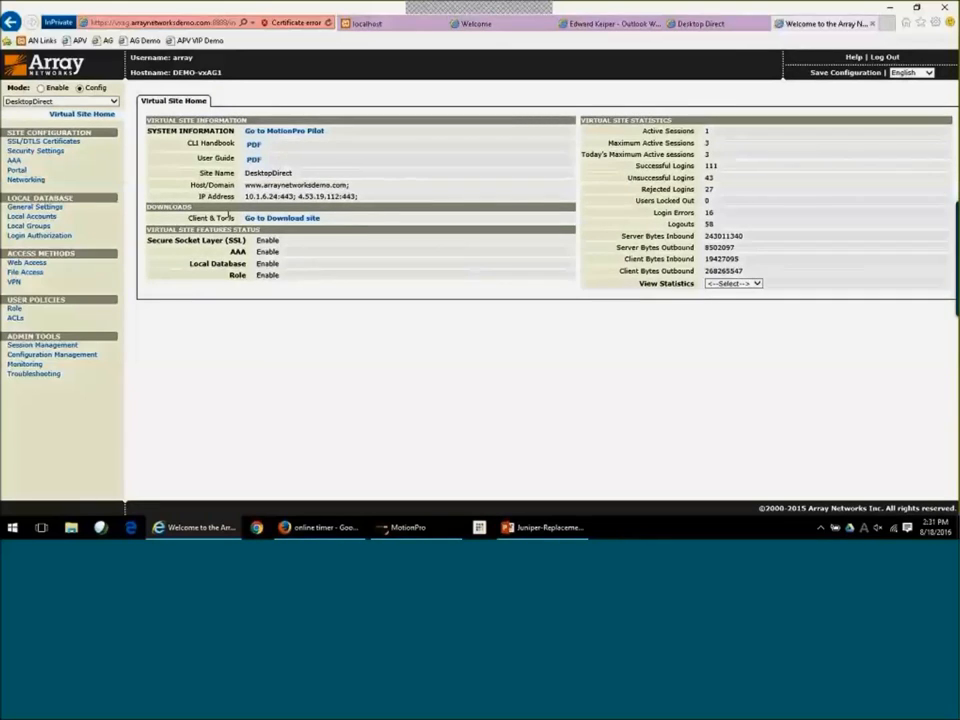
Show the DesktopDirect site's SSL/TLS certificate settings with SSL and TLS protocol options.
left_click(44, 140)
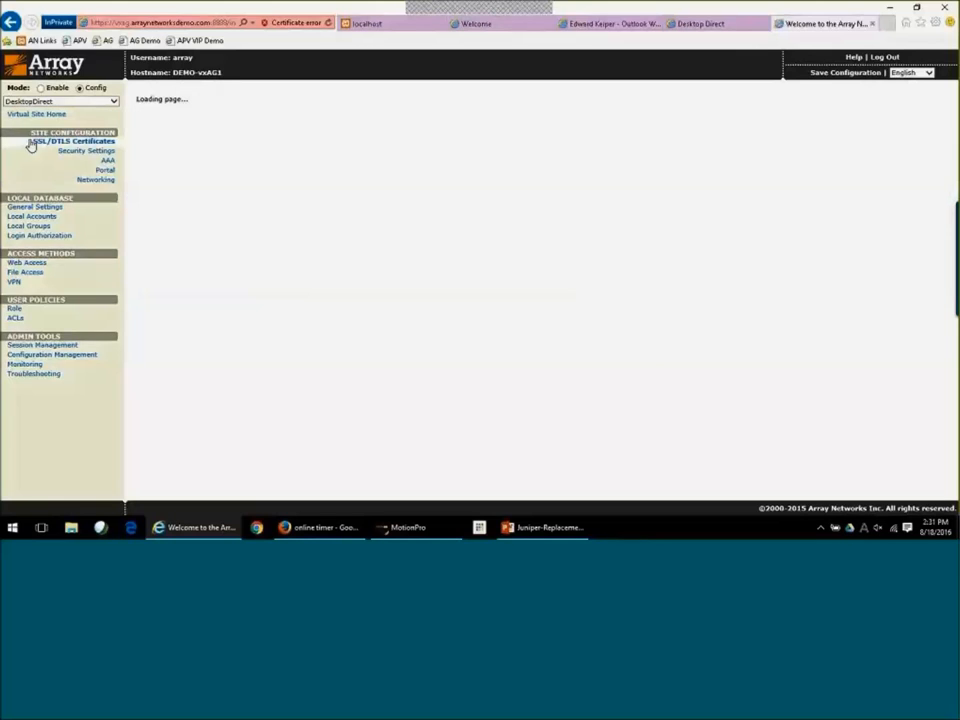
left_click(70, 140)
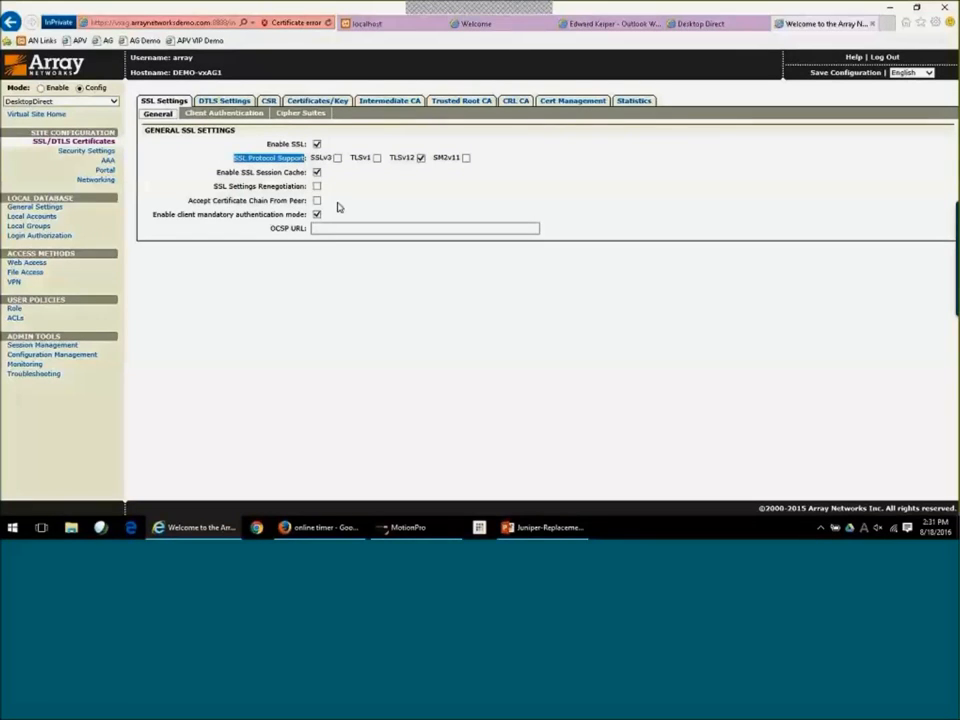
mouse_move(364, 170)
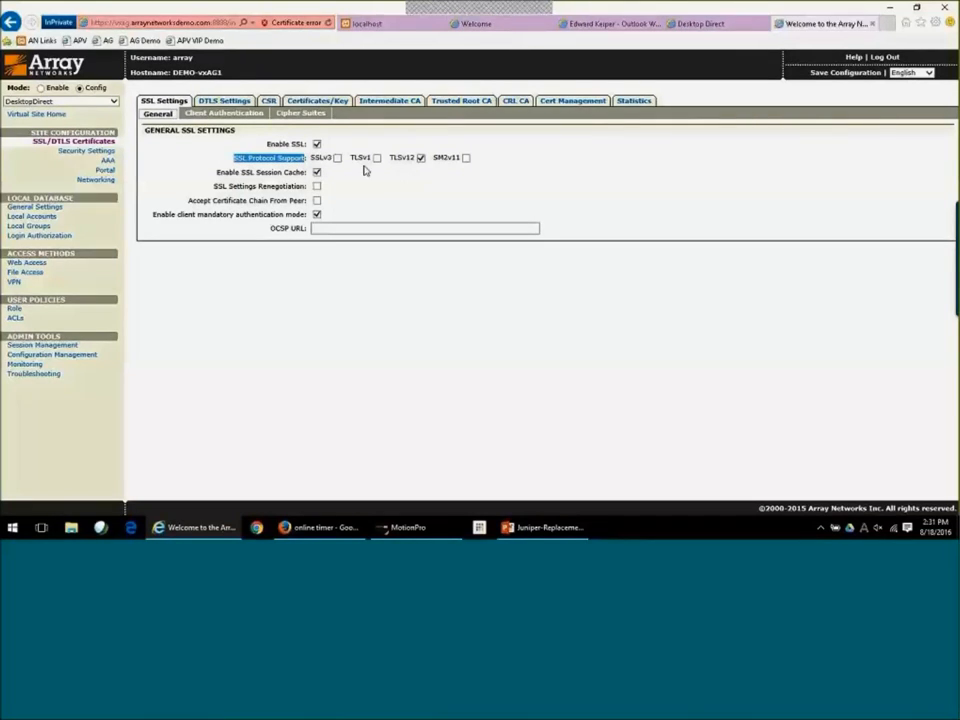
mouse_move(420, 166)
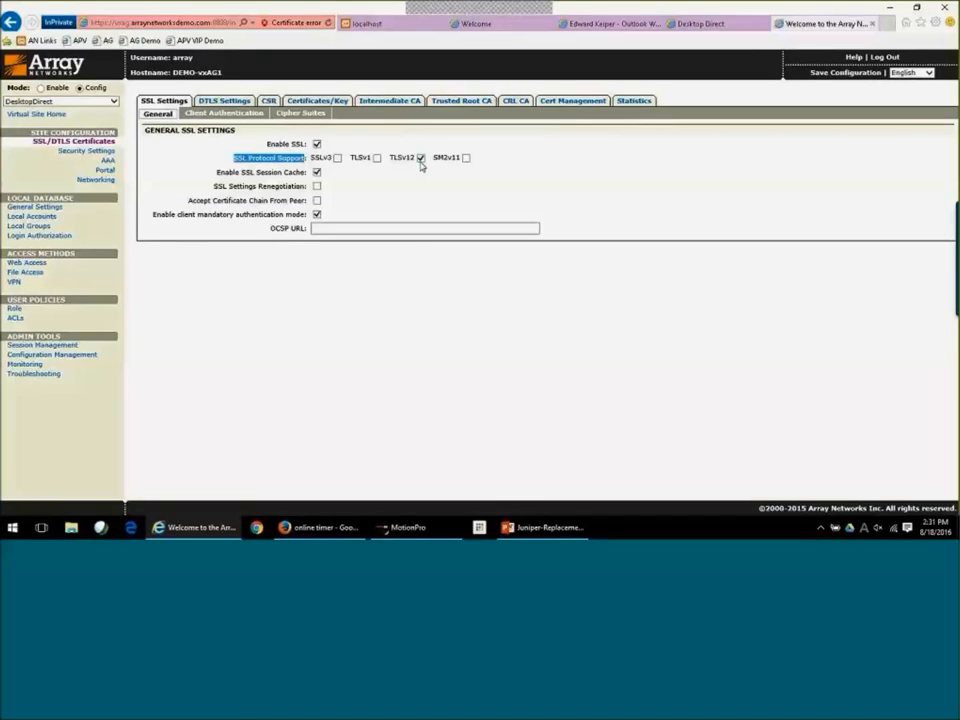
mouse_move(396, 166)
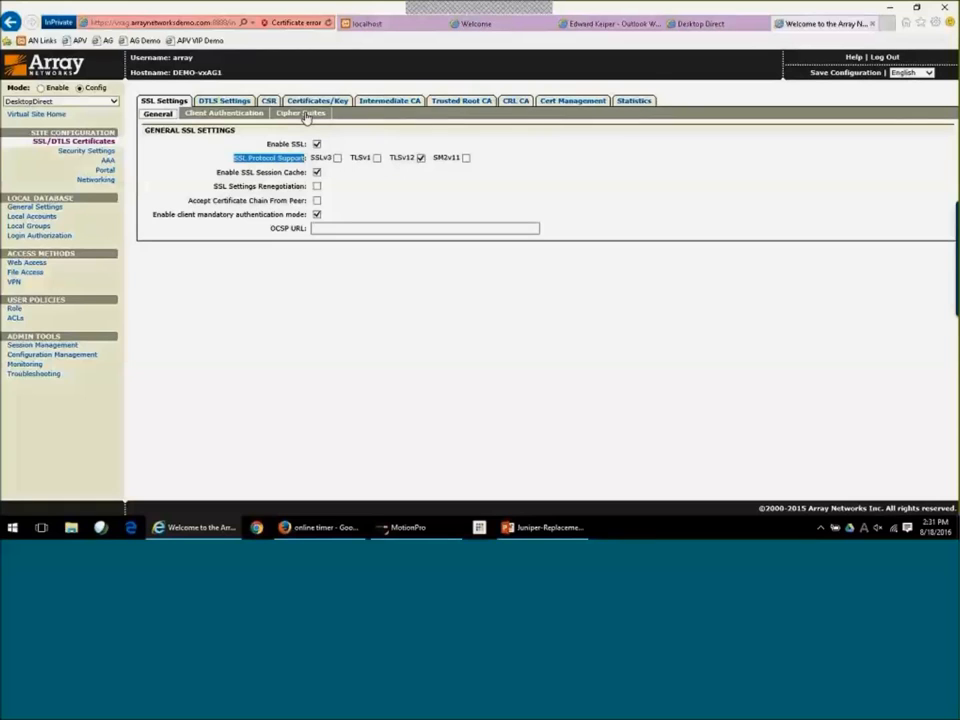
Show the site's cipher suite priorities and enable Enforce Minimum Cipher Strength.
left_click(300, 112)
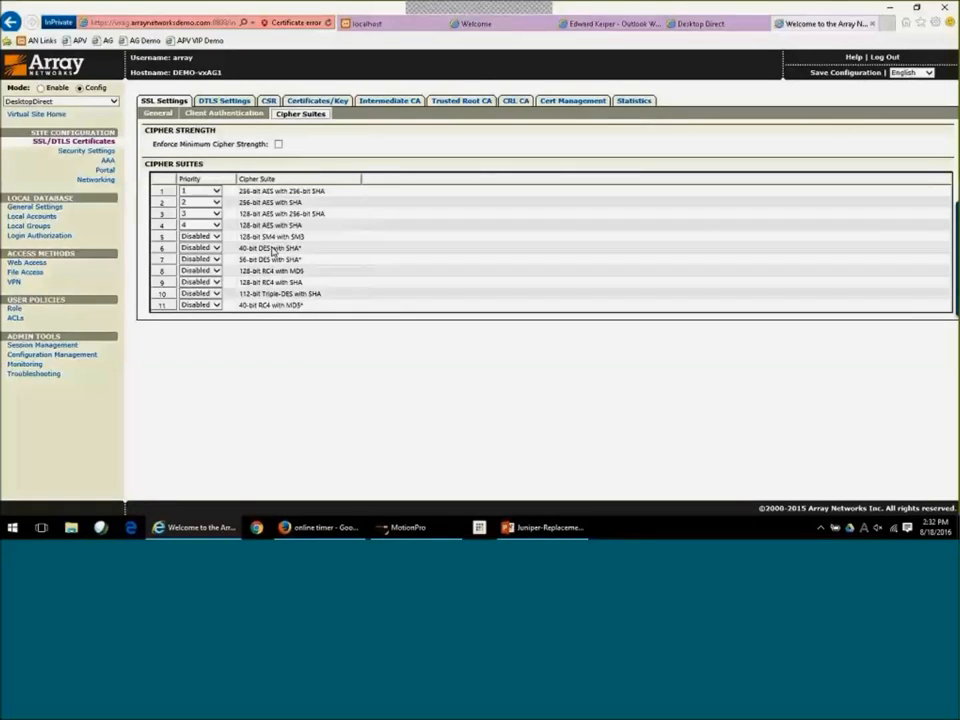
mouse_move(308, 330)
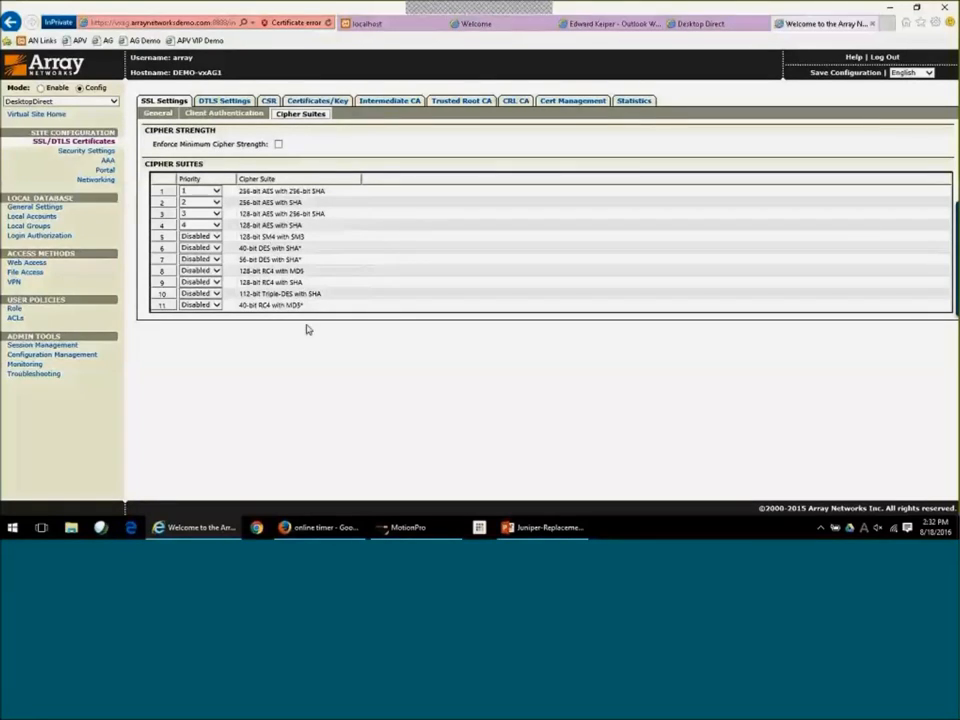
mouse_move(336, 160)
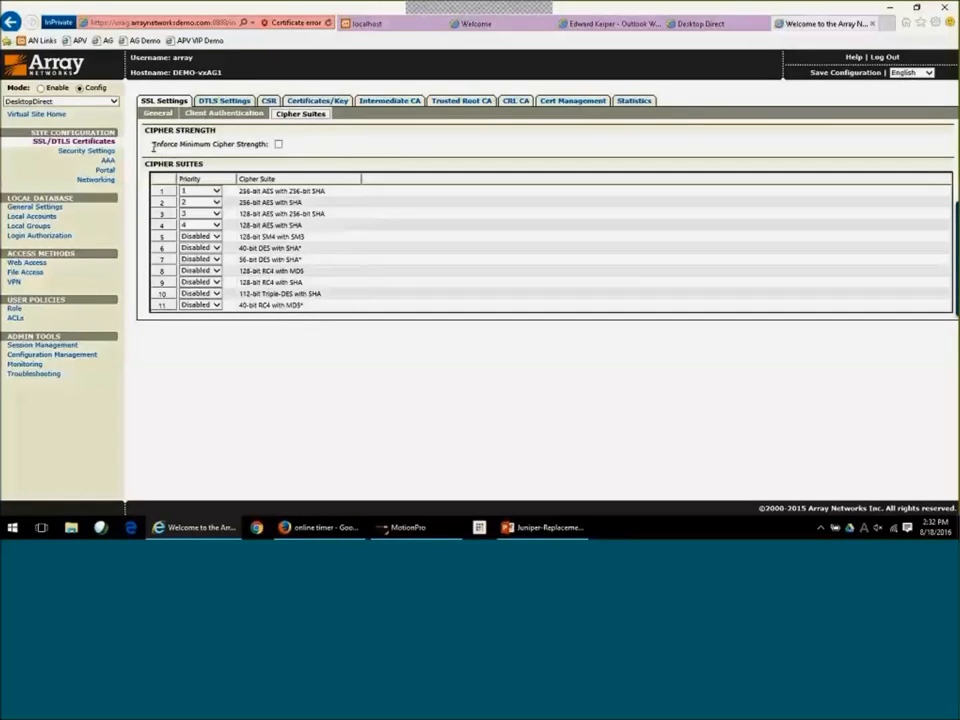
double_click(196, 144)
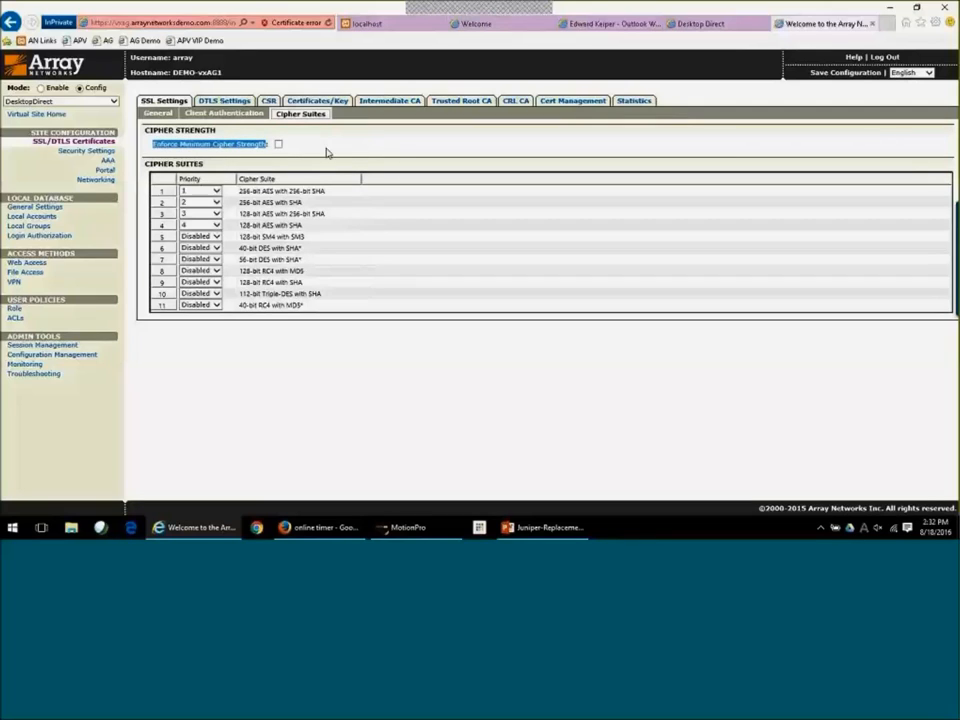
mouse_move(222, 156)
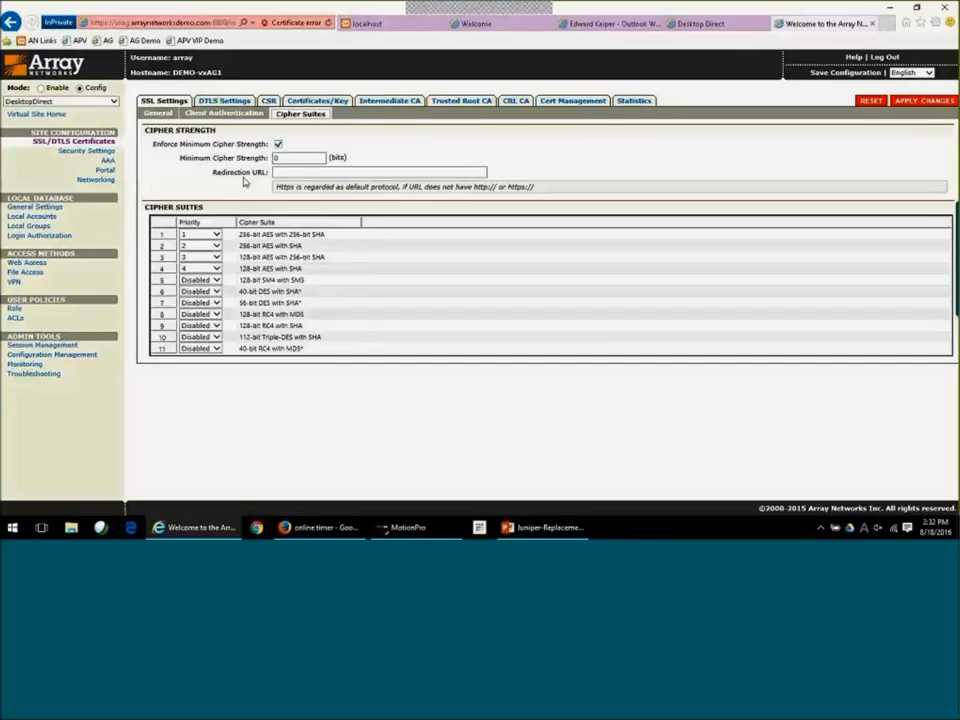
left_click(378, 172)
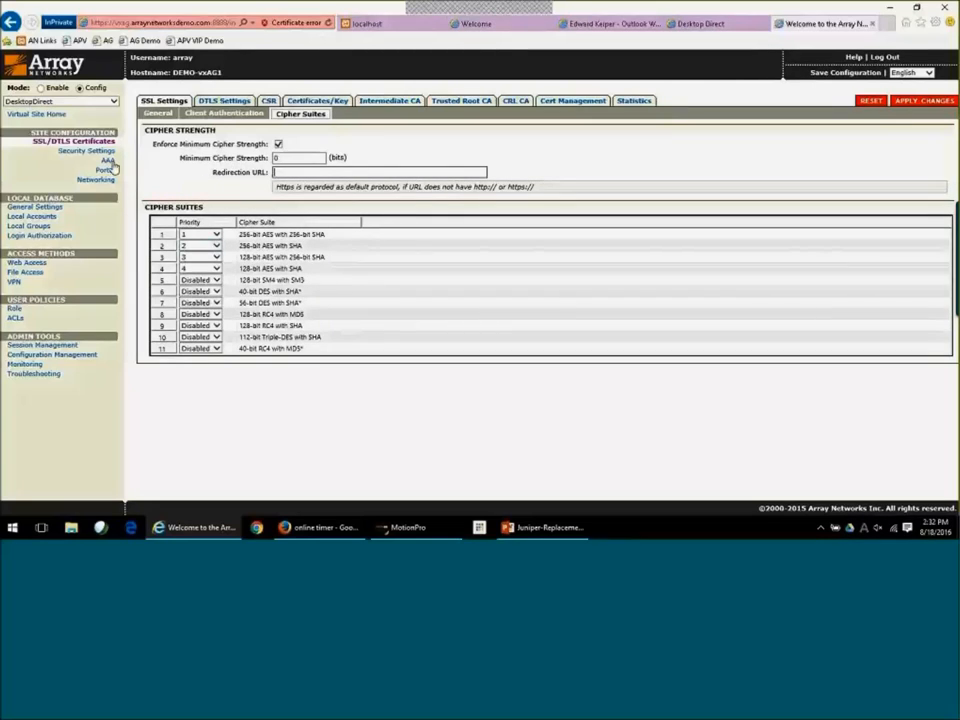
View the site's Security Settings Sessions page with idle timeout and lifetime fields, heading toward AAA.
left_click(70, 152)
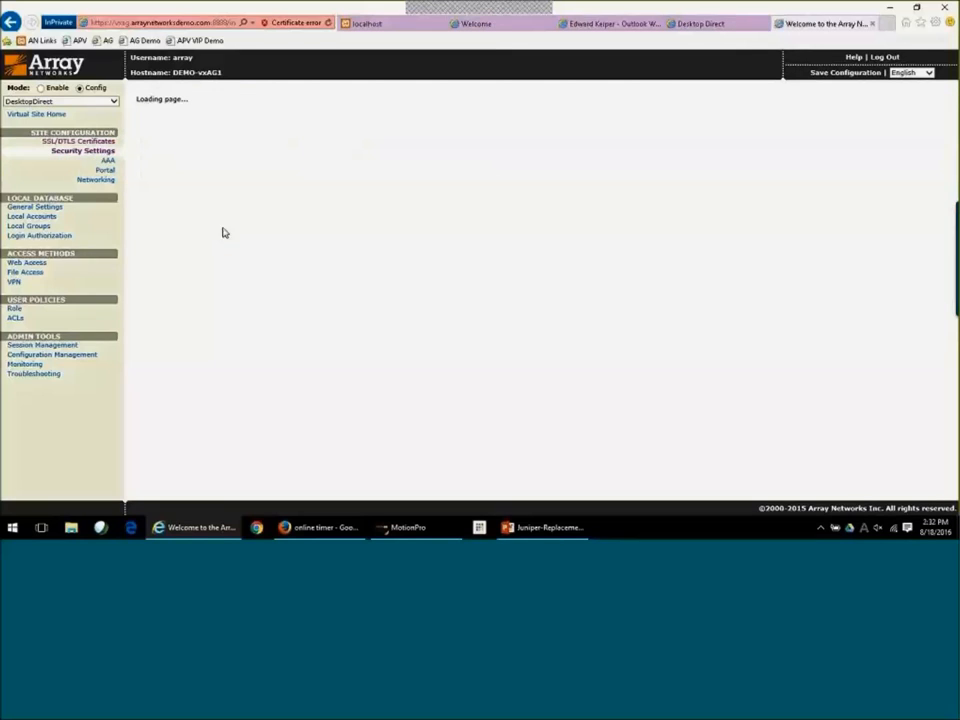
left_click(42, 344)
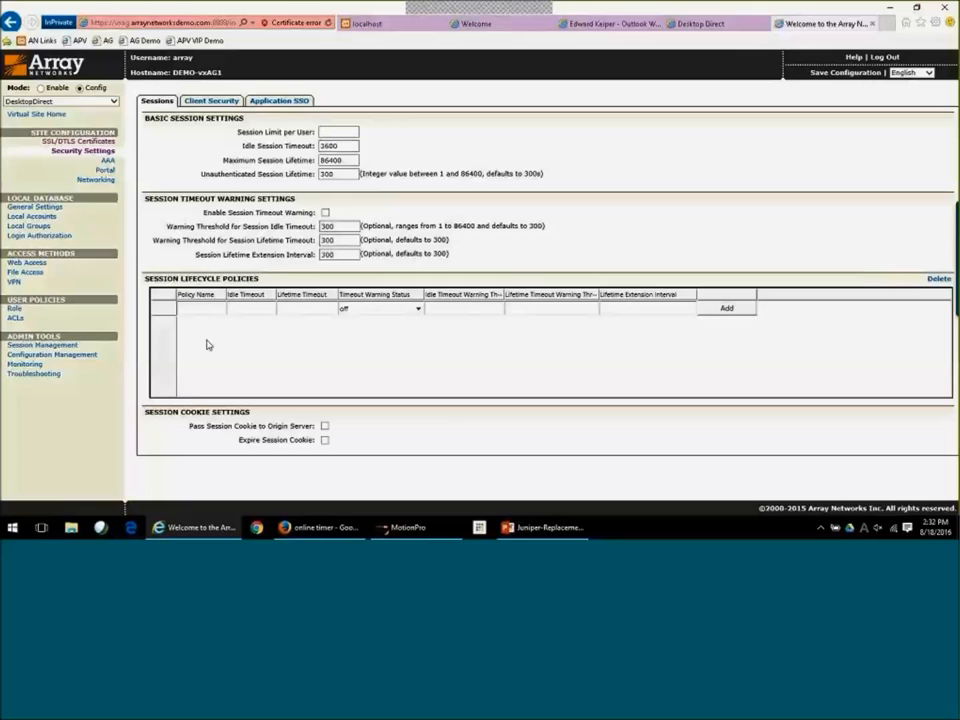
left_click(248, 308)
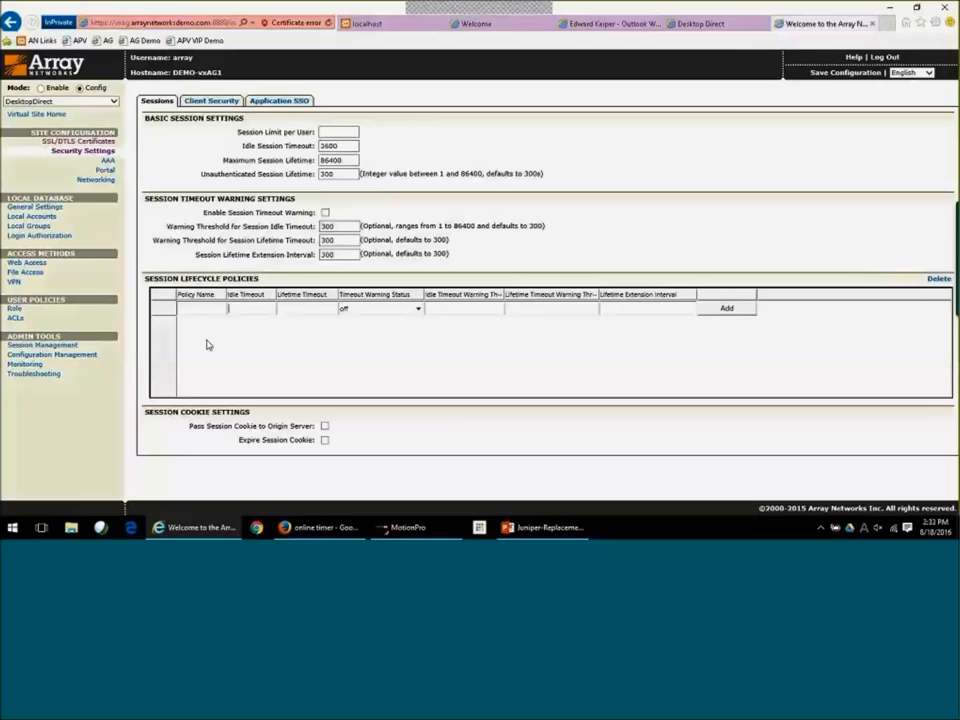
mouse_move(204, 348)
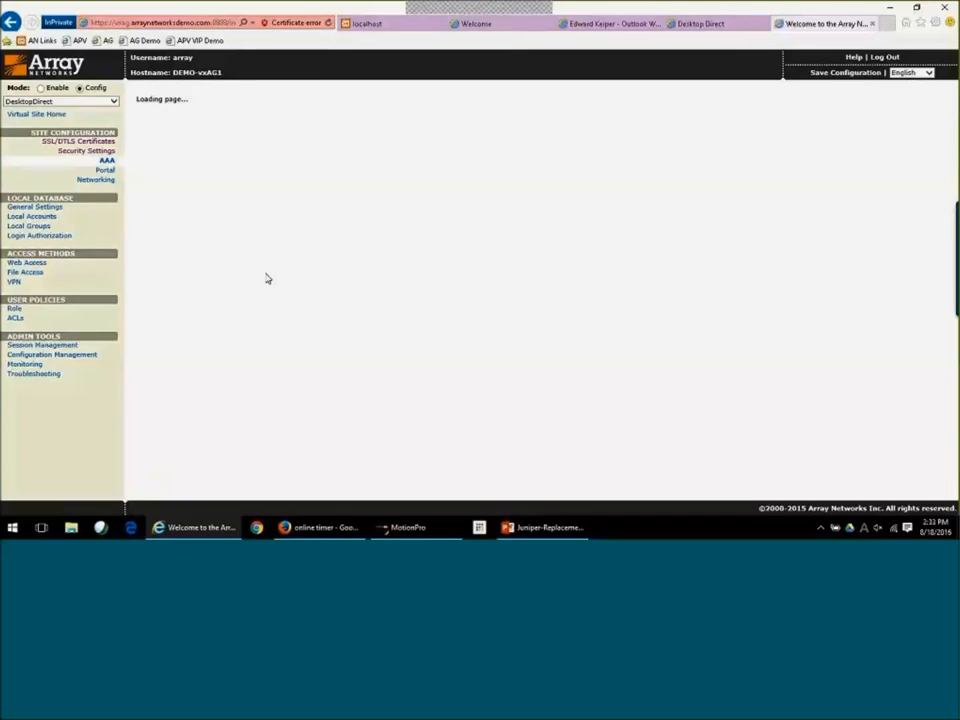
Show the AAA RADIUS server list with DUO-BROWSER, then the authentication Method settings.
left_click(108, 160)
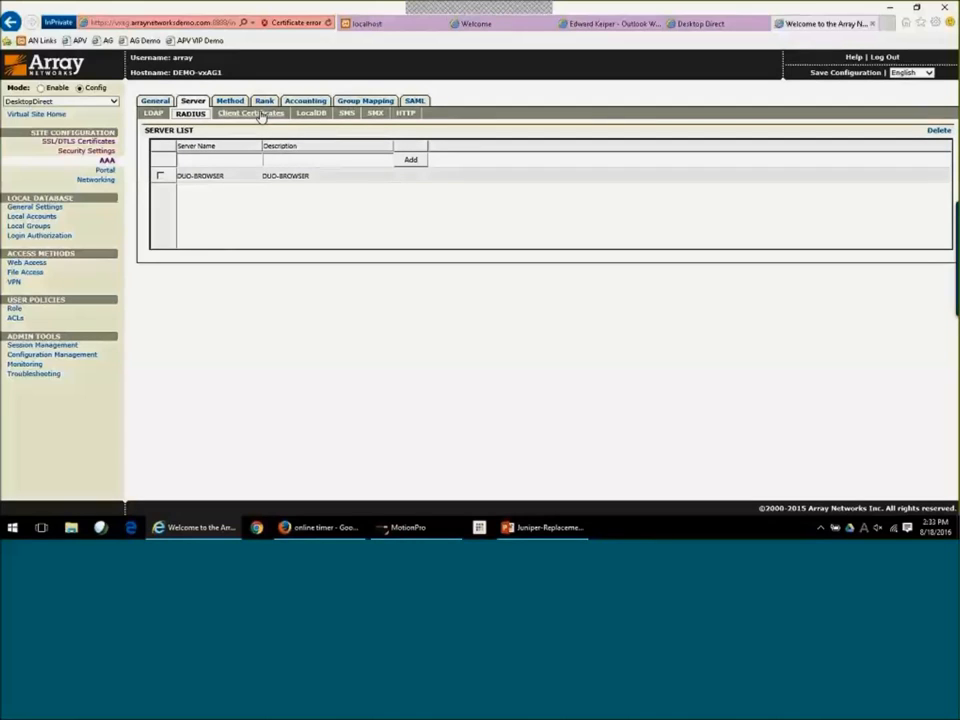
mouse_move(292, 278)
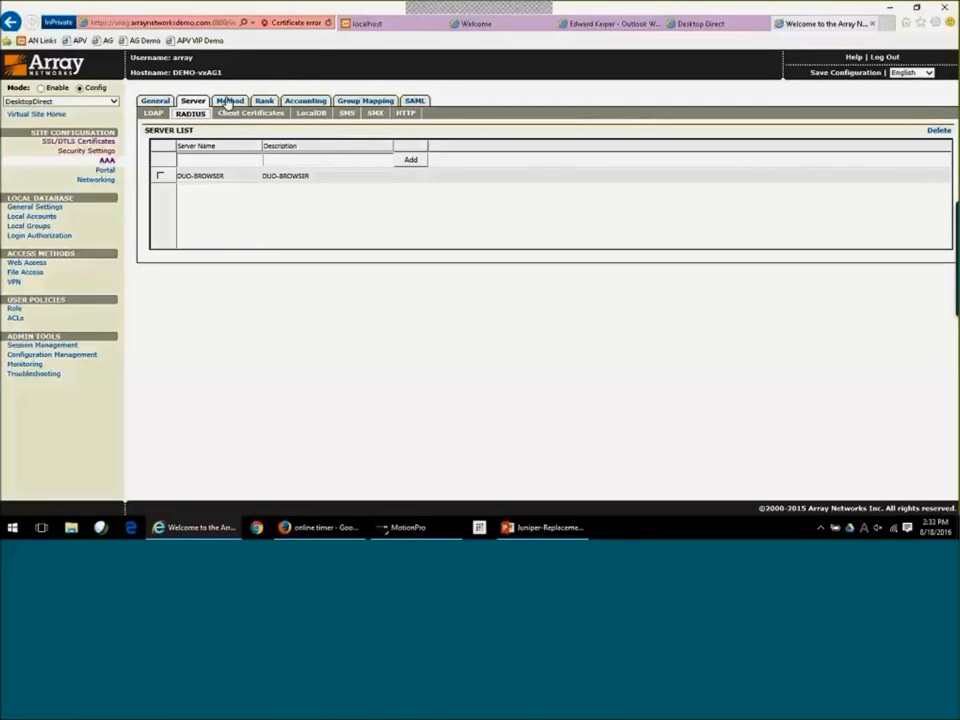
left_click(230, 100)
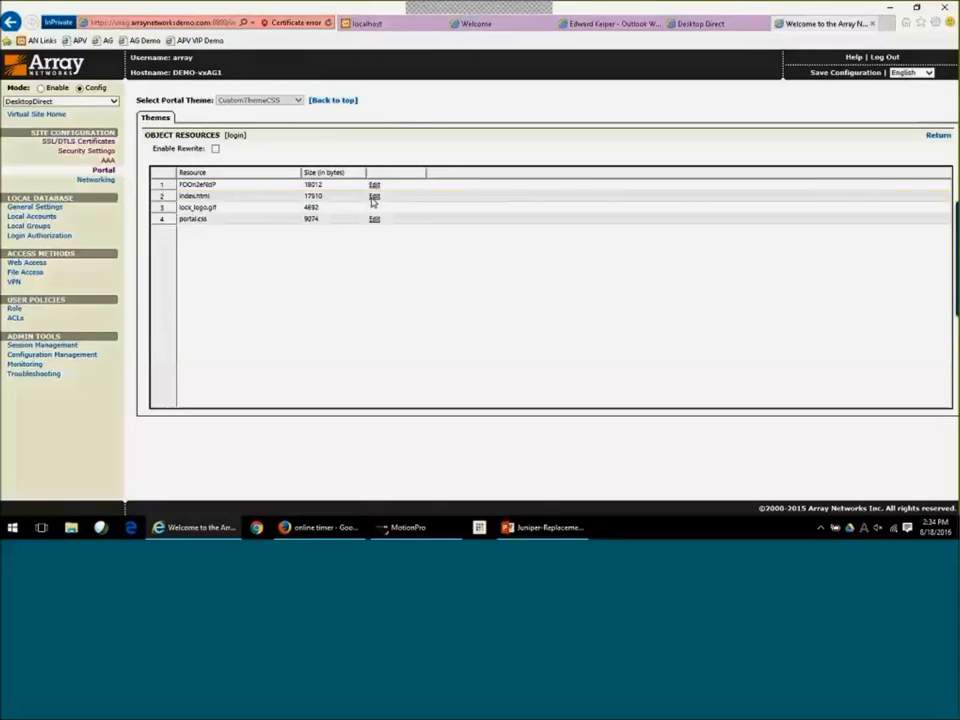
View the custom theme's index.html source in the editor.
left_click(374, 196)
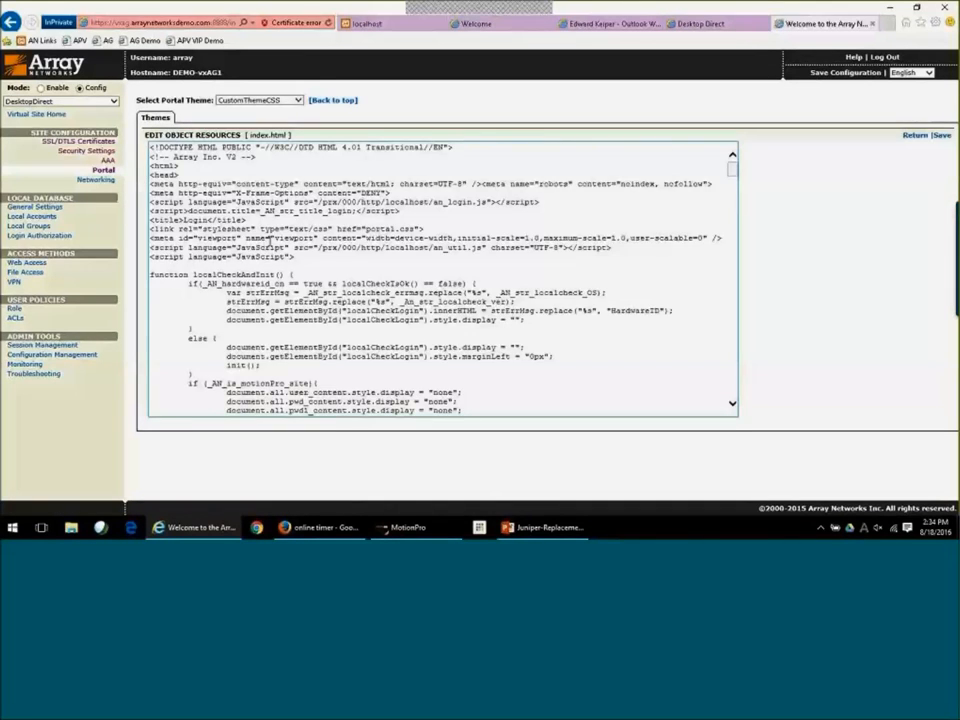
scroll("down", 3)
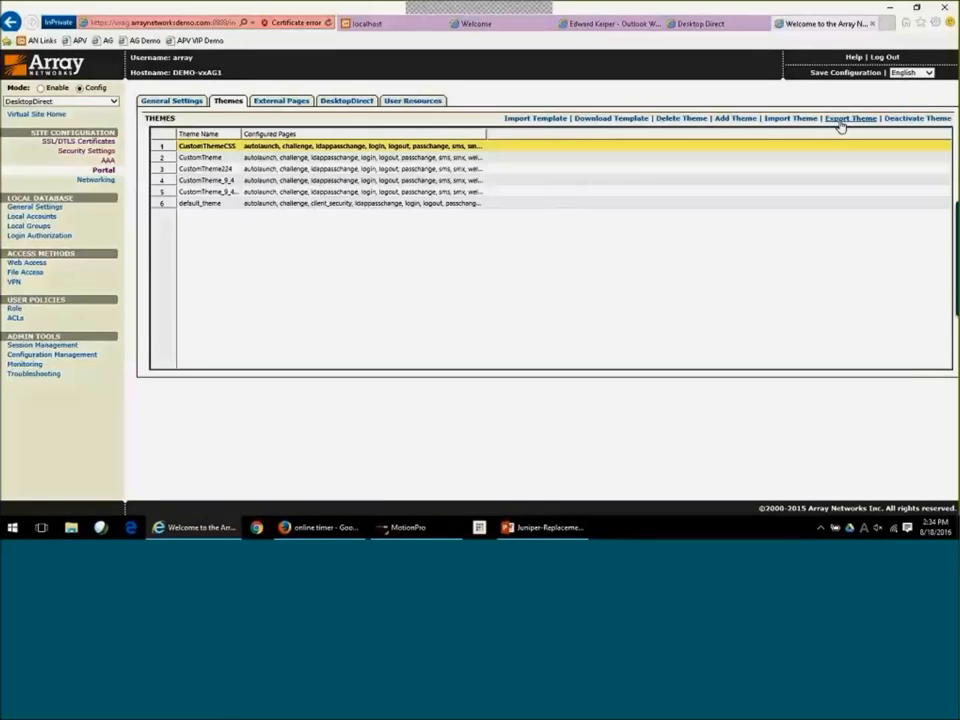
mouse_move(548, 308)
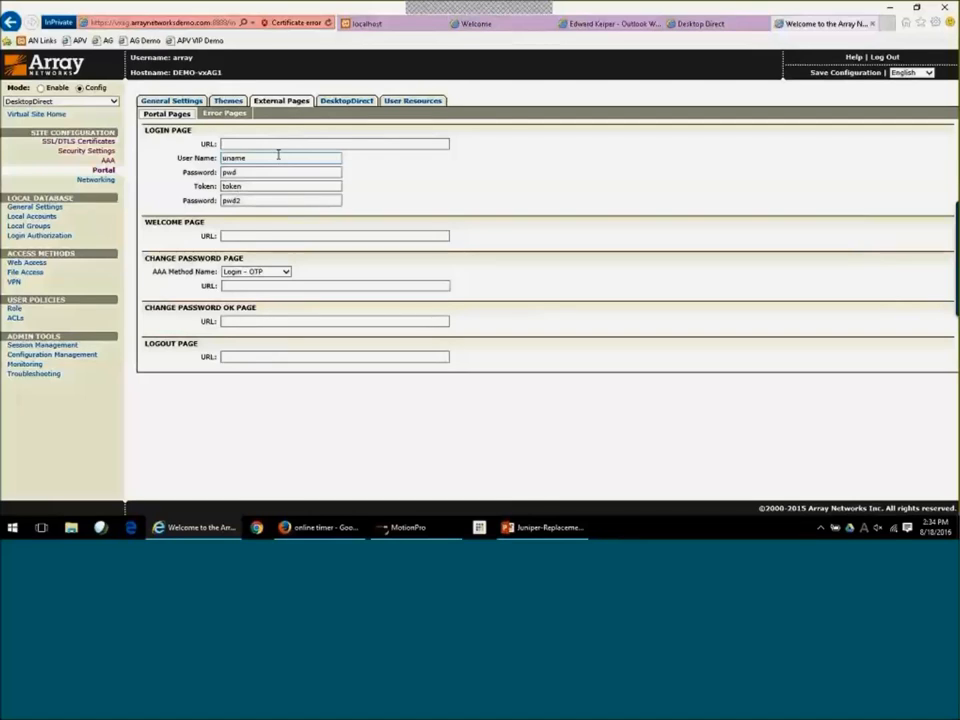
mouse_move(168, 206)
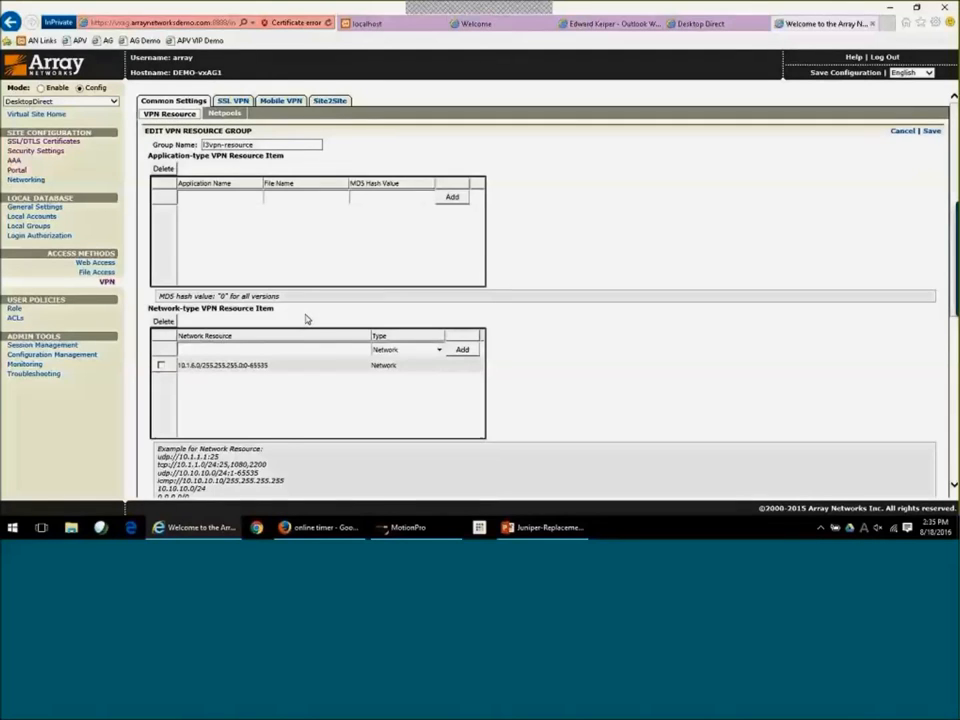
Review the VPN resource group's network items, then bring up the Basic ACL rules page.
scroll("down", 3)
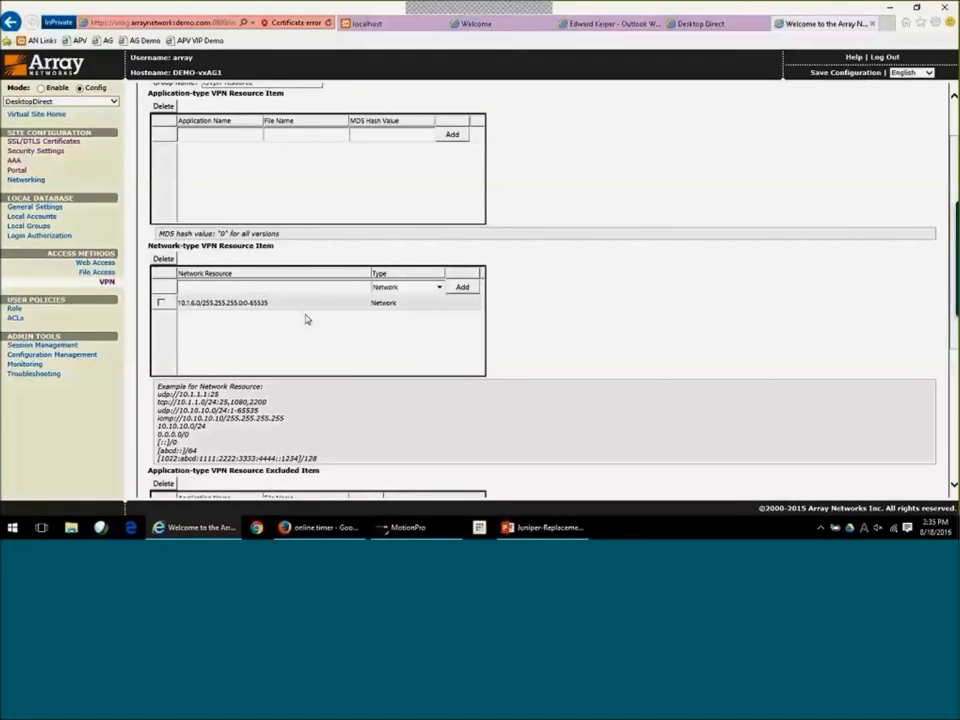
mouse_move(300, 320)
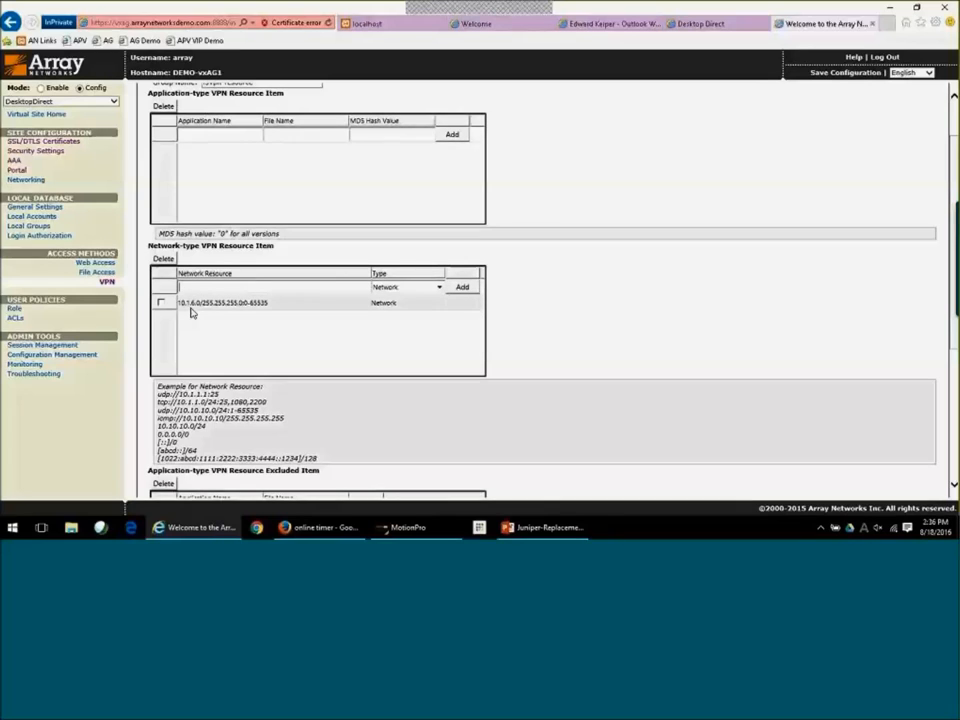
mouse_move(240, 310)
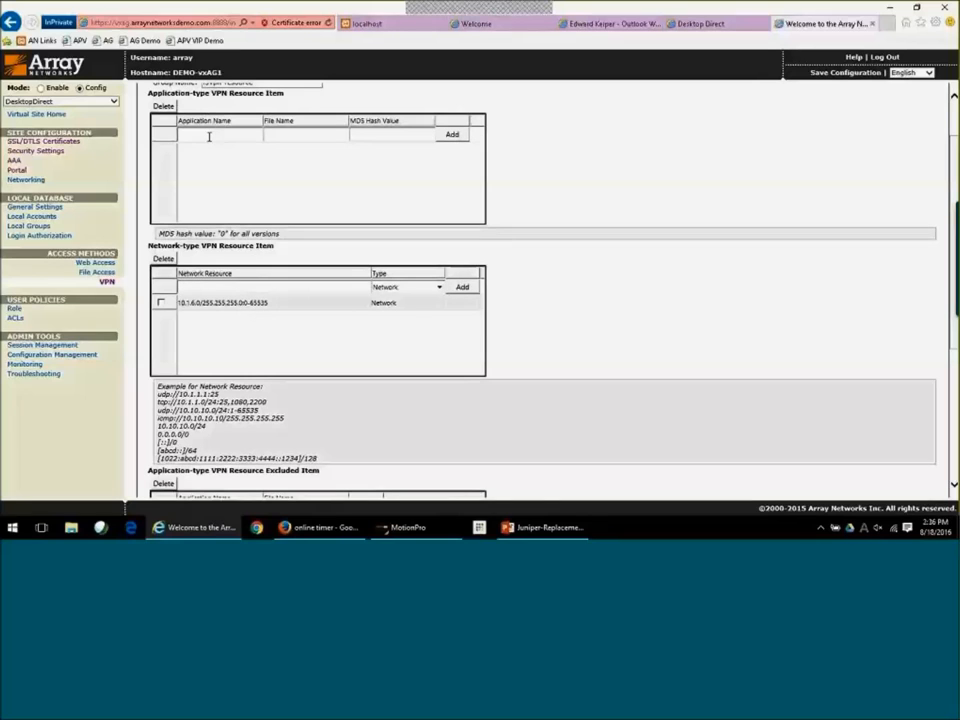
mouse_move(288, 300)
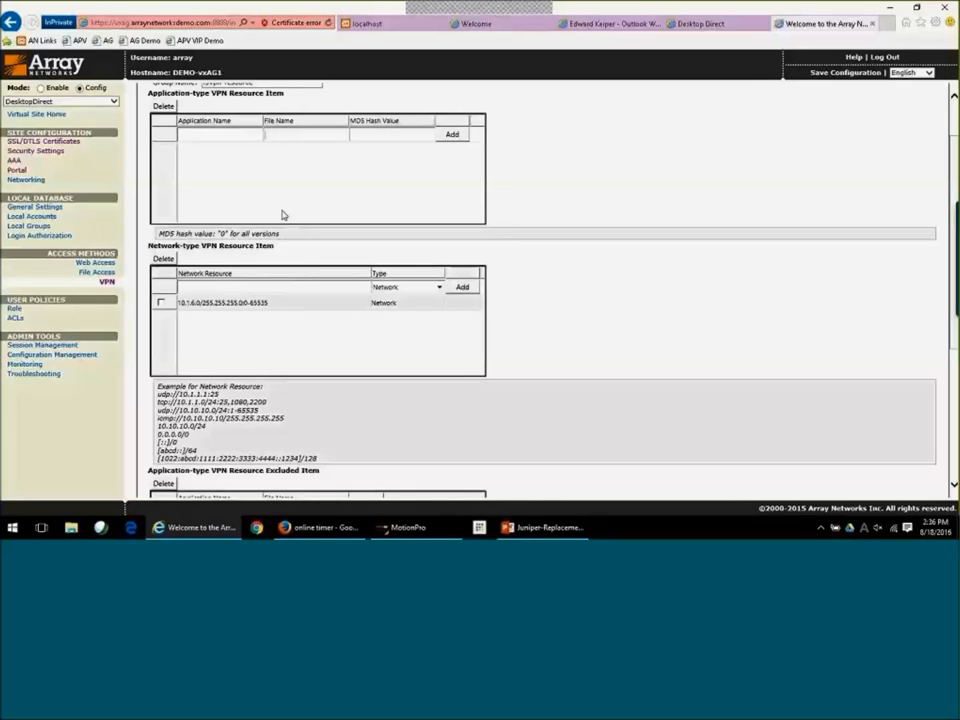
mouse_move(504, 380)
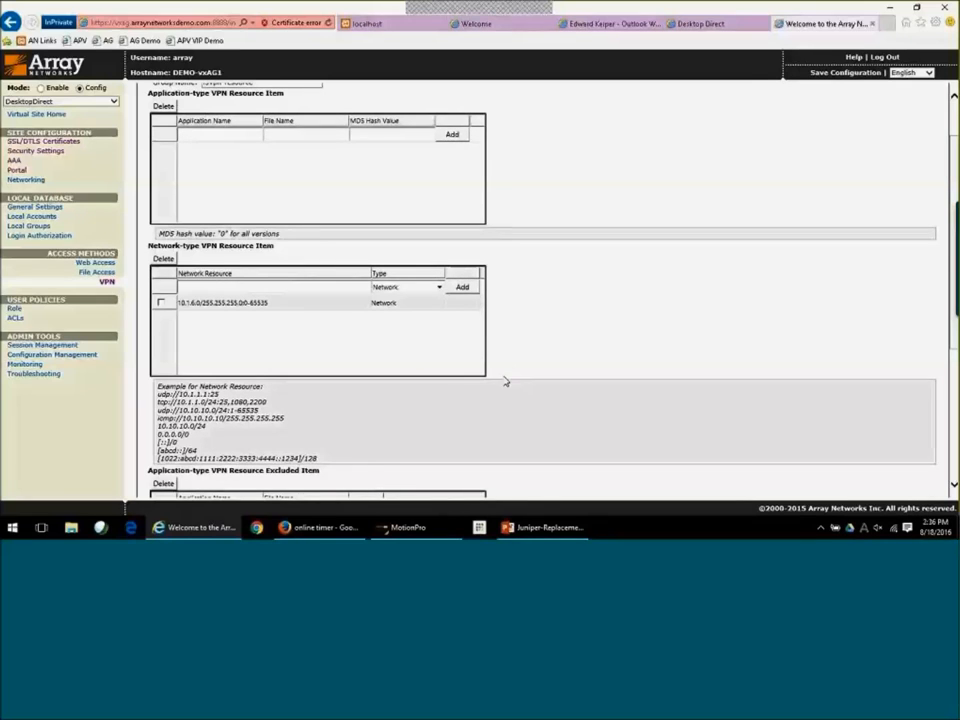
scroll("down", 3)
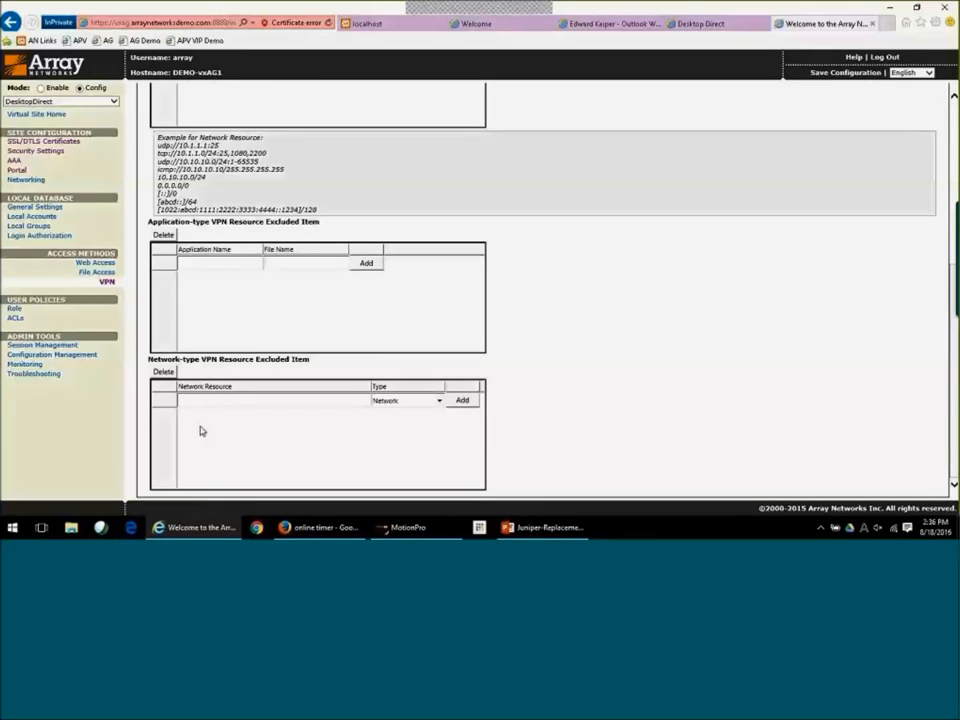
mouse_move(544, 252)
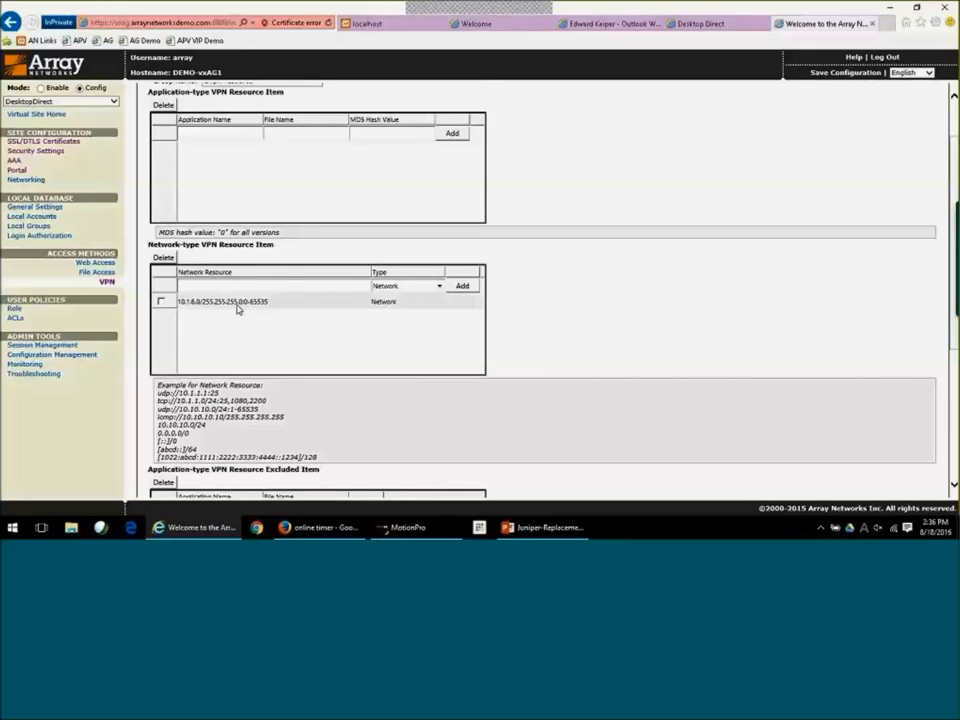
mouse_move(68, 322)
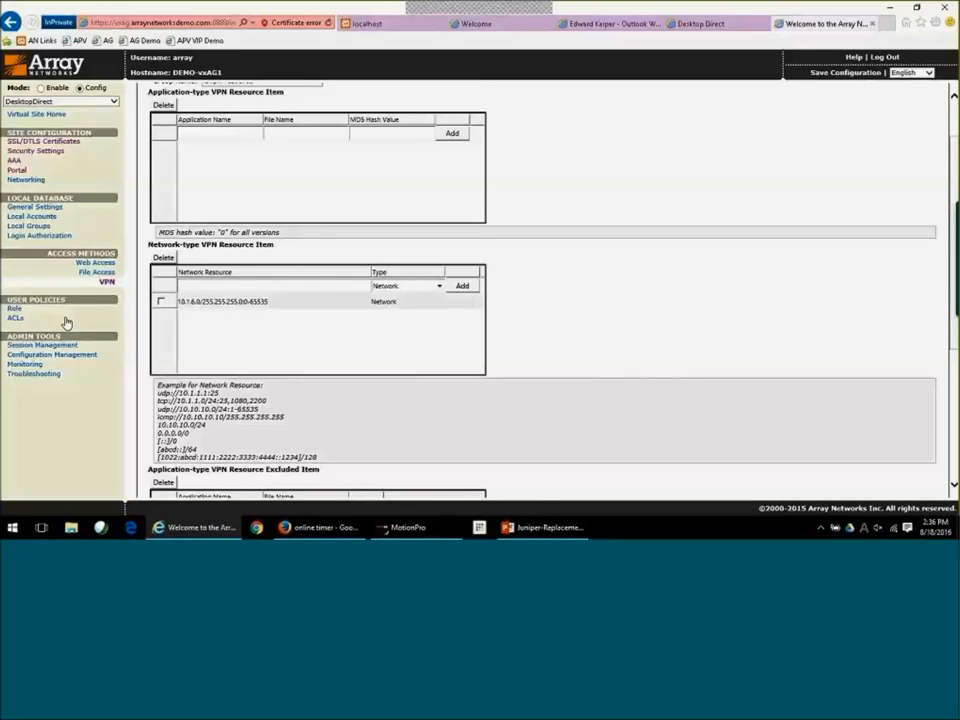
left_click(16, 316)
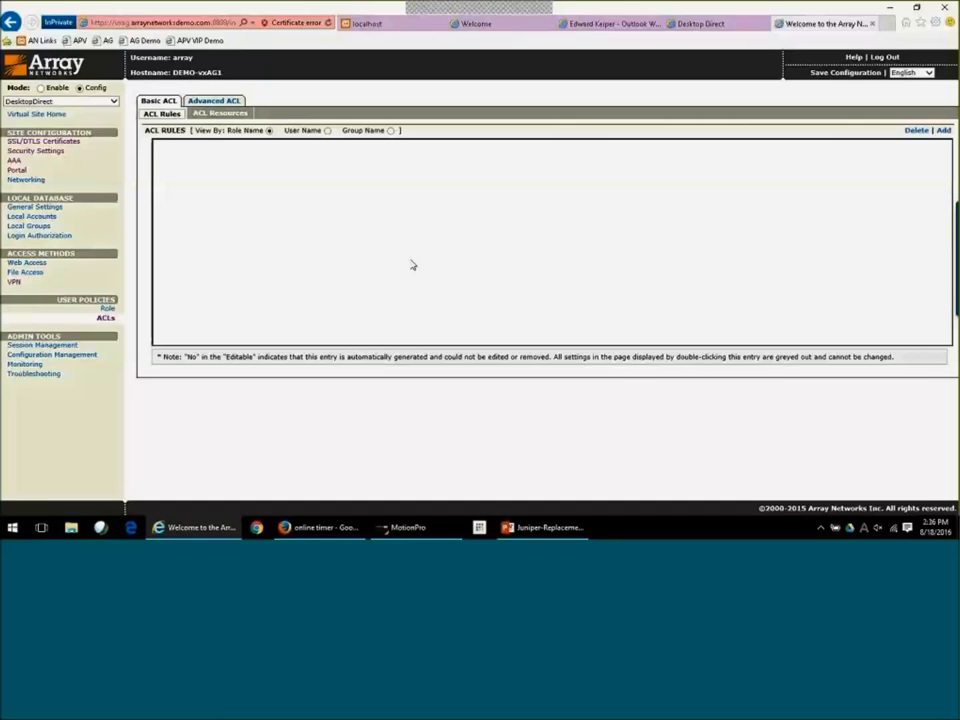
Inspect an existing ACL rule's permit action and resource list on the Edit ACL Rule page.
left_click(944, 130)
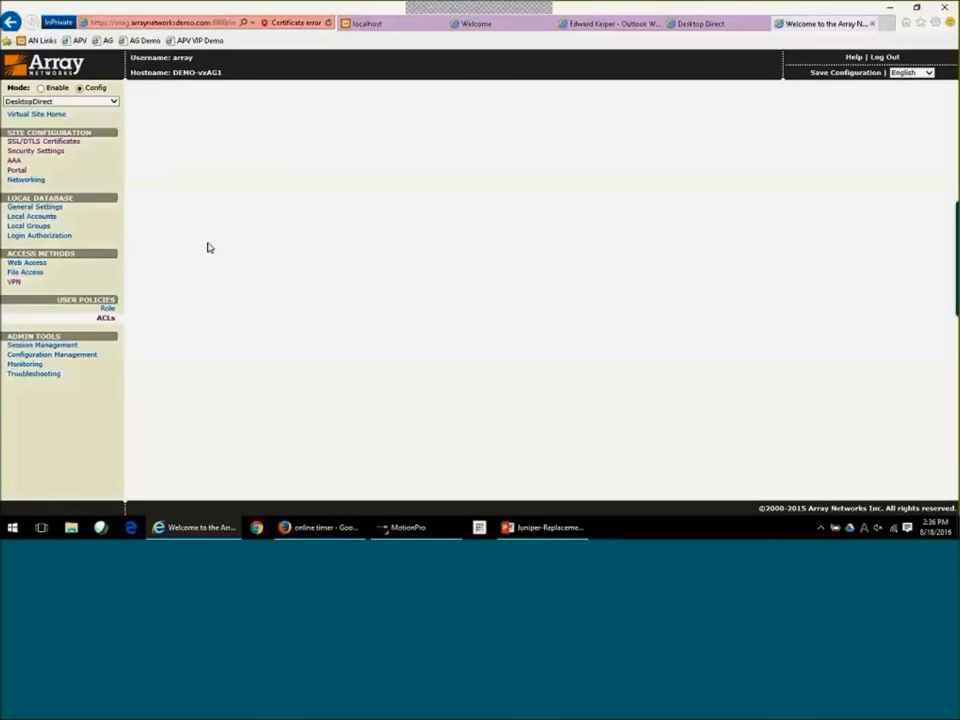
left_click(108, 316)
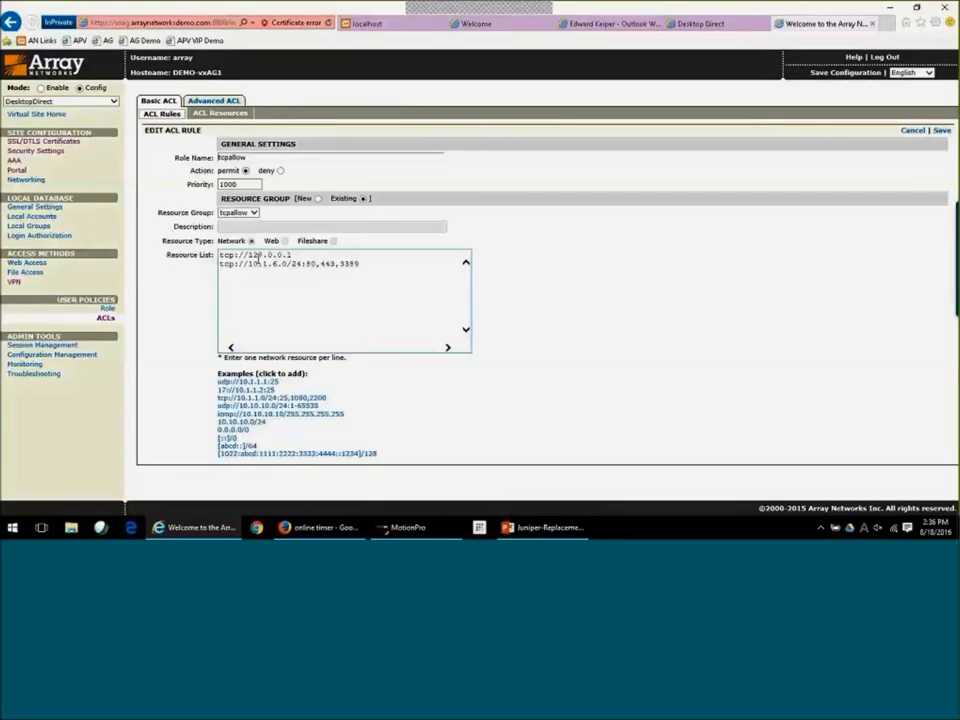
double_click(252, 256)
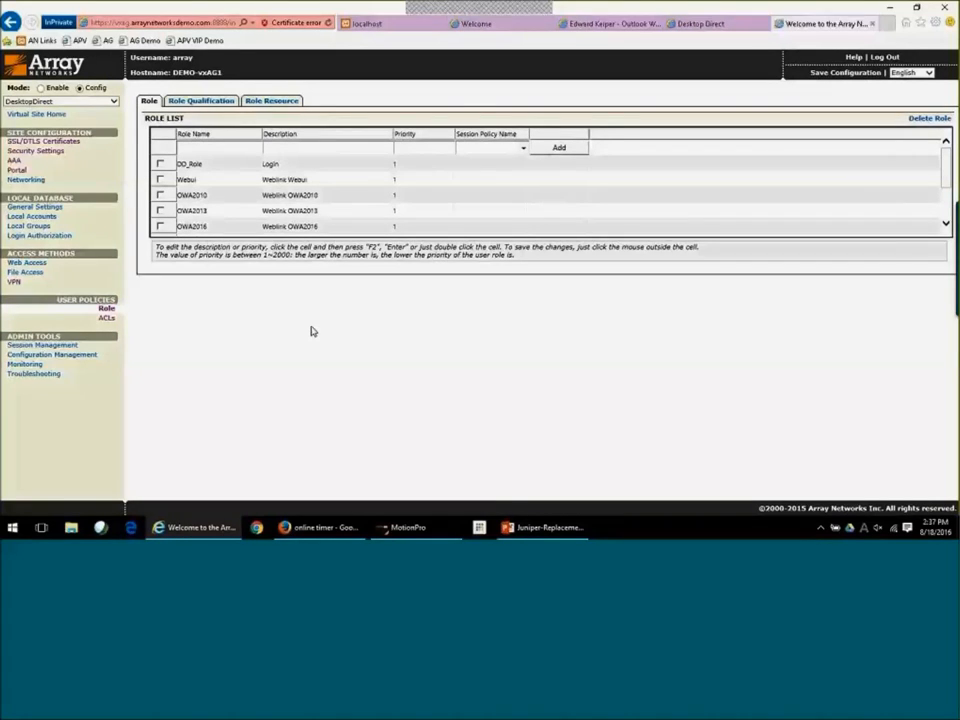
mouse_move(264, 272)
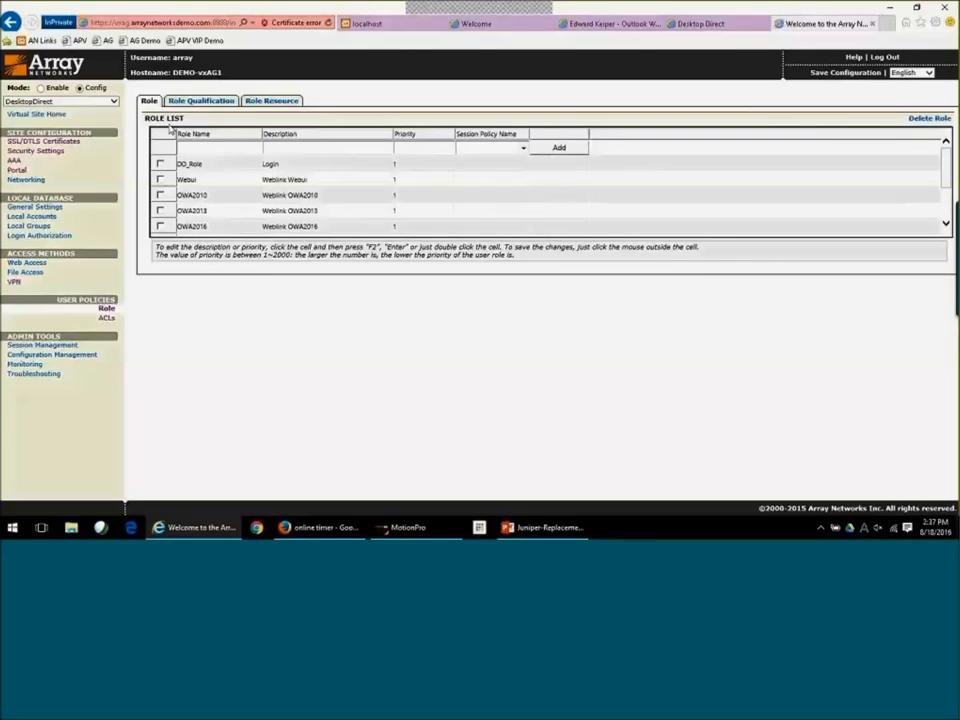
Review the Role List and the OWA2013 role qualification's group-name conditions.
scroll("down", 3)
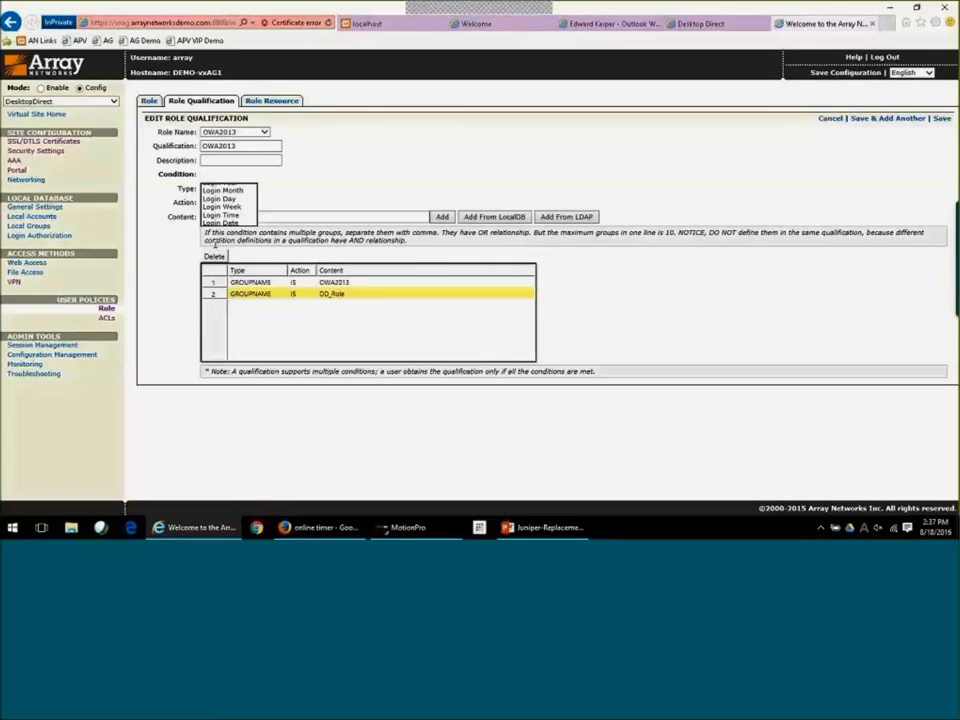
View the Role Resource list and the OWA2013 web resource with its full URL.
left_click(228, 188)
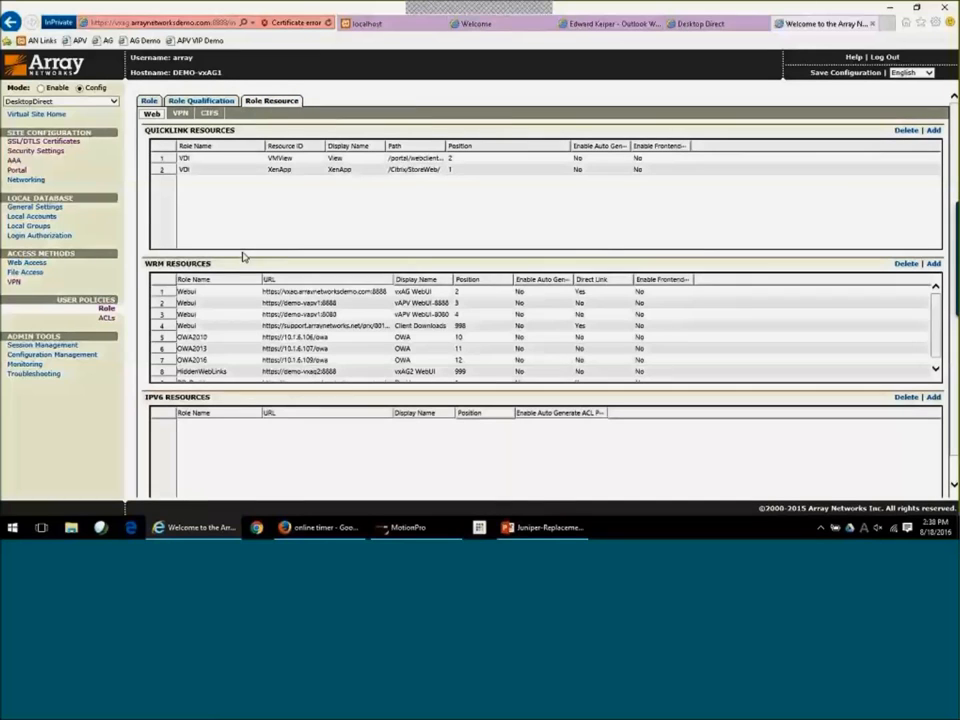
left_click(200, 348)
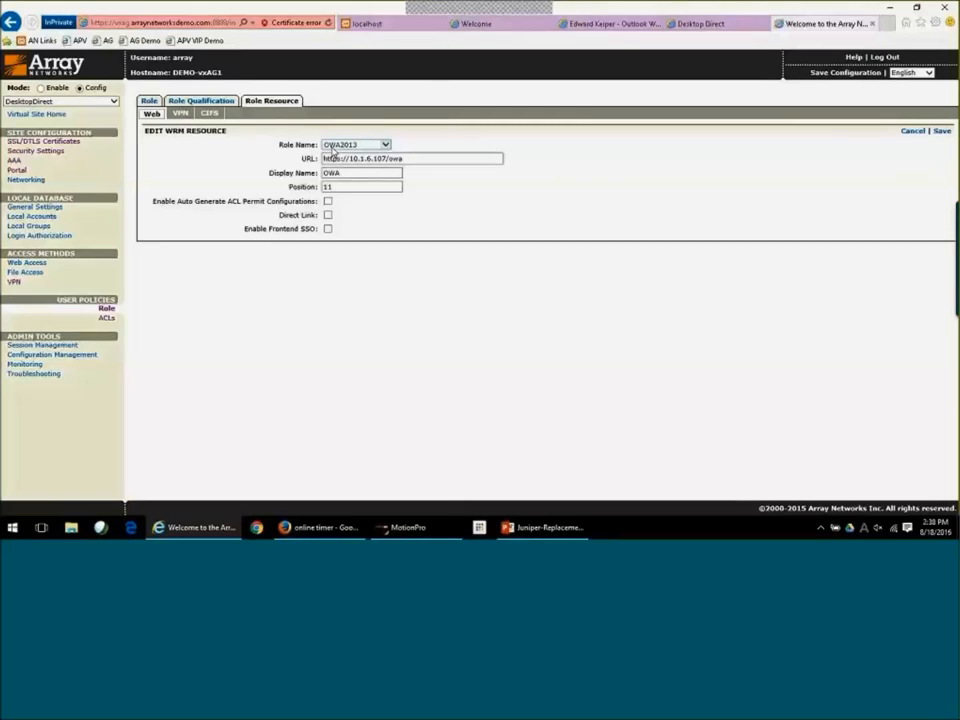
triple_click(410, 158)
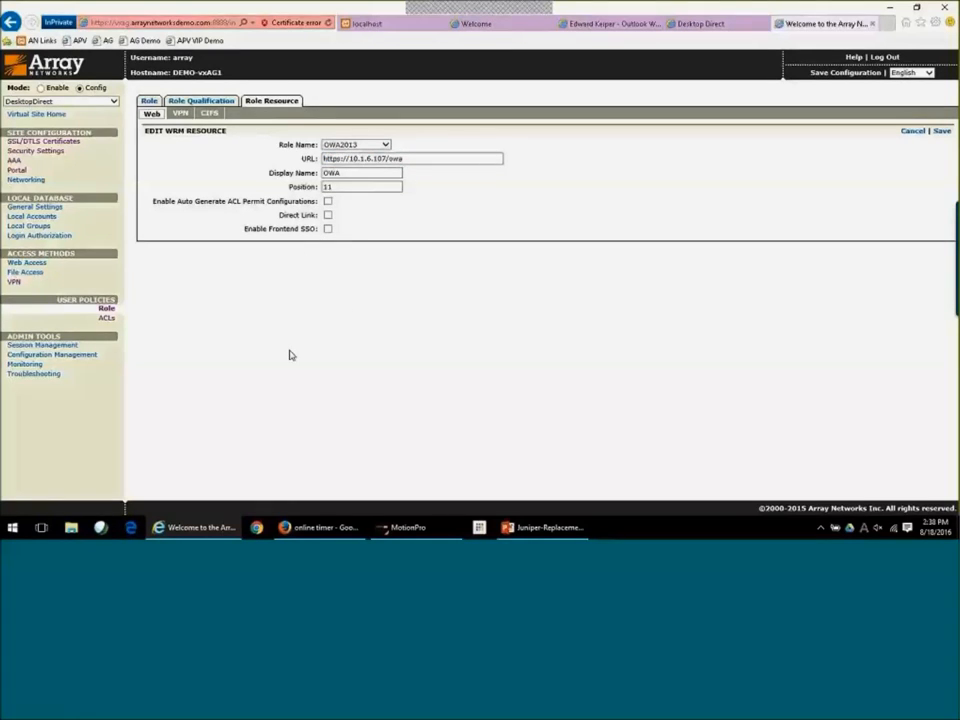
mouse_move(310, 310)
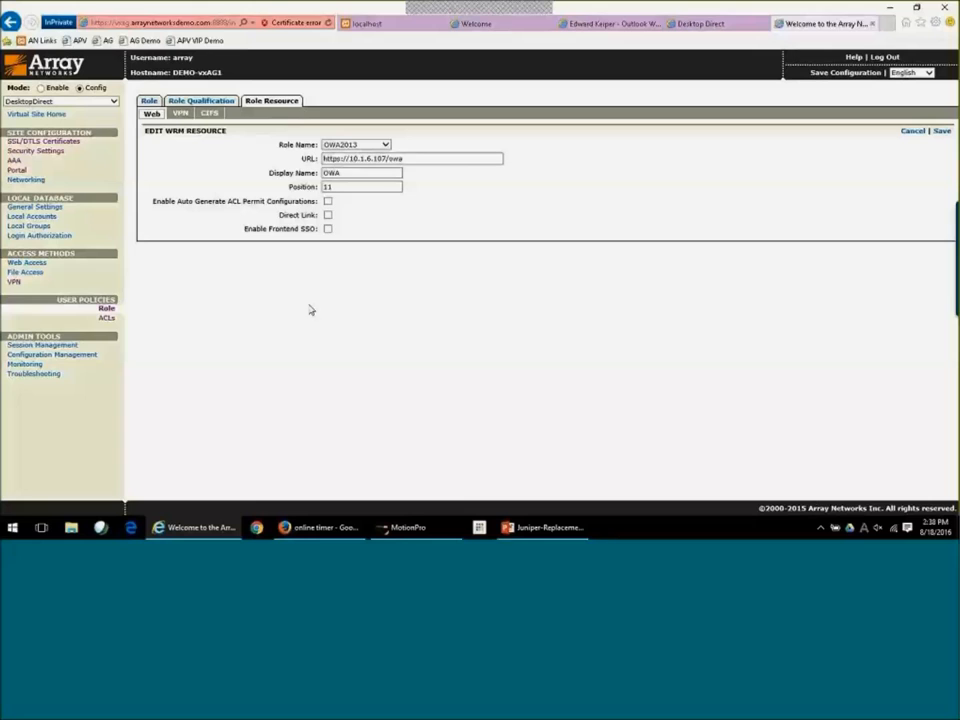
mouse_move(350, 340)
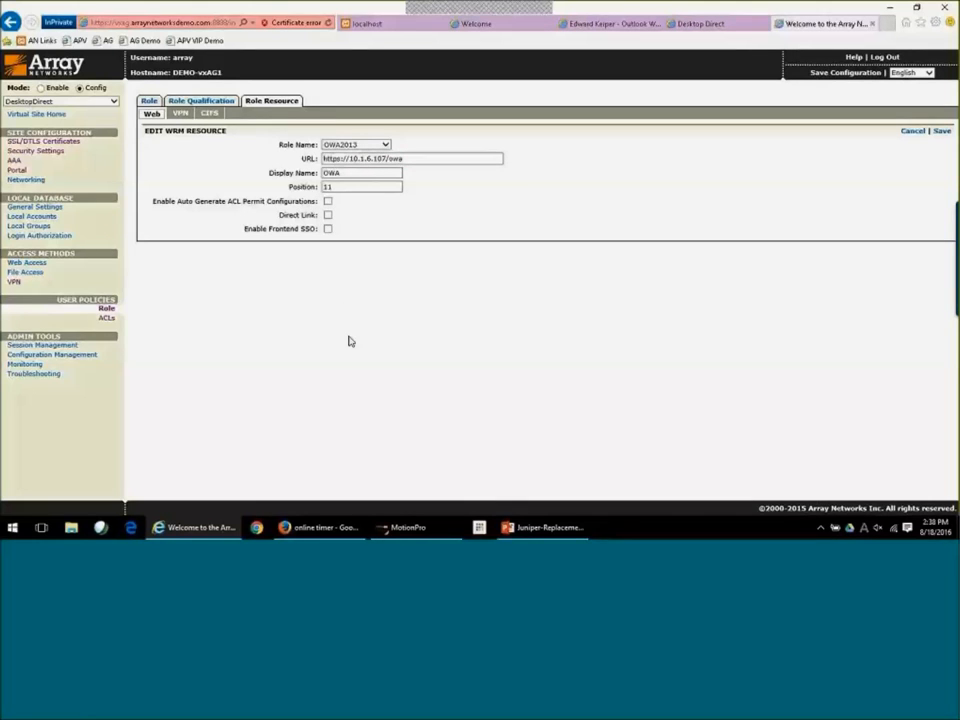
mouse_move(184, 284)
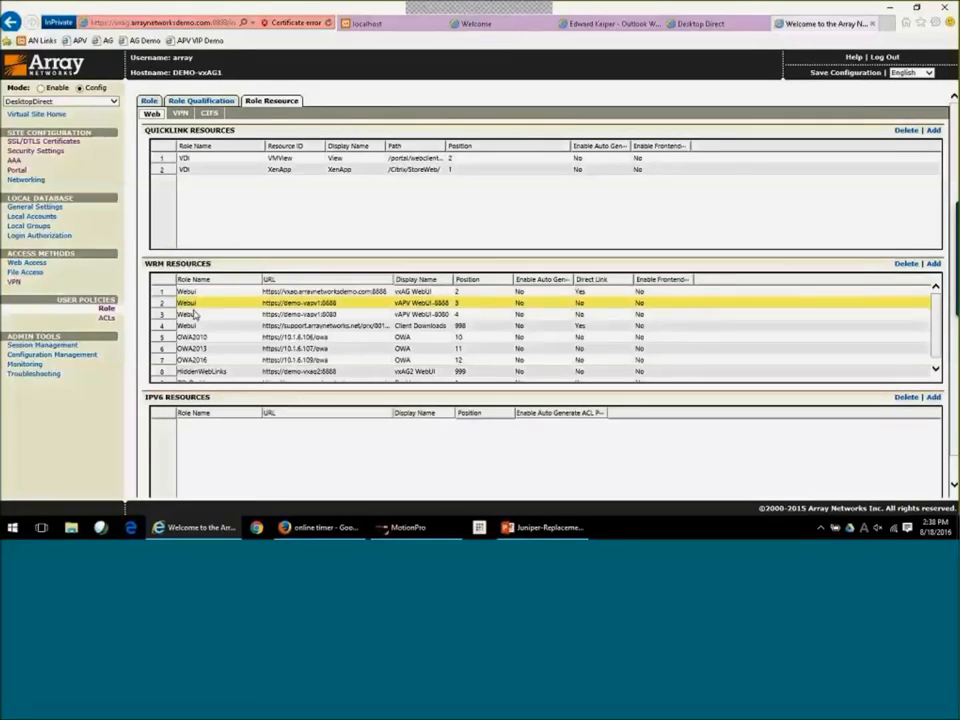
Review the WebUI web resource entry, then show the roles' VPN resources.
left_click(200, 292)
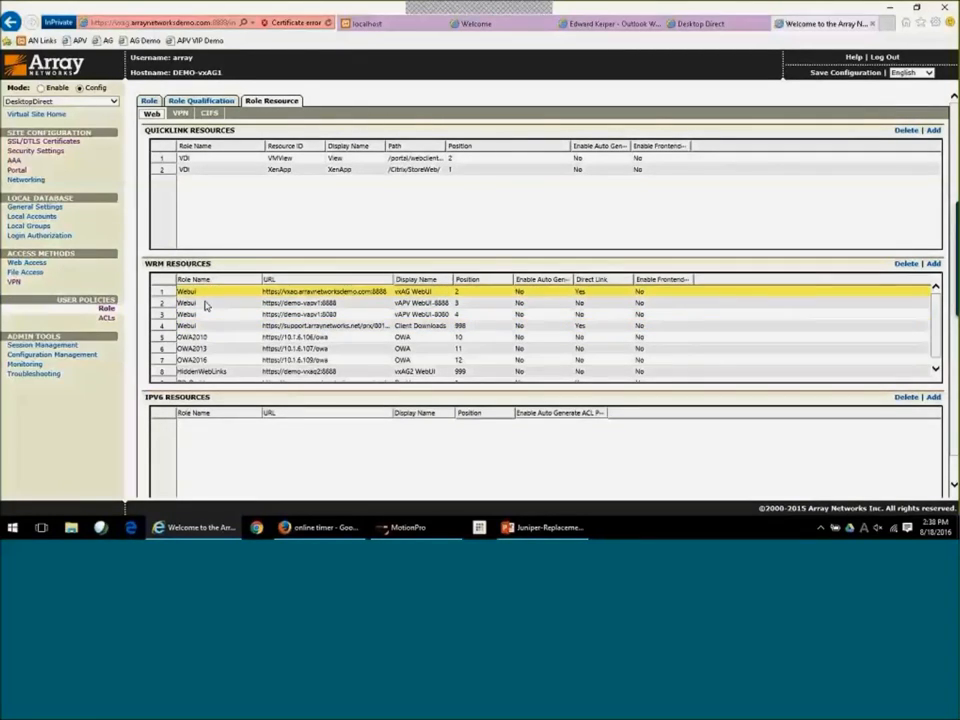
scroll("down", 3)
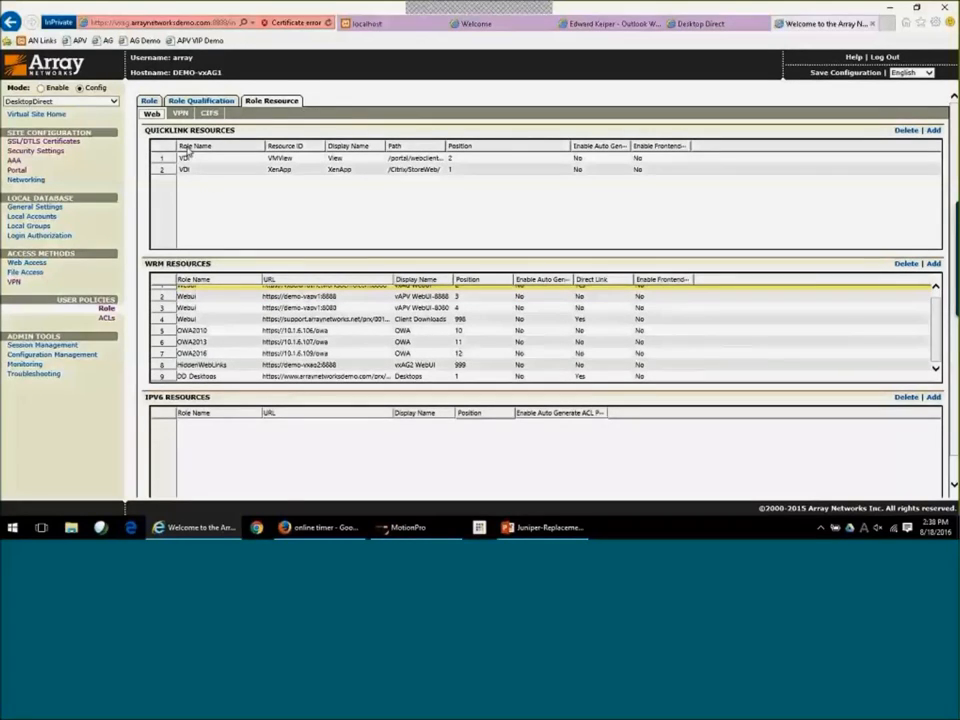
left_click(180, 112)
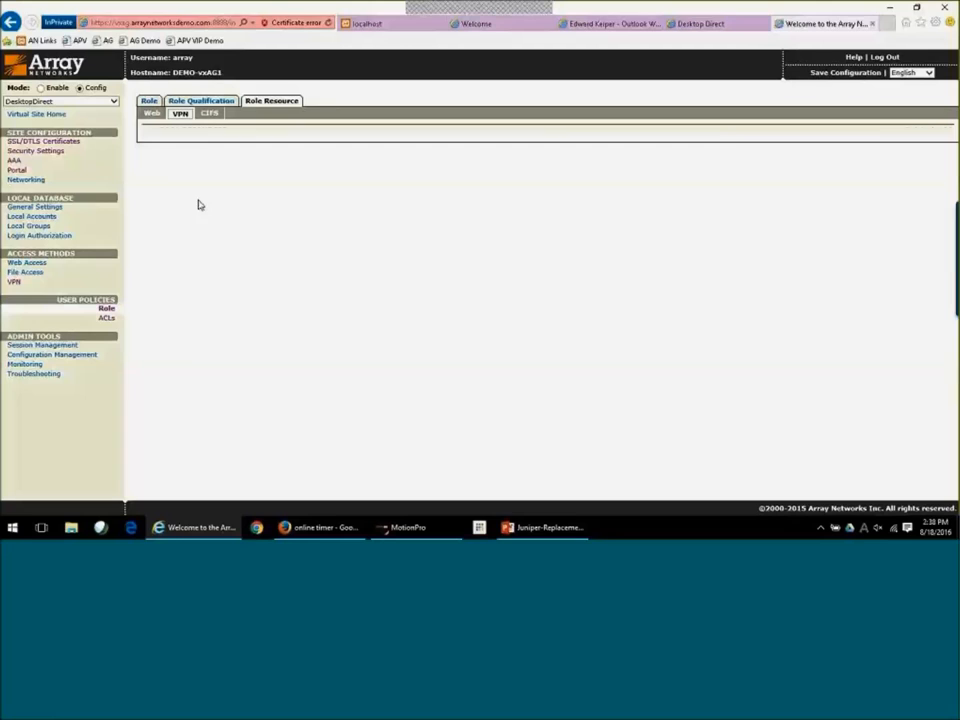
Show the SSL VPN netpool's advanced settings with NAT, routing gateways and Windows client options.
left_click(180, 112)
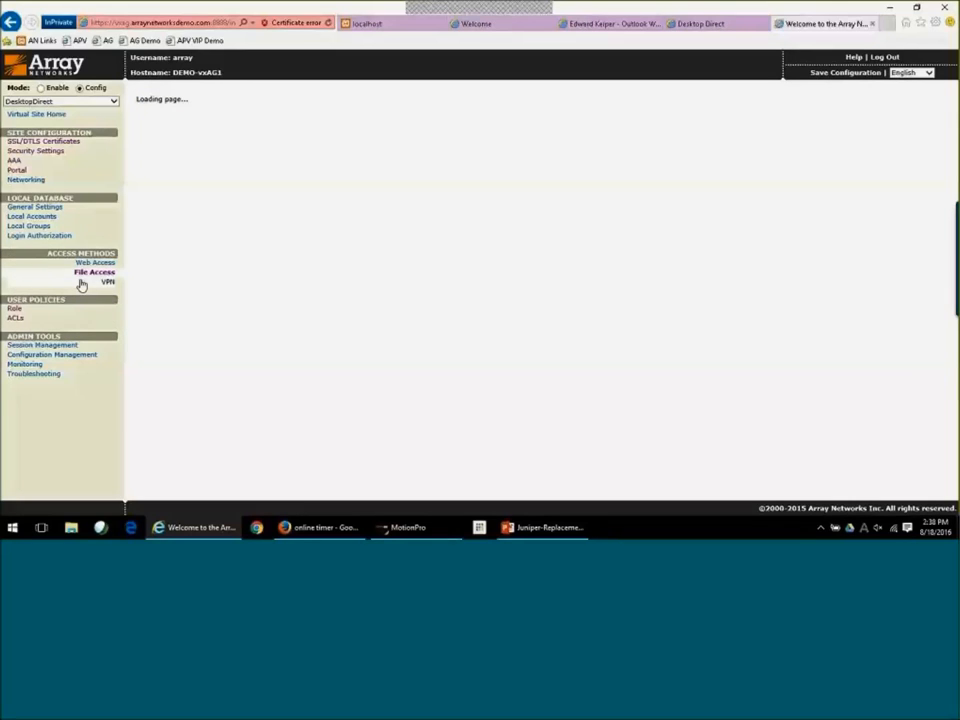
left_click(108, 280)
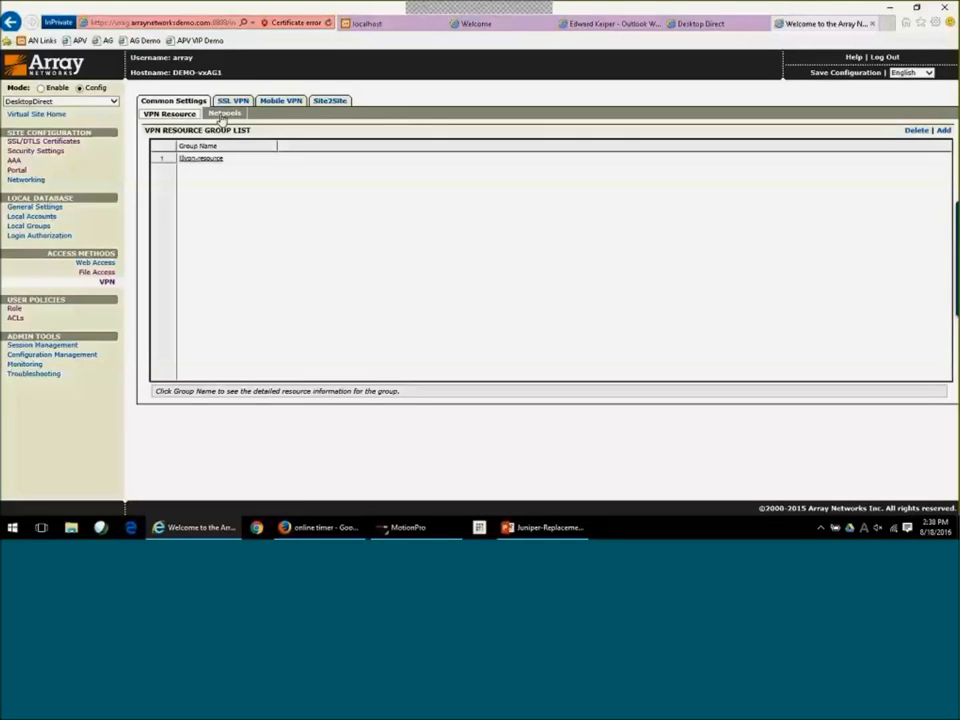
left_click(224, 112)
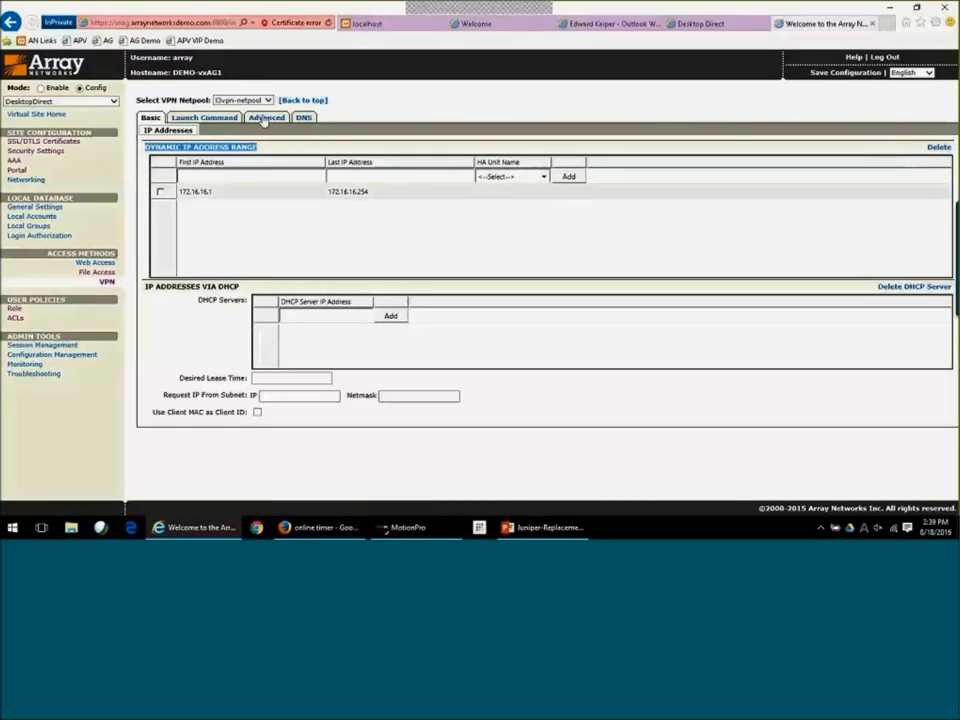
left_click(266, 116)
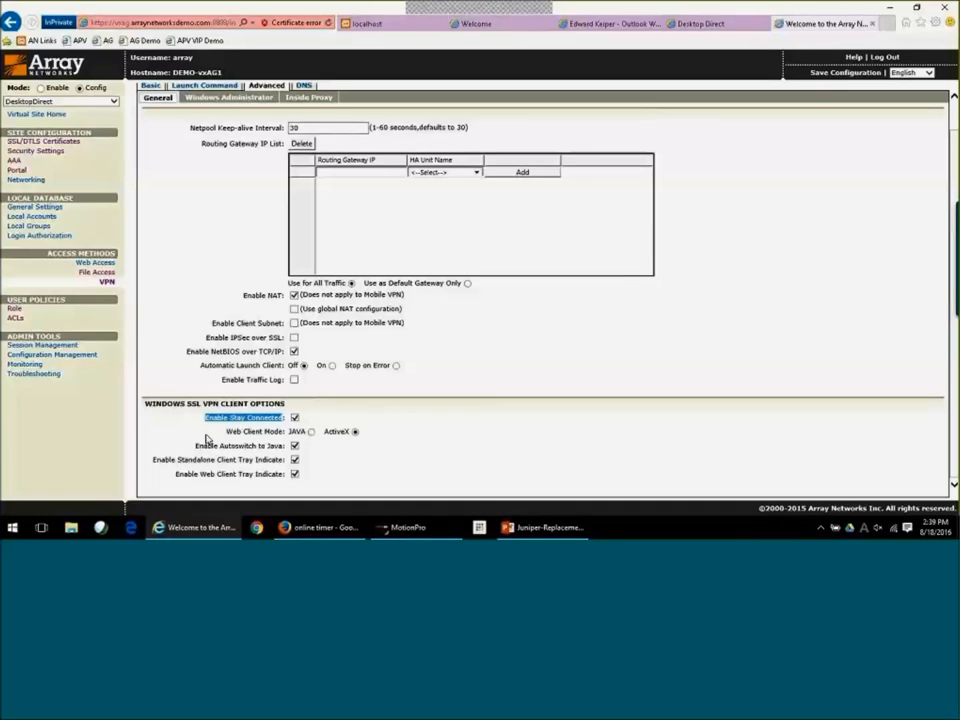
mouse_move(482, 364)
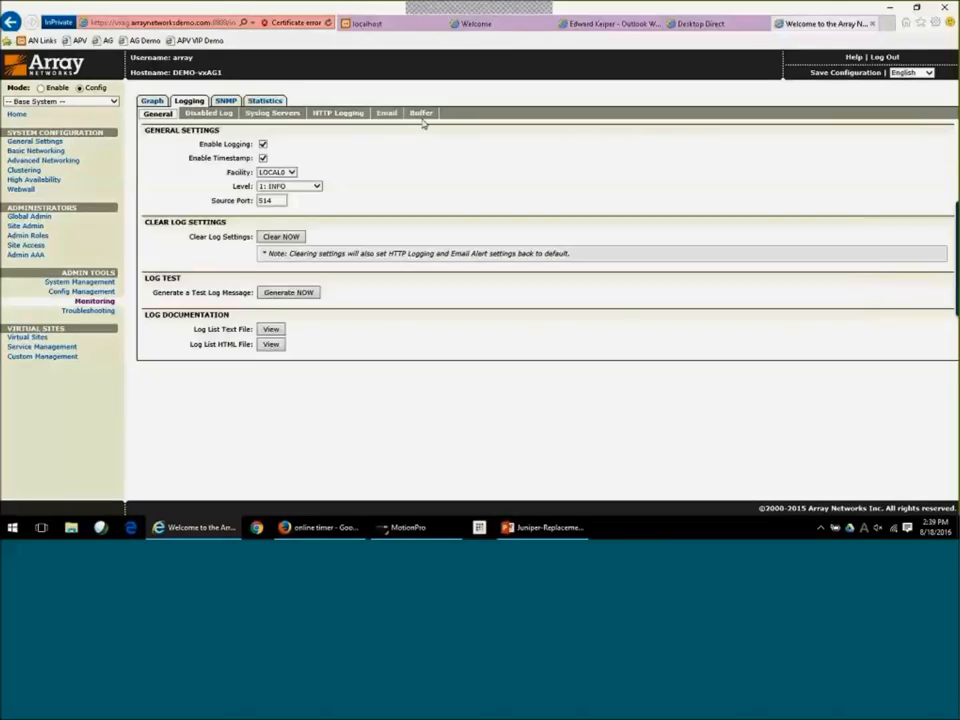
View the log buffer and syslog servers, ending on SNMP General settings with community string public.
left_click(270, 328)
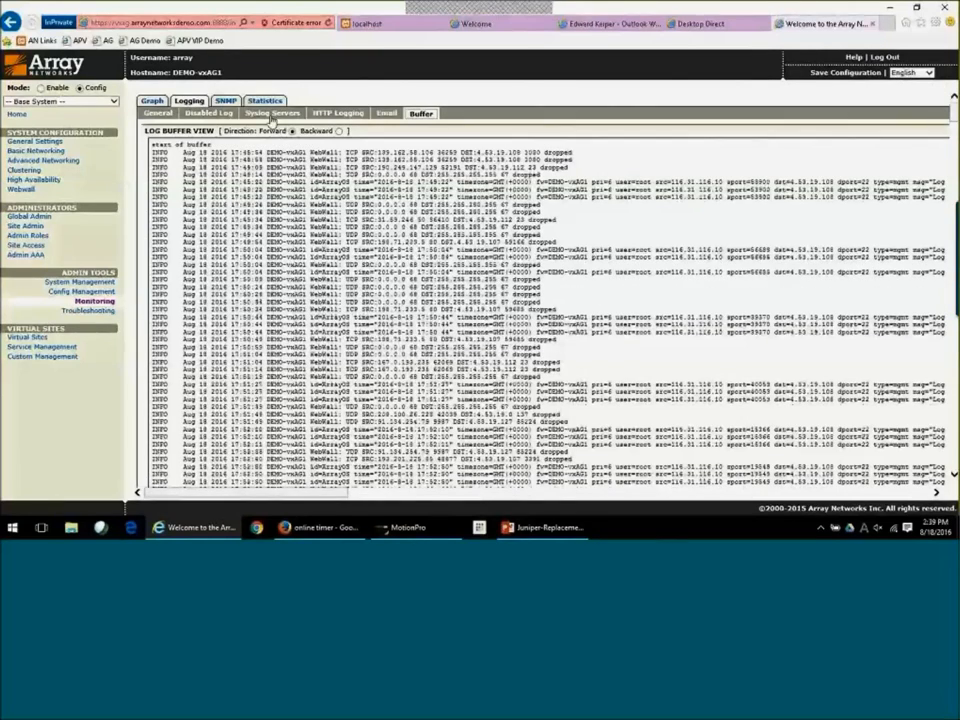
left_click(272, 112)
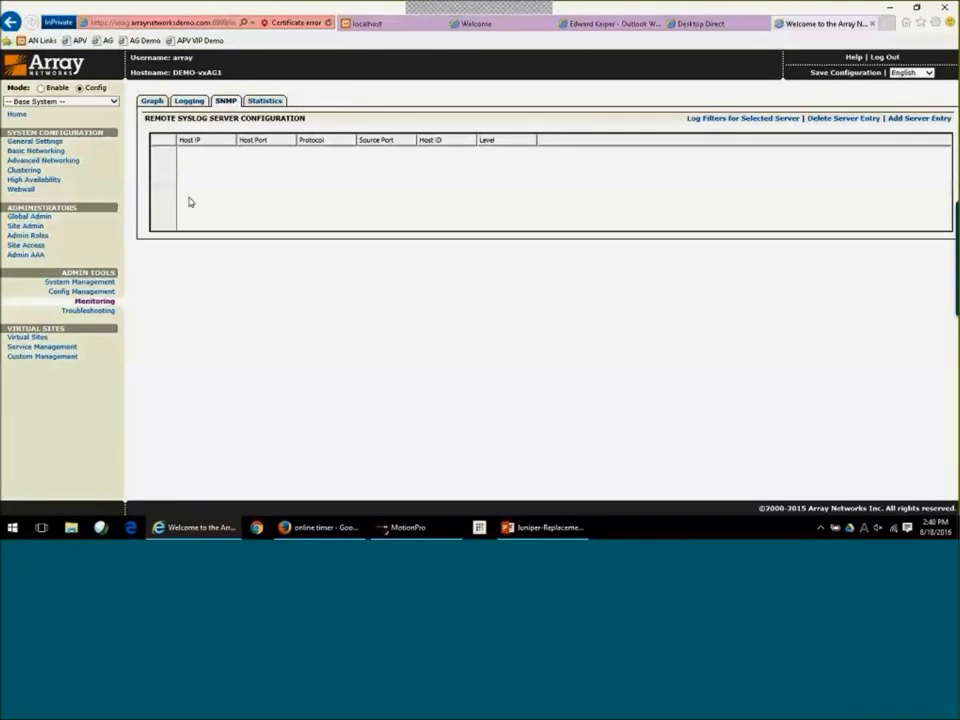
left_click(226, 100)
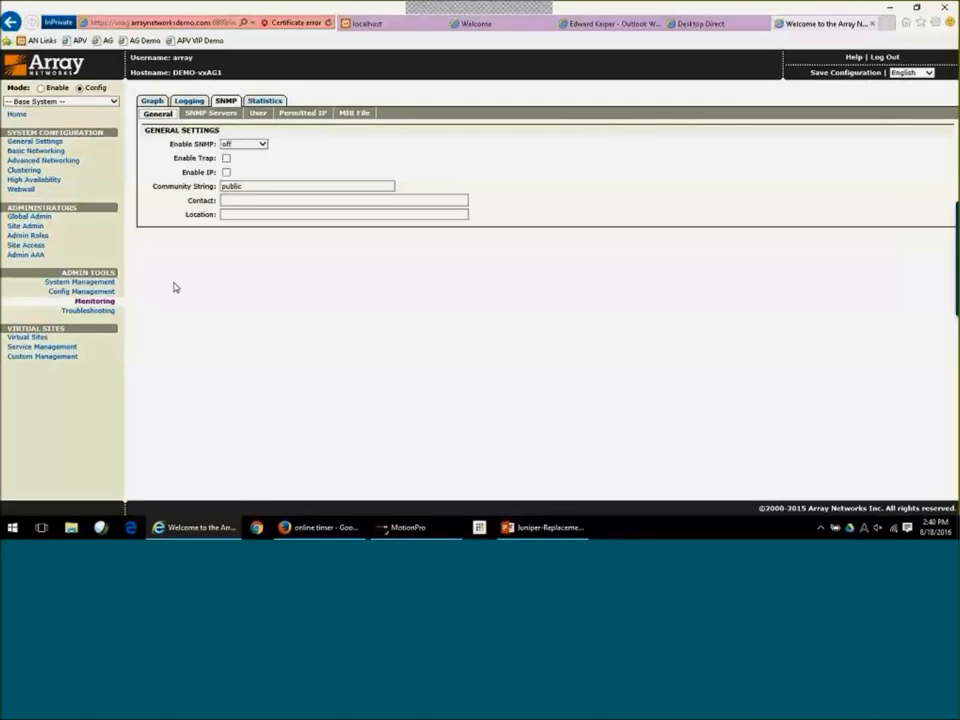